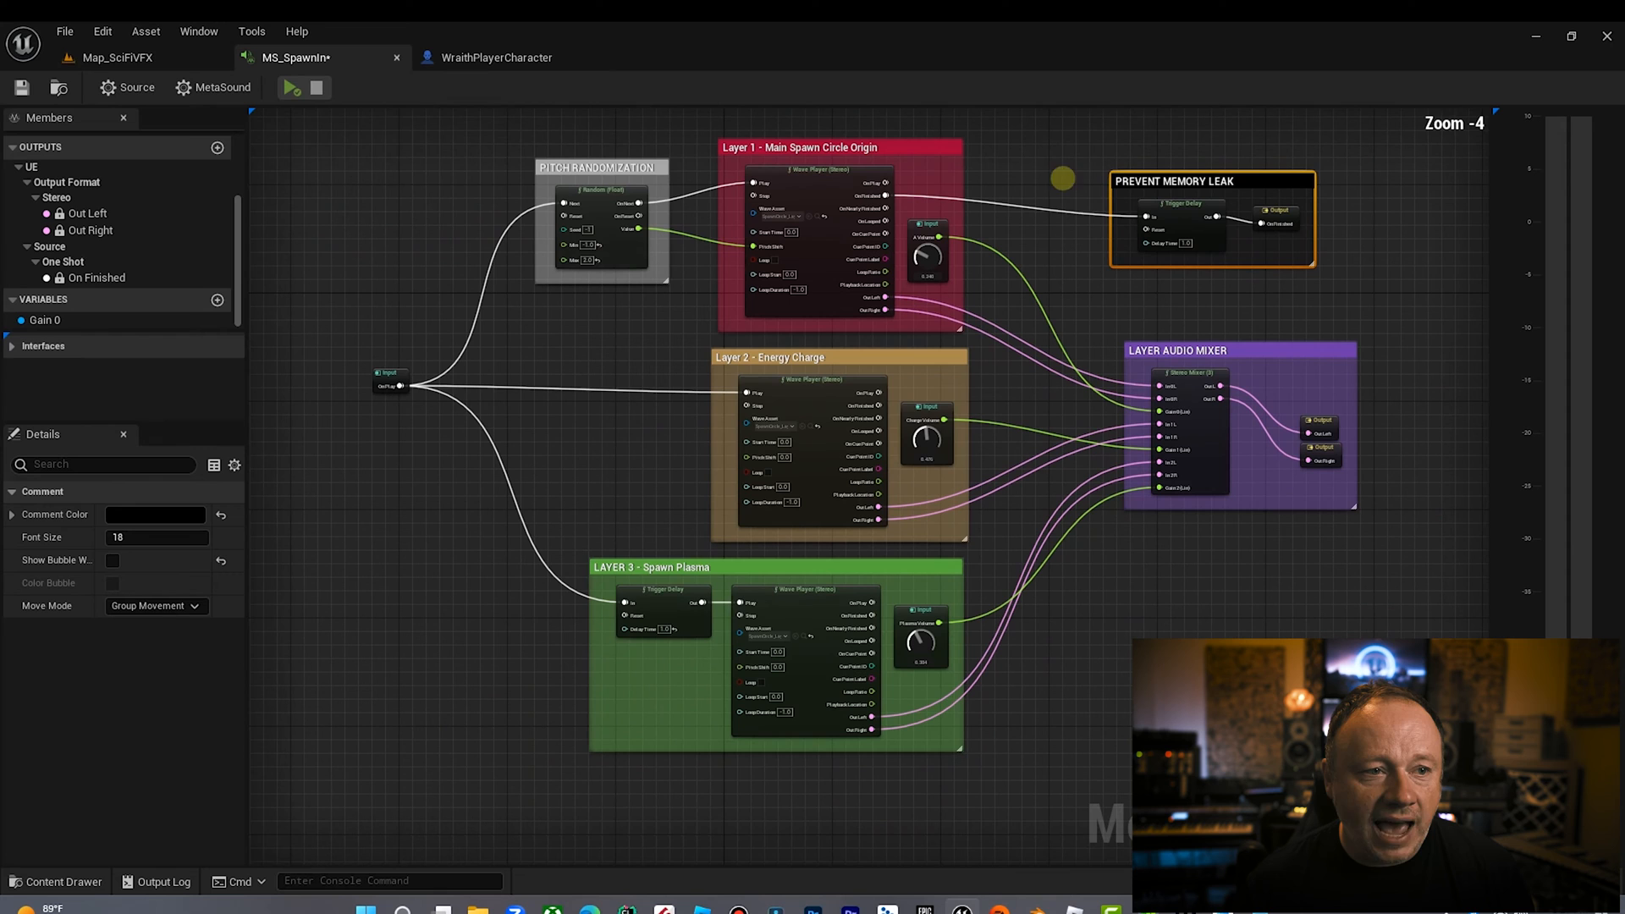
pyautogui.moveTo(291, 88)
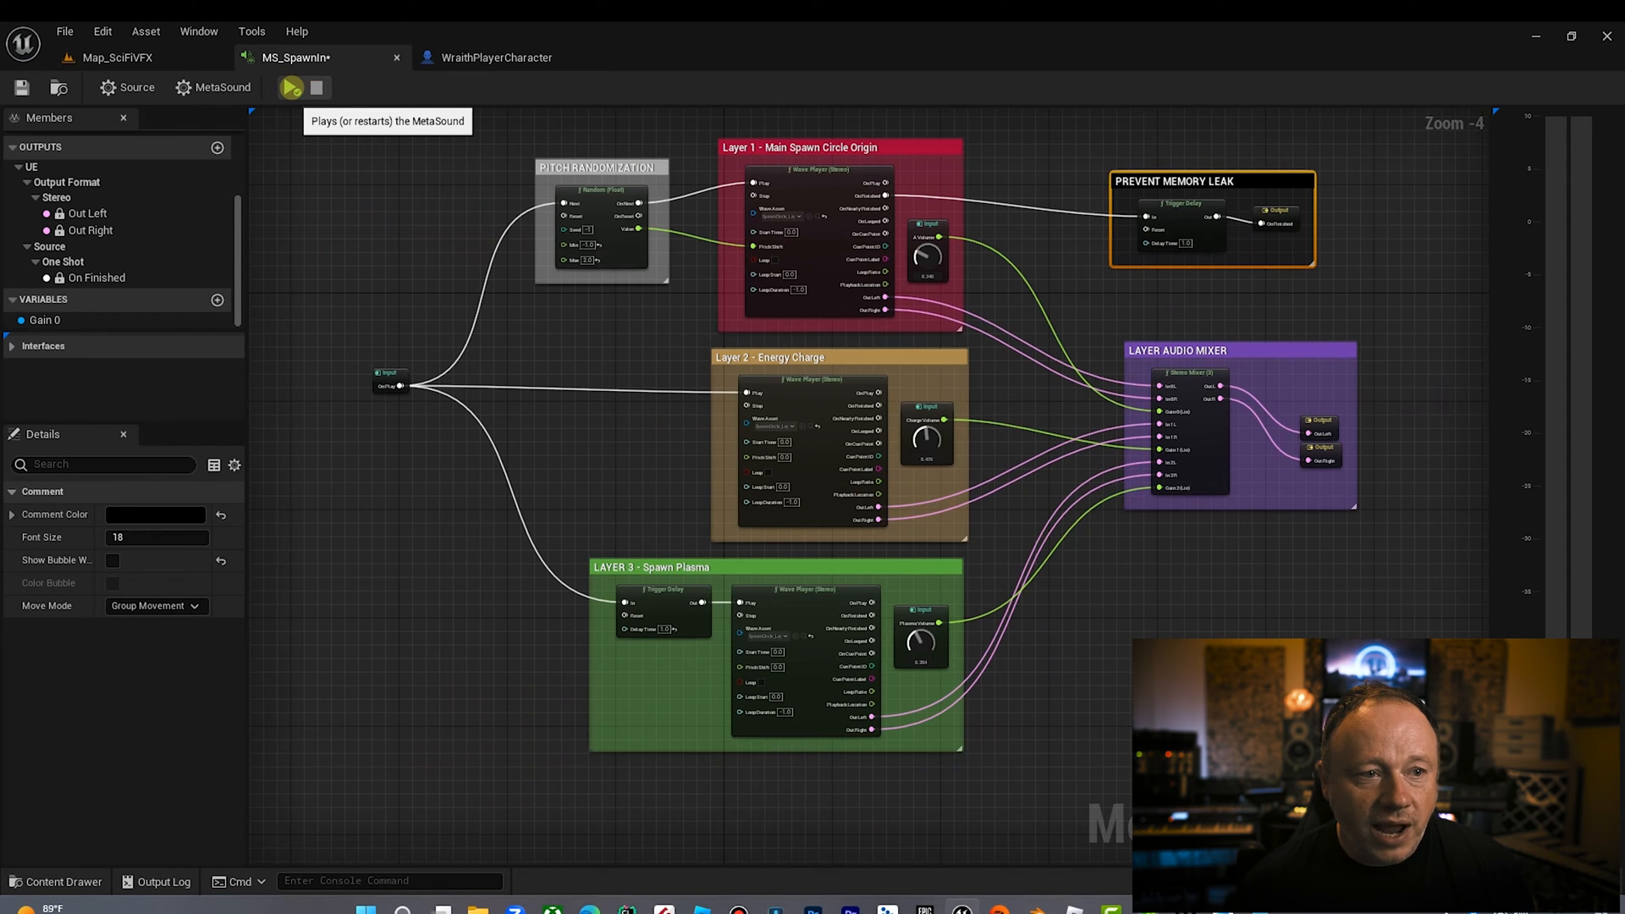
# Step: Preview MS_SpawnIn, then audition the Energy Charge sound wave from the project files
pyautogui.click(291, 87)
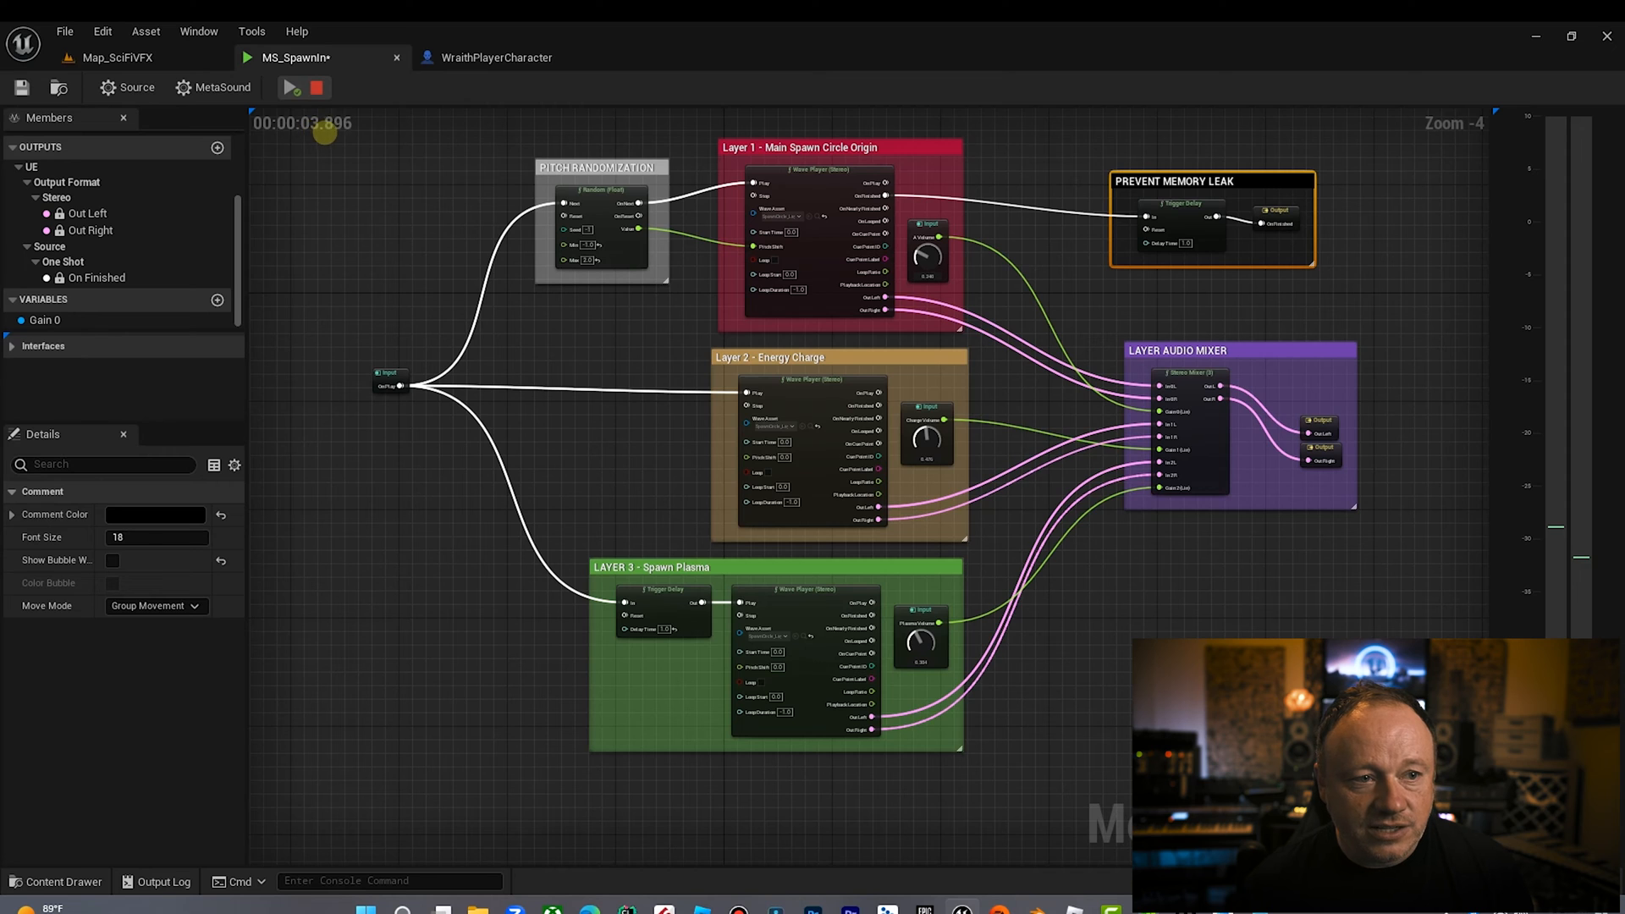
pyautogui.click(317, 88)
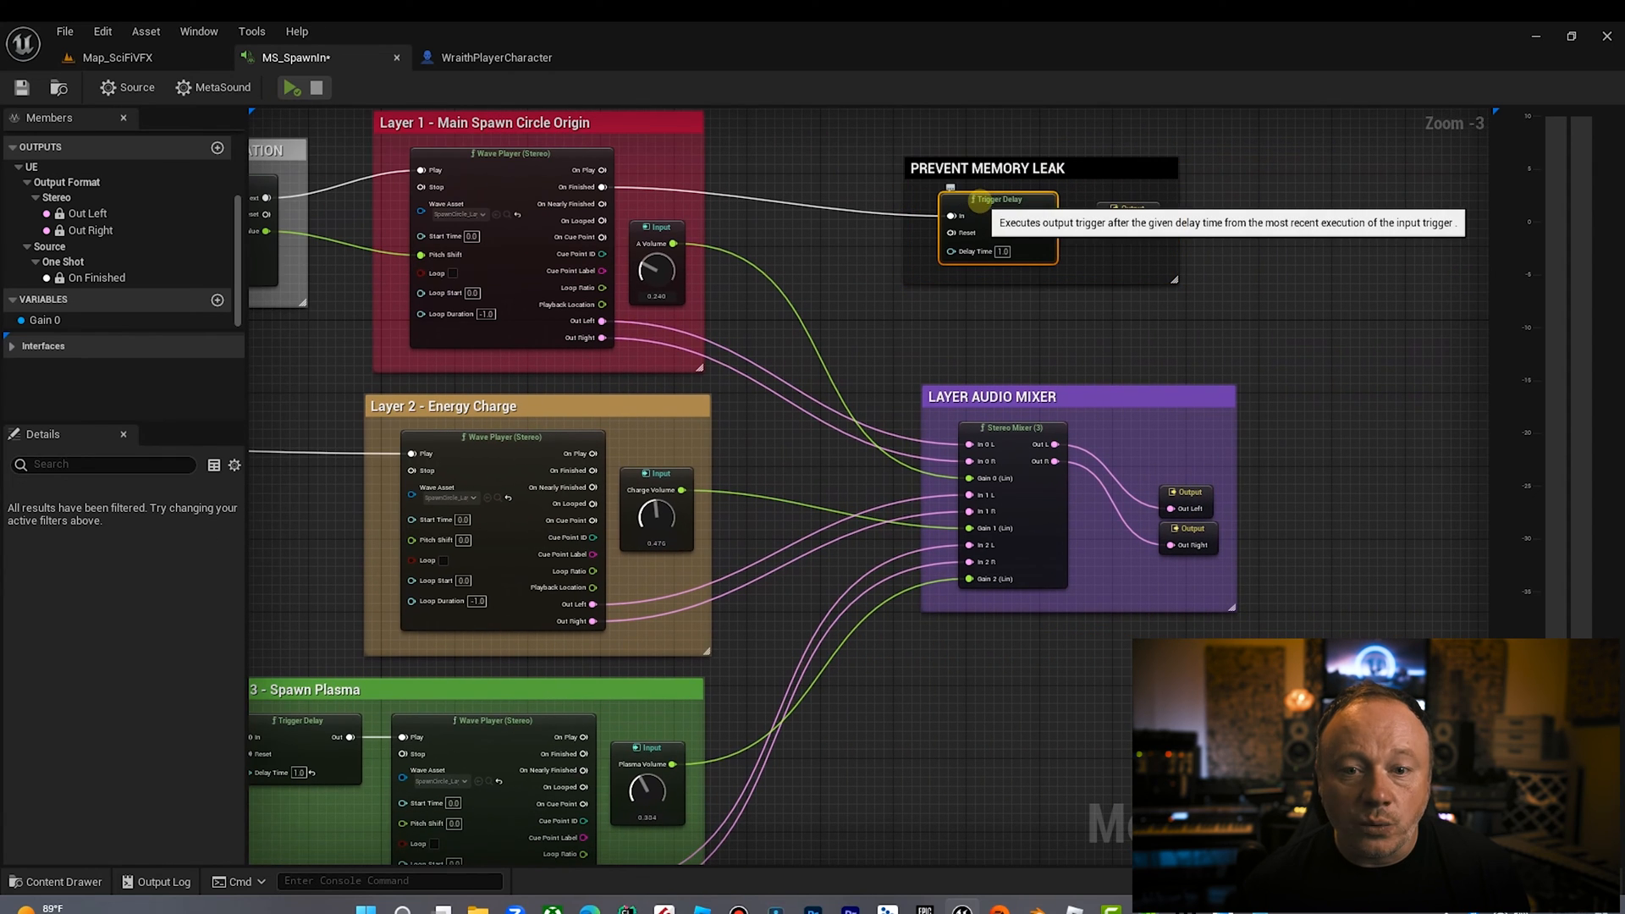
pyautogui.scroll(-3)
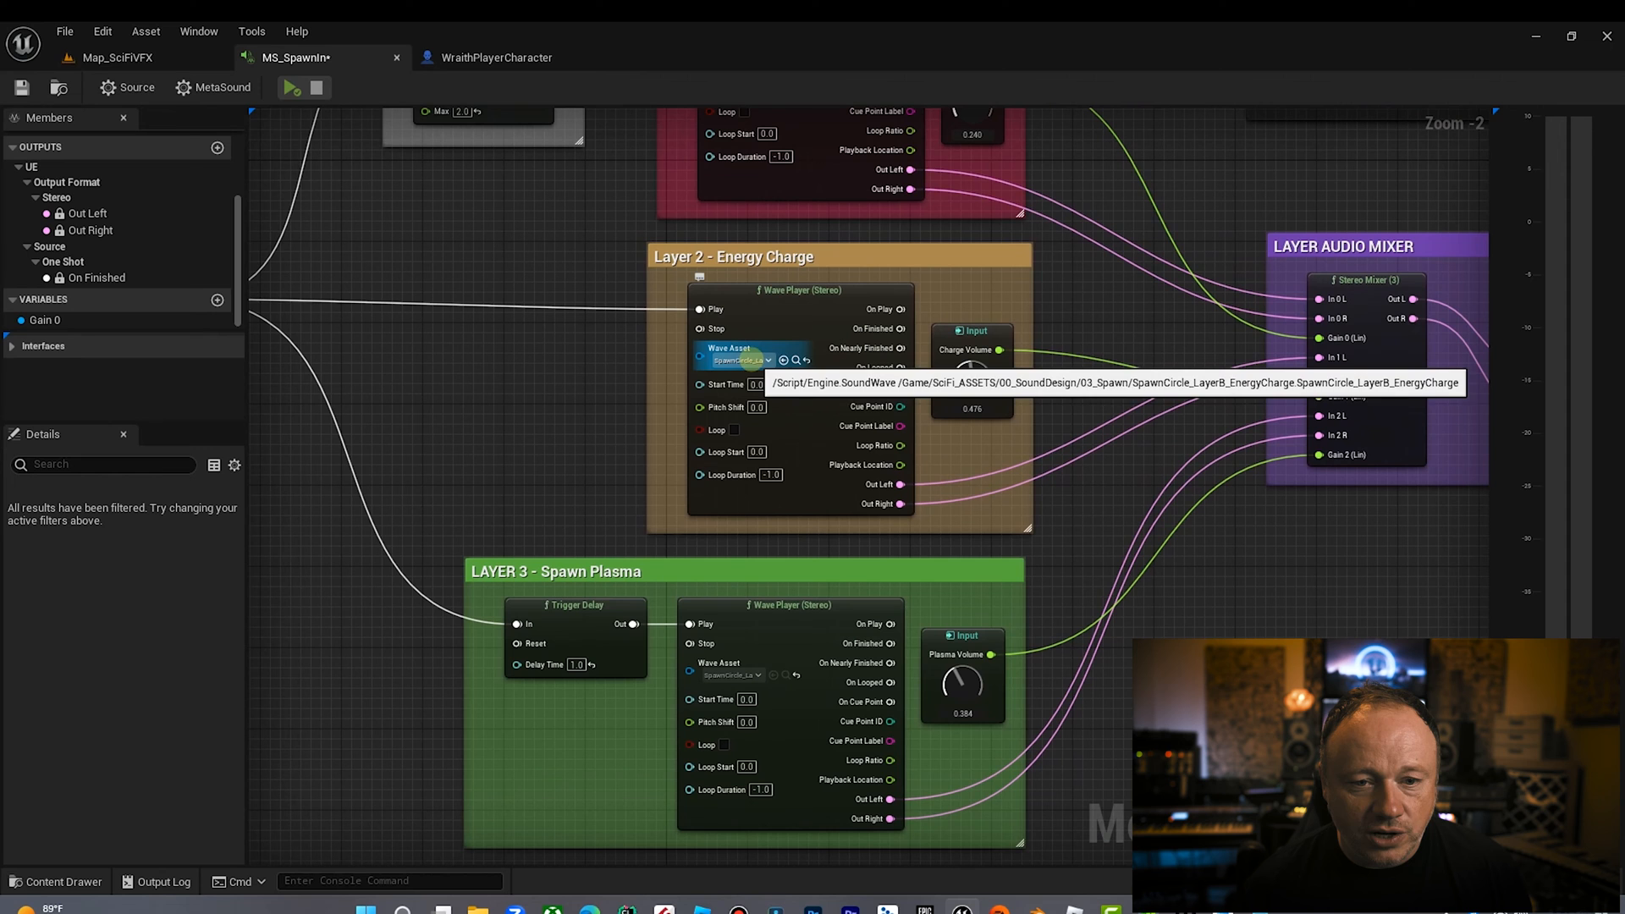
pyautogui.click(115, 57)
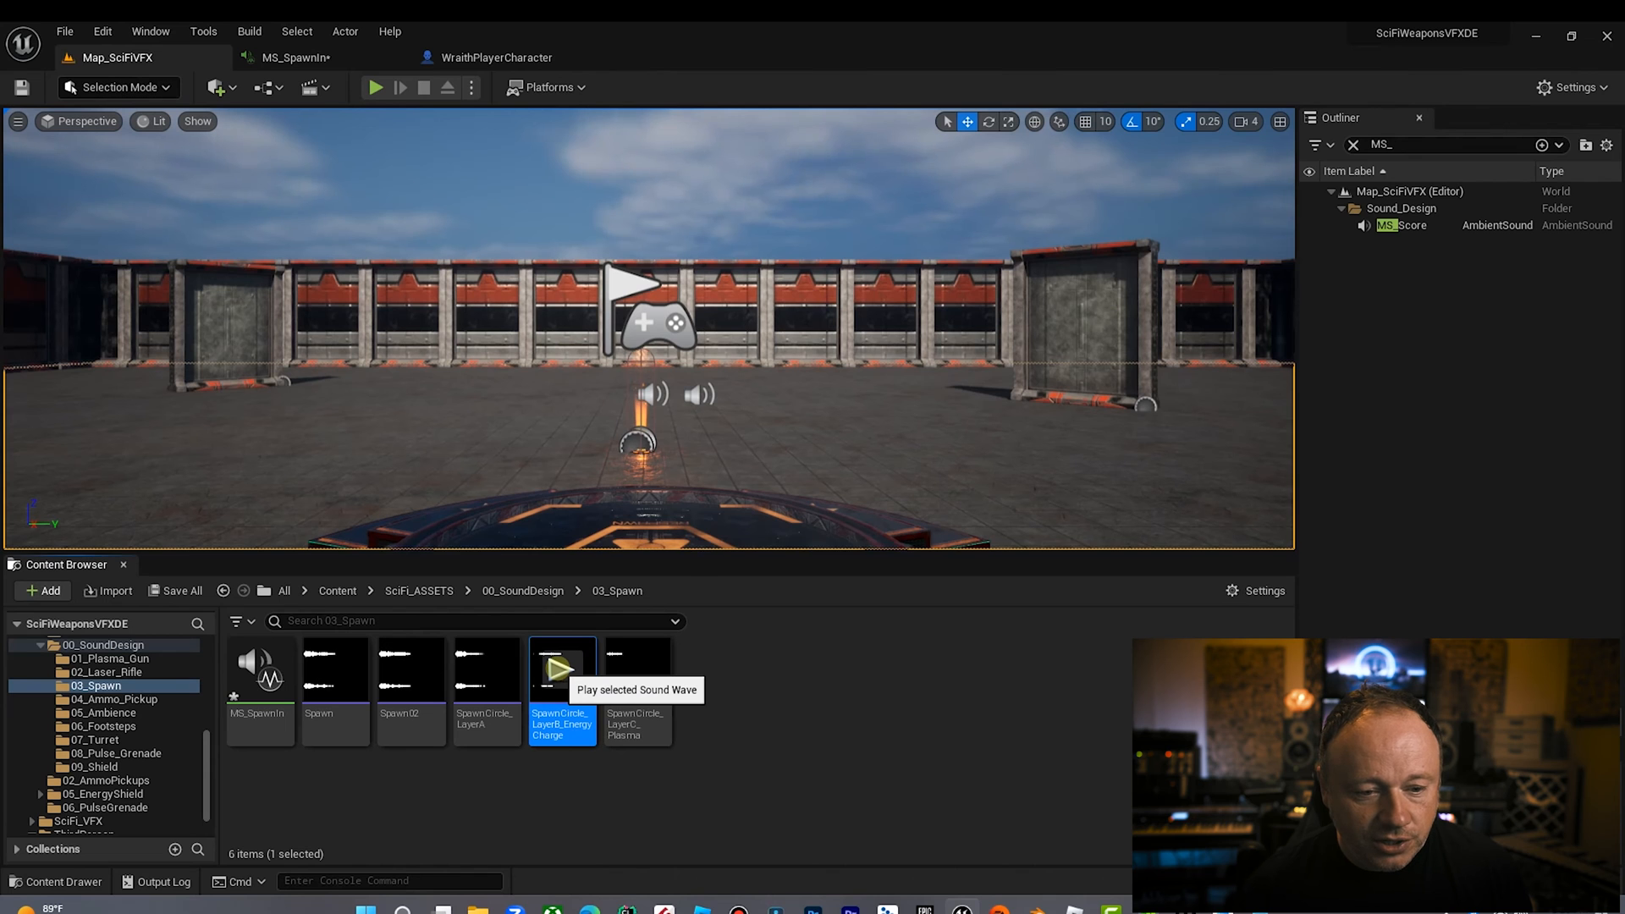
pyautogui.click(557, 668)
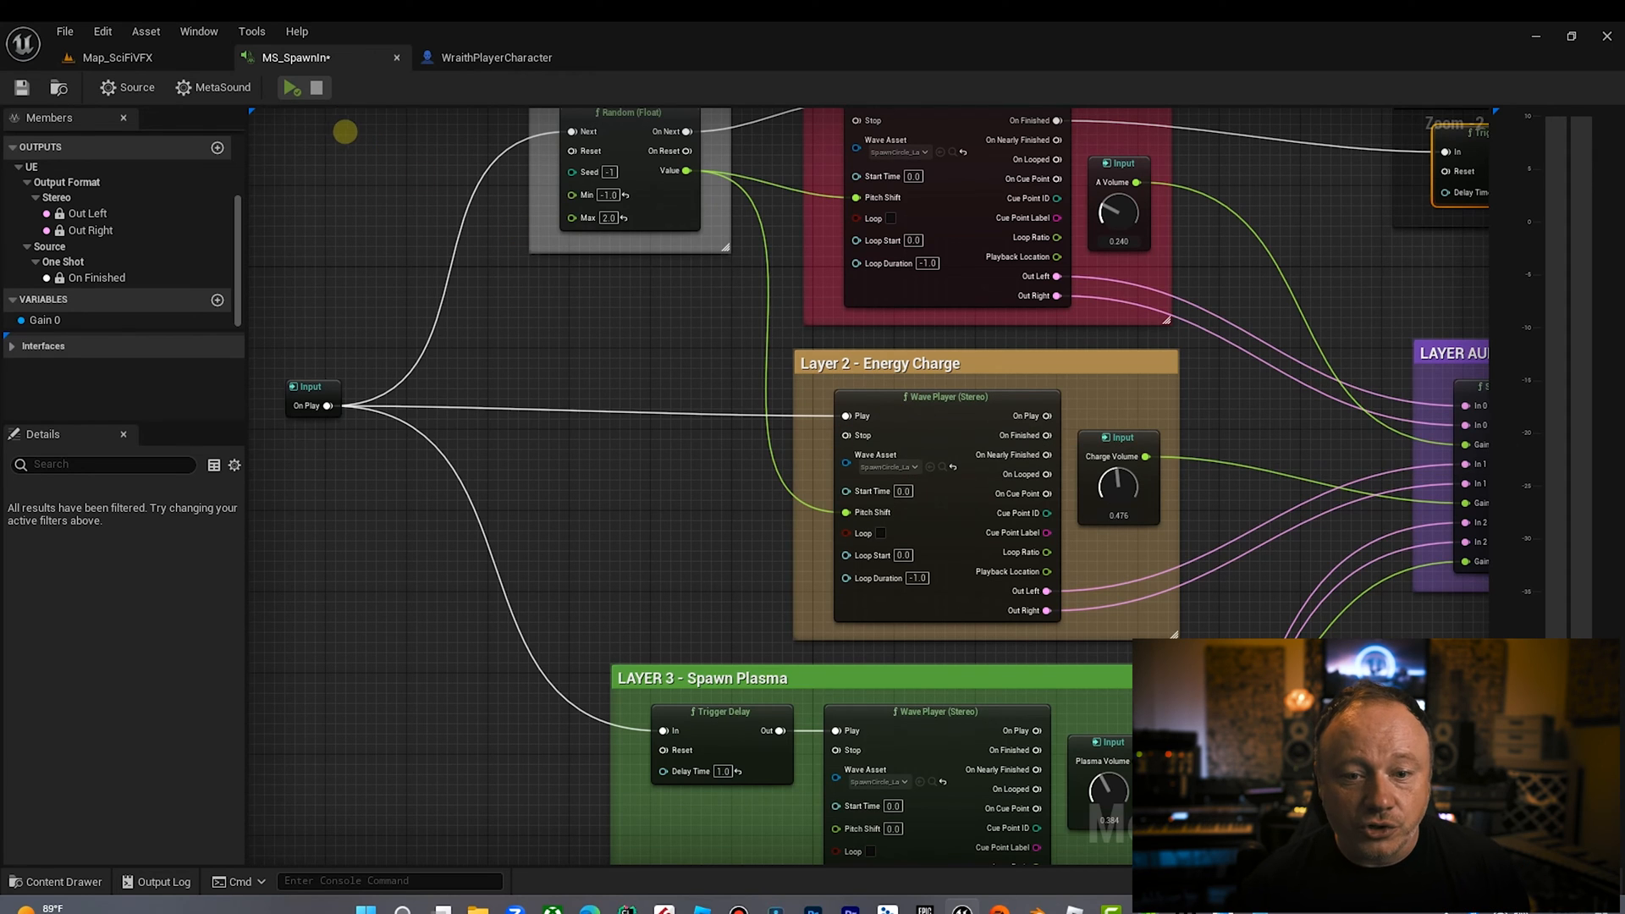
# Step: Replay the MS_SpawnIn preview several times and audition the Plasma layer sound wave
pyautogui.click(290, 87)
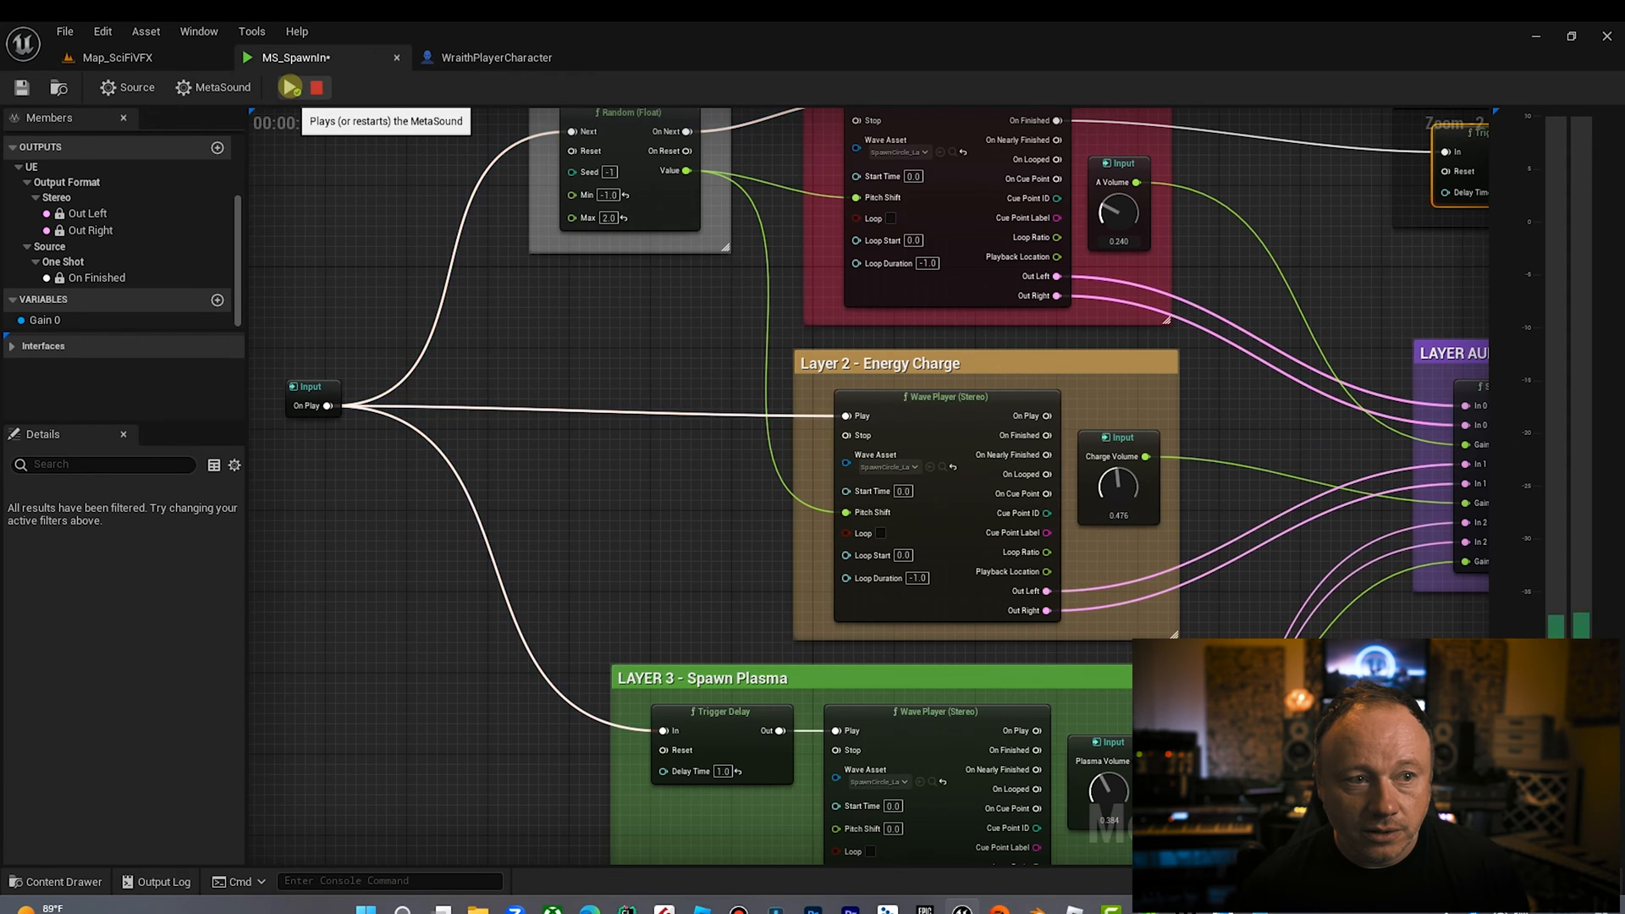
pyautogui.click(290, 88)
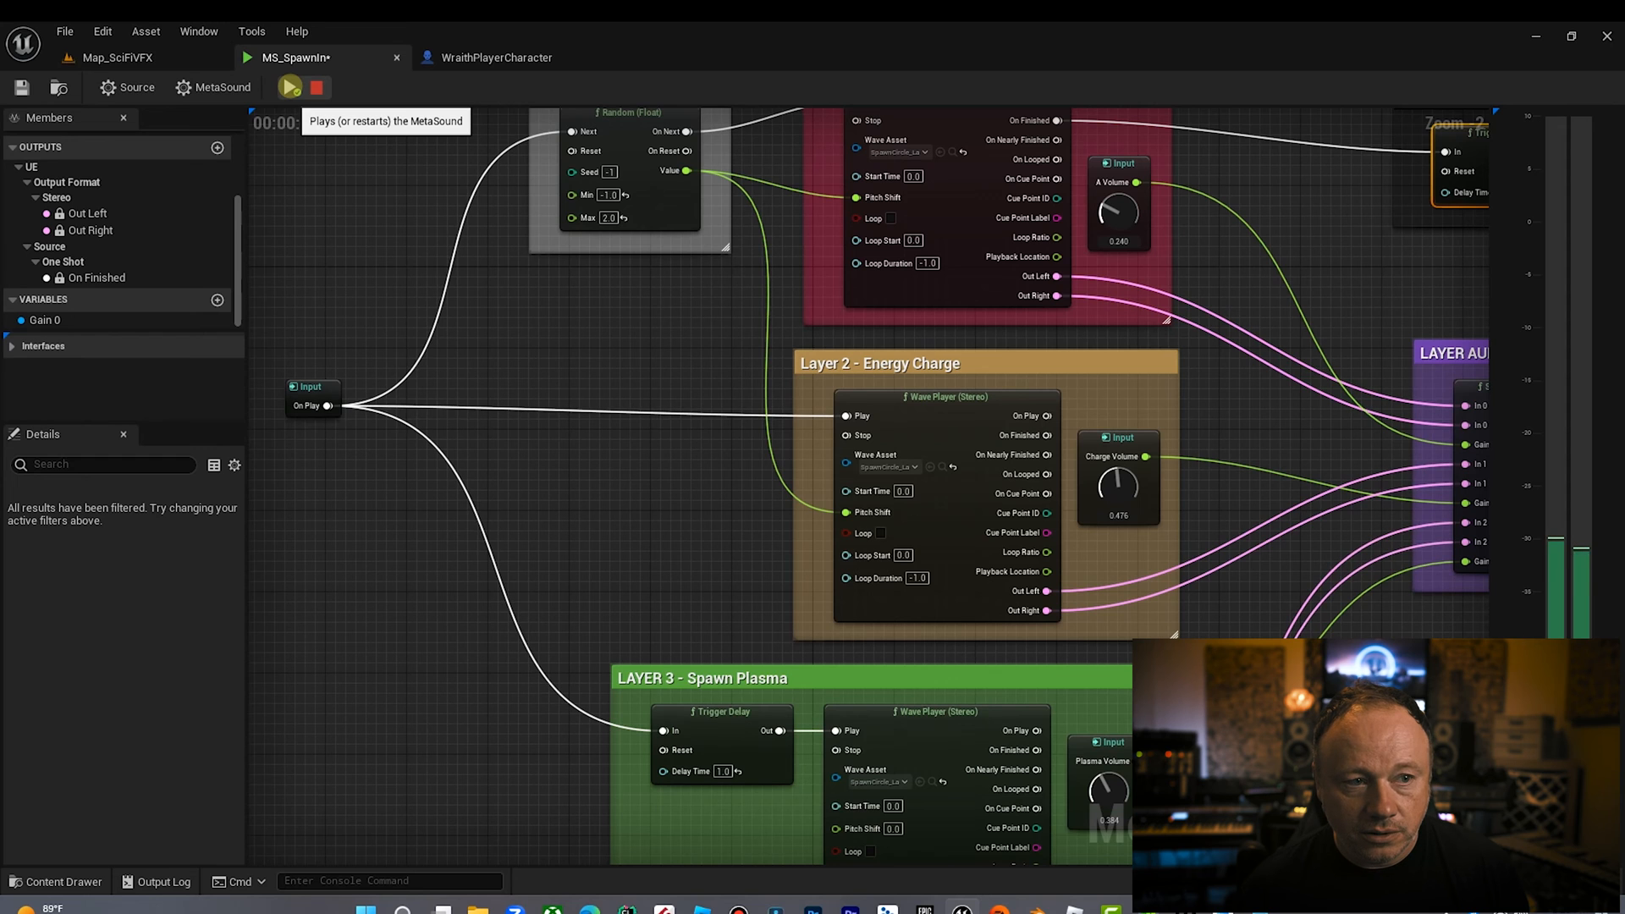
pyautogui.click(290, 87)
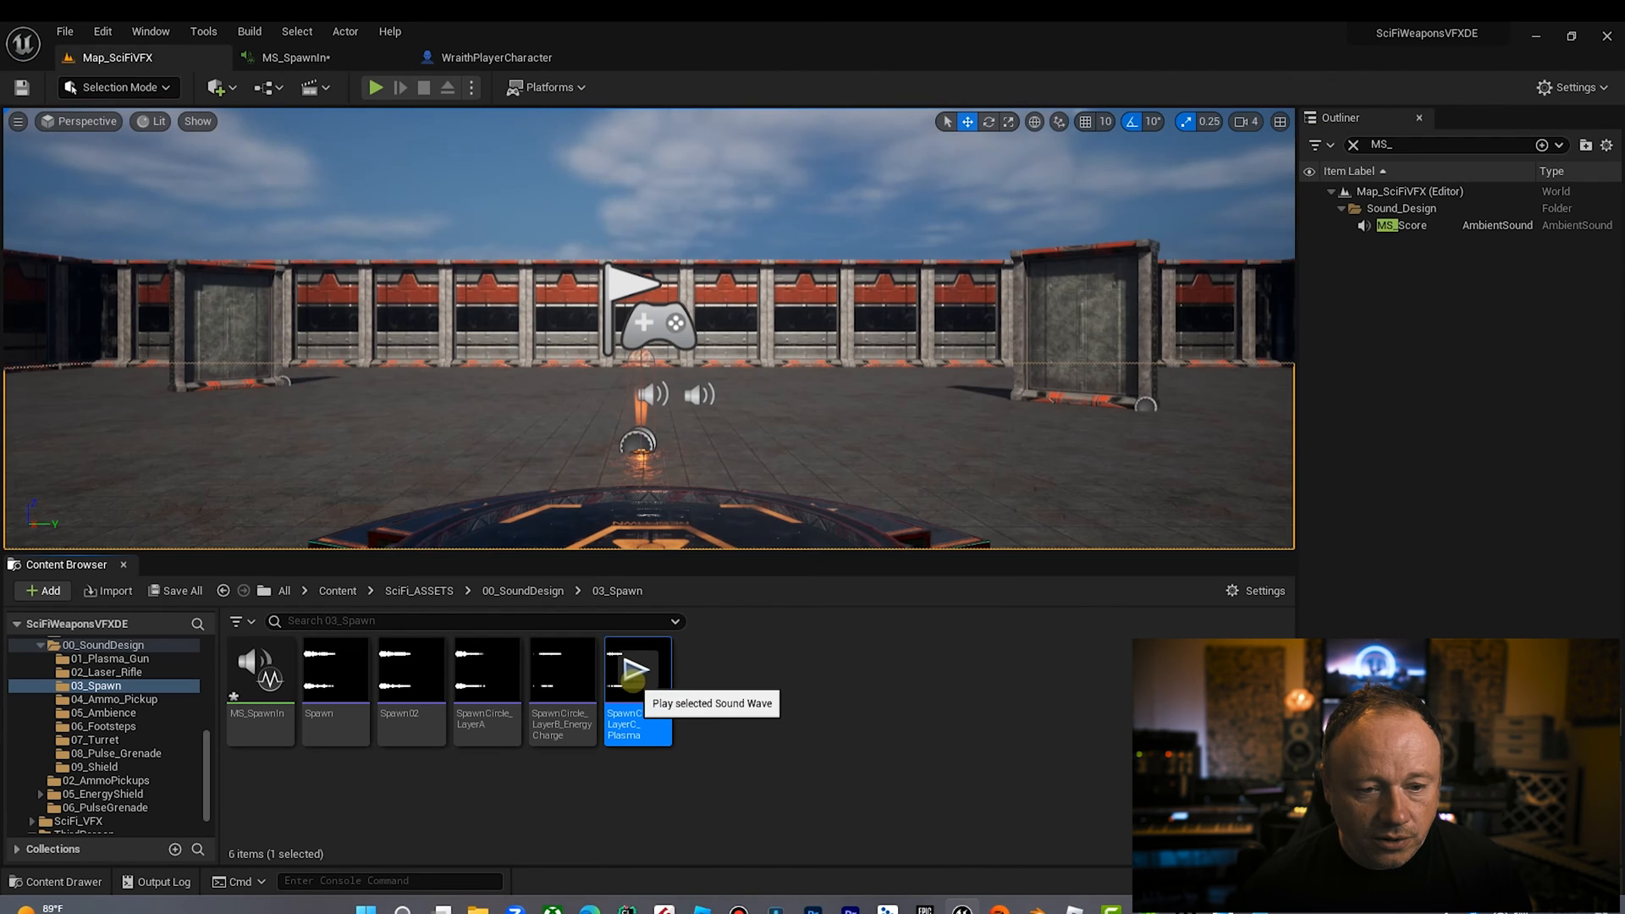
pyautogui.click(637, 669)
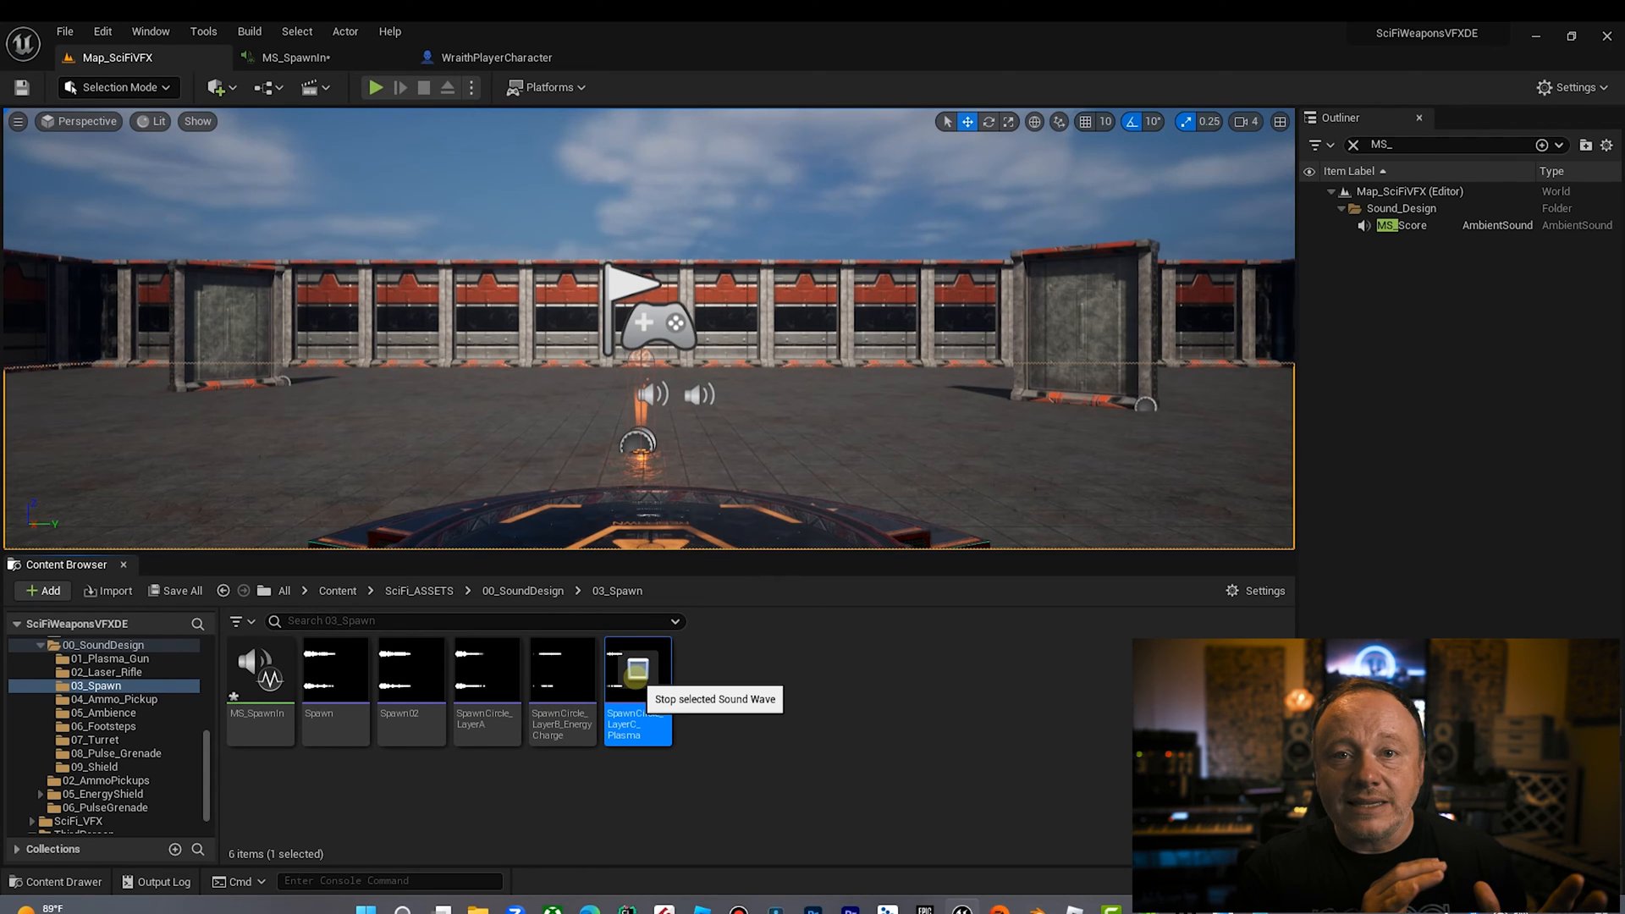
pyautogui.click(636, 671)
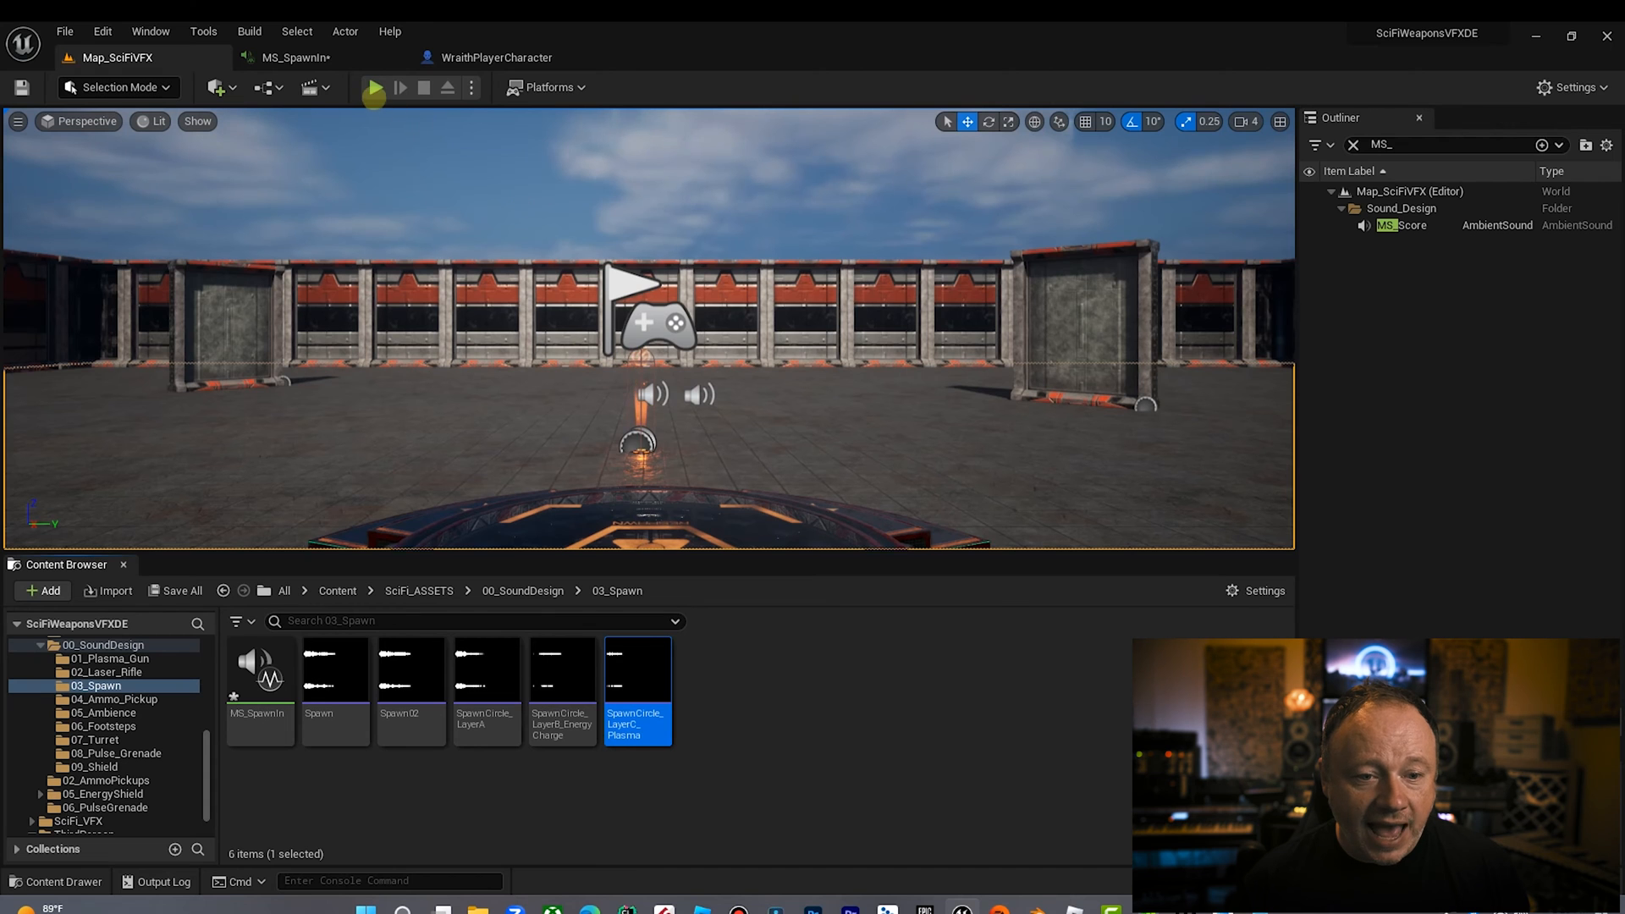
# Step: Play the level in the editor, then replay the MS_SpawnIn preview
pyautogui.click(373, 87)
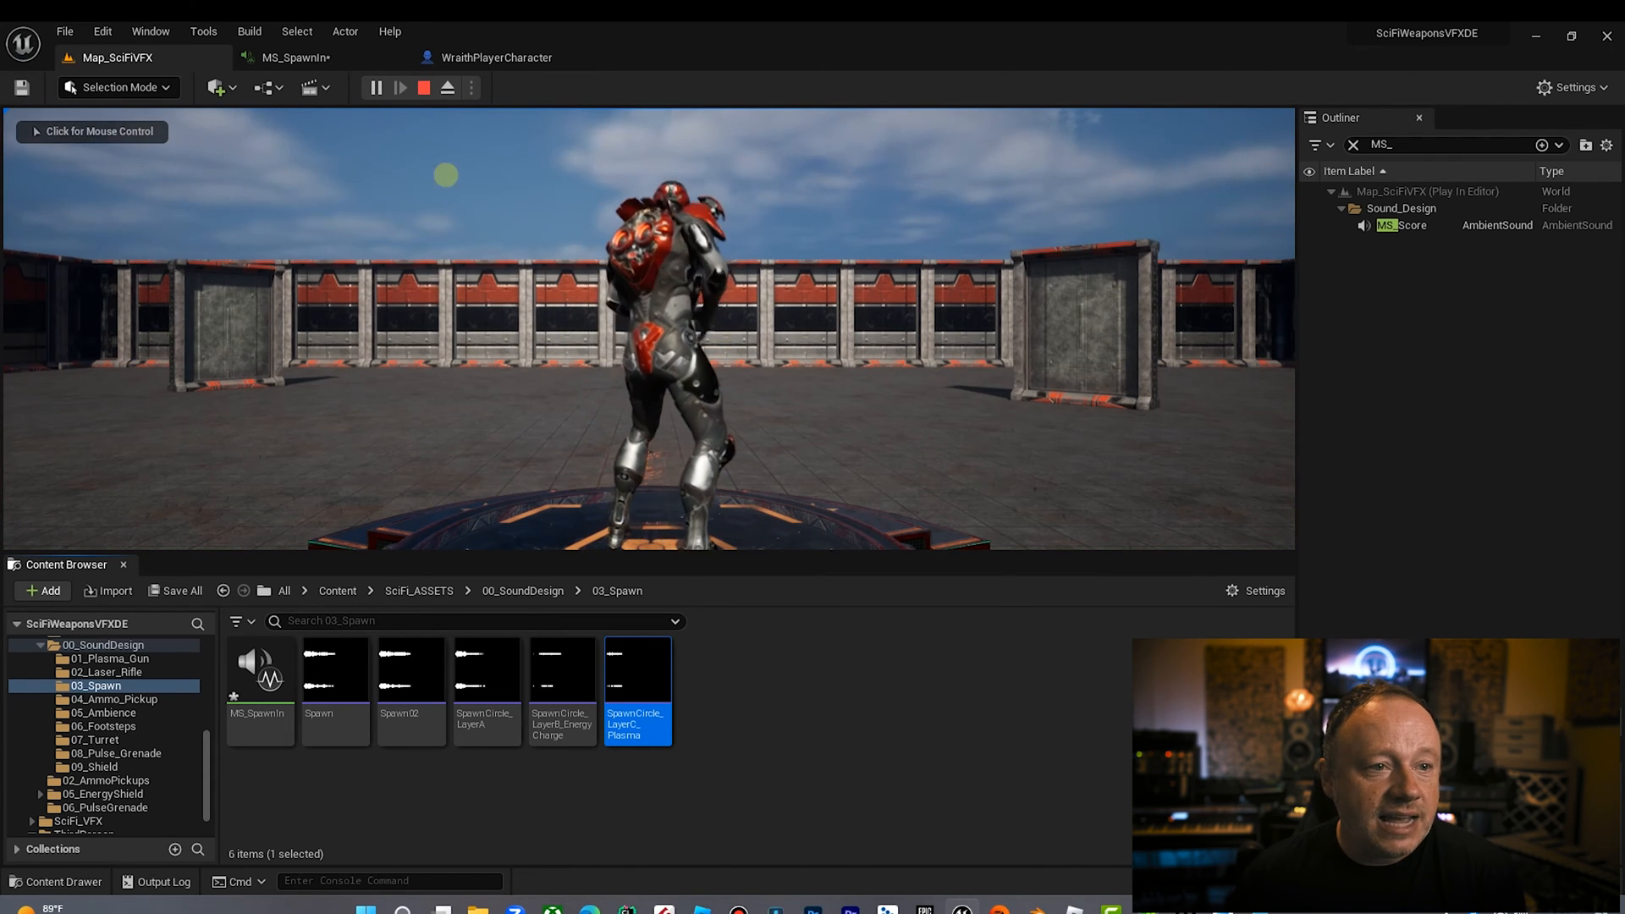
pyautogui.click(295, 56)
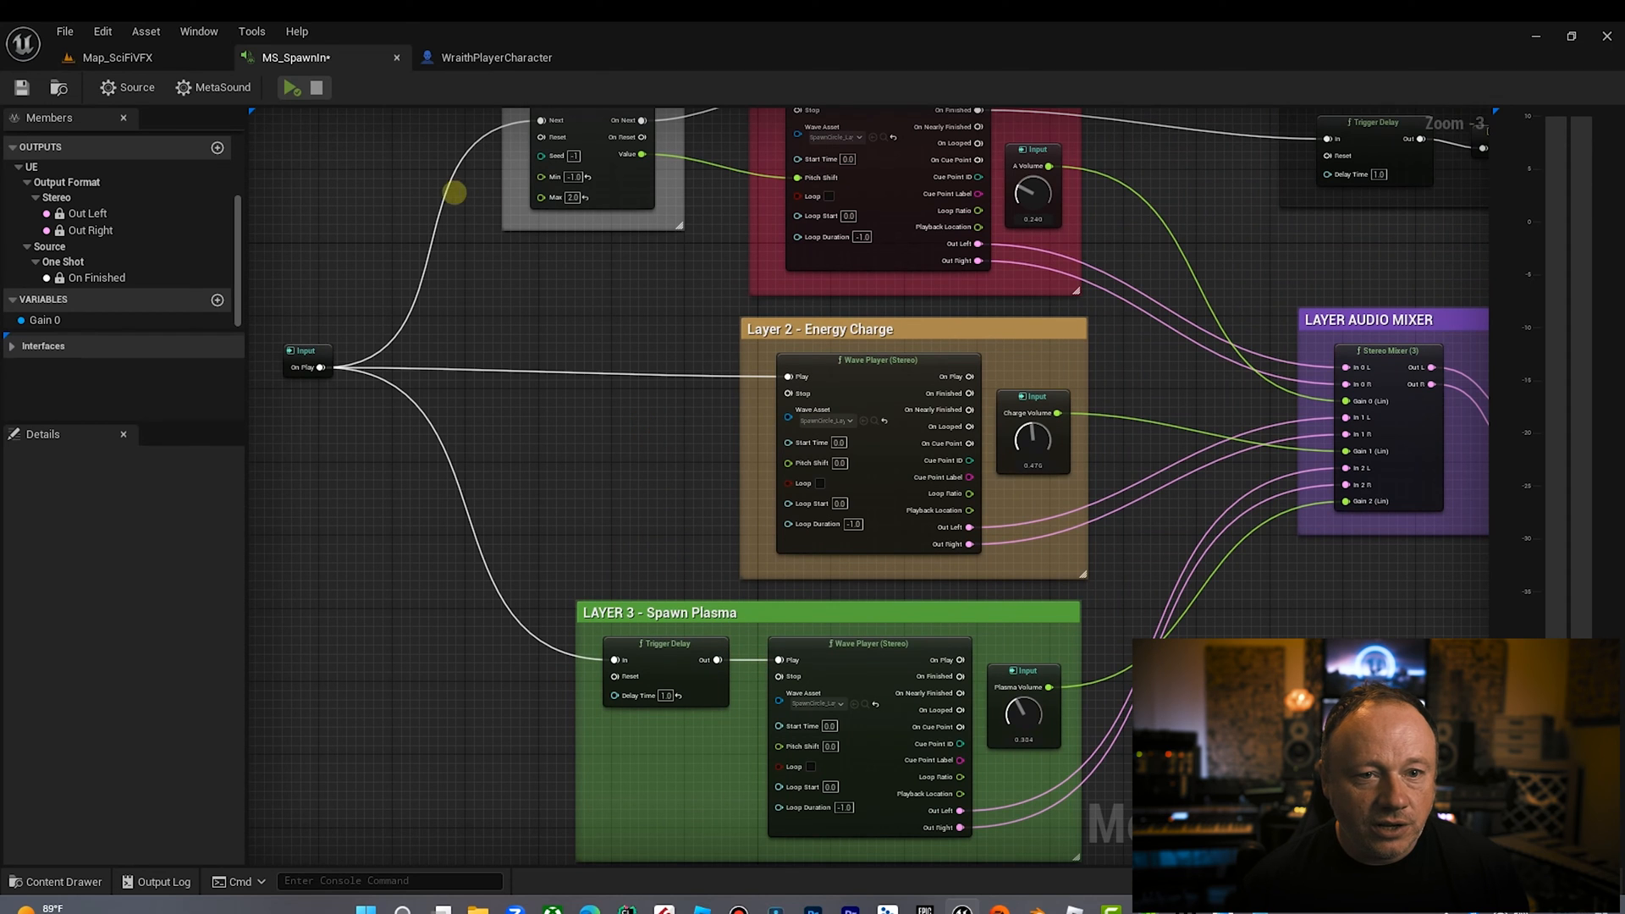
pyautogui.click(292, 88)
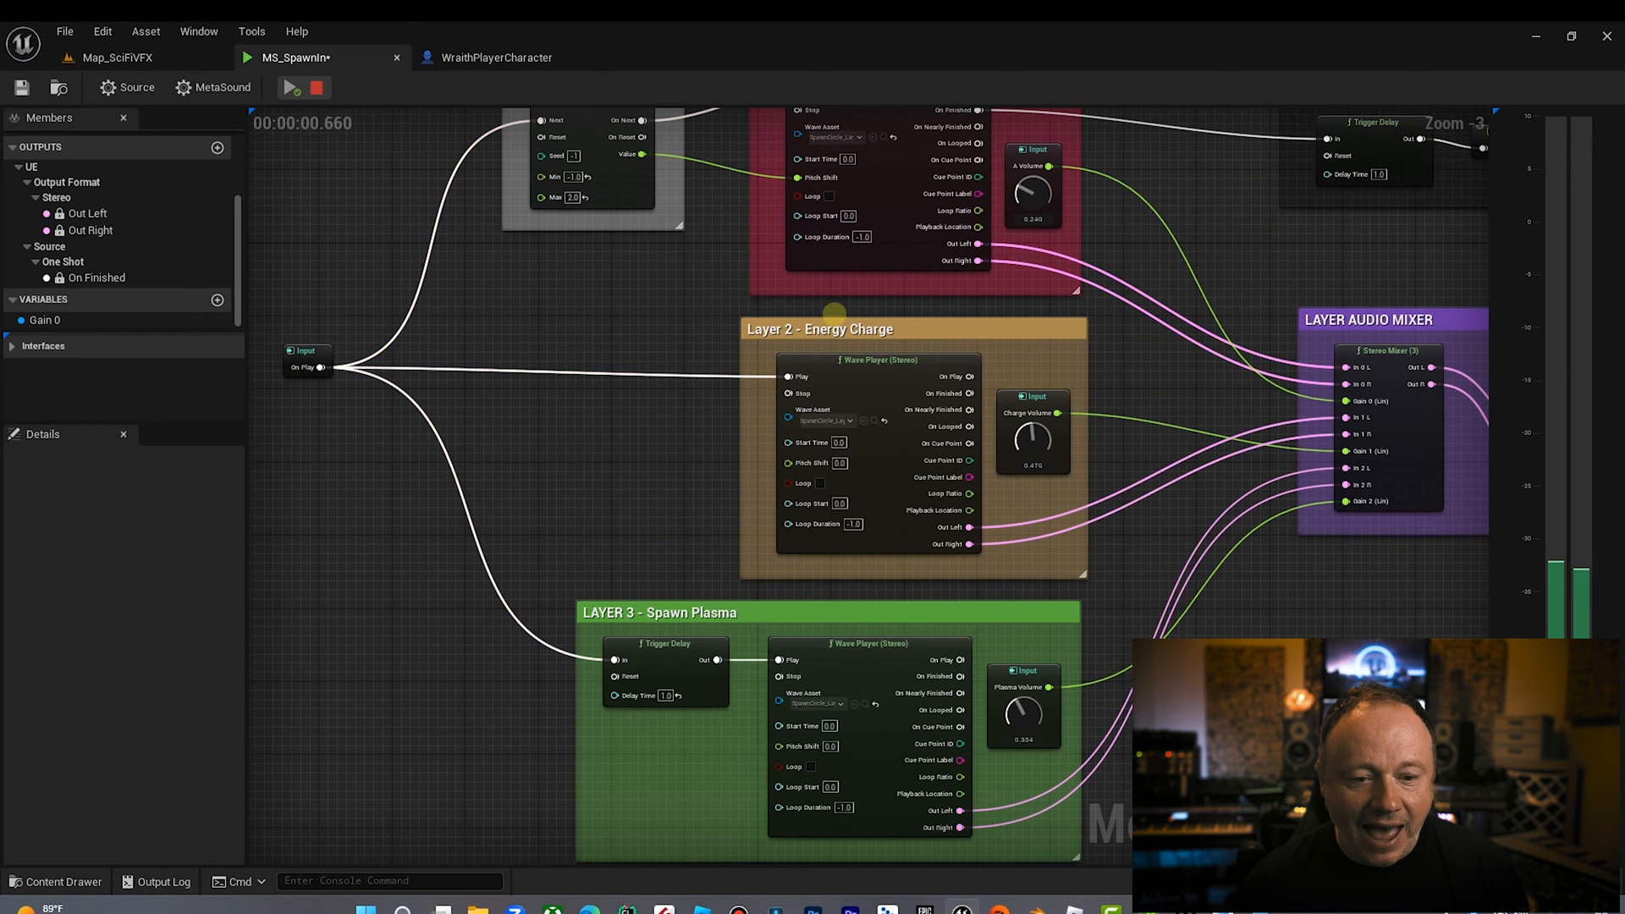
pyautogui.click(290, 87)
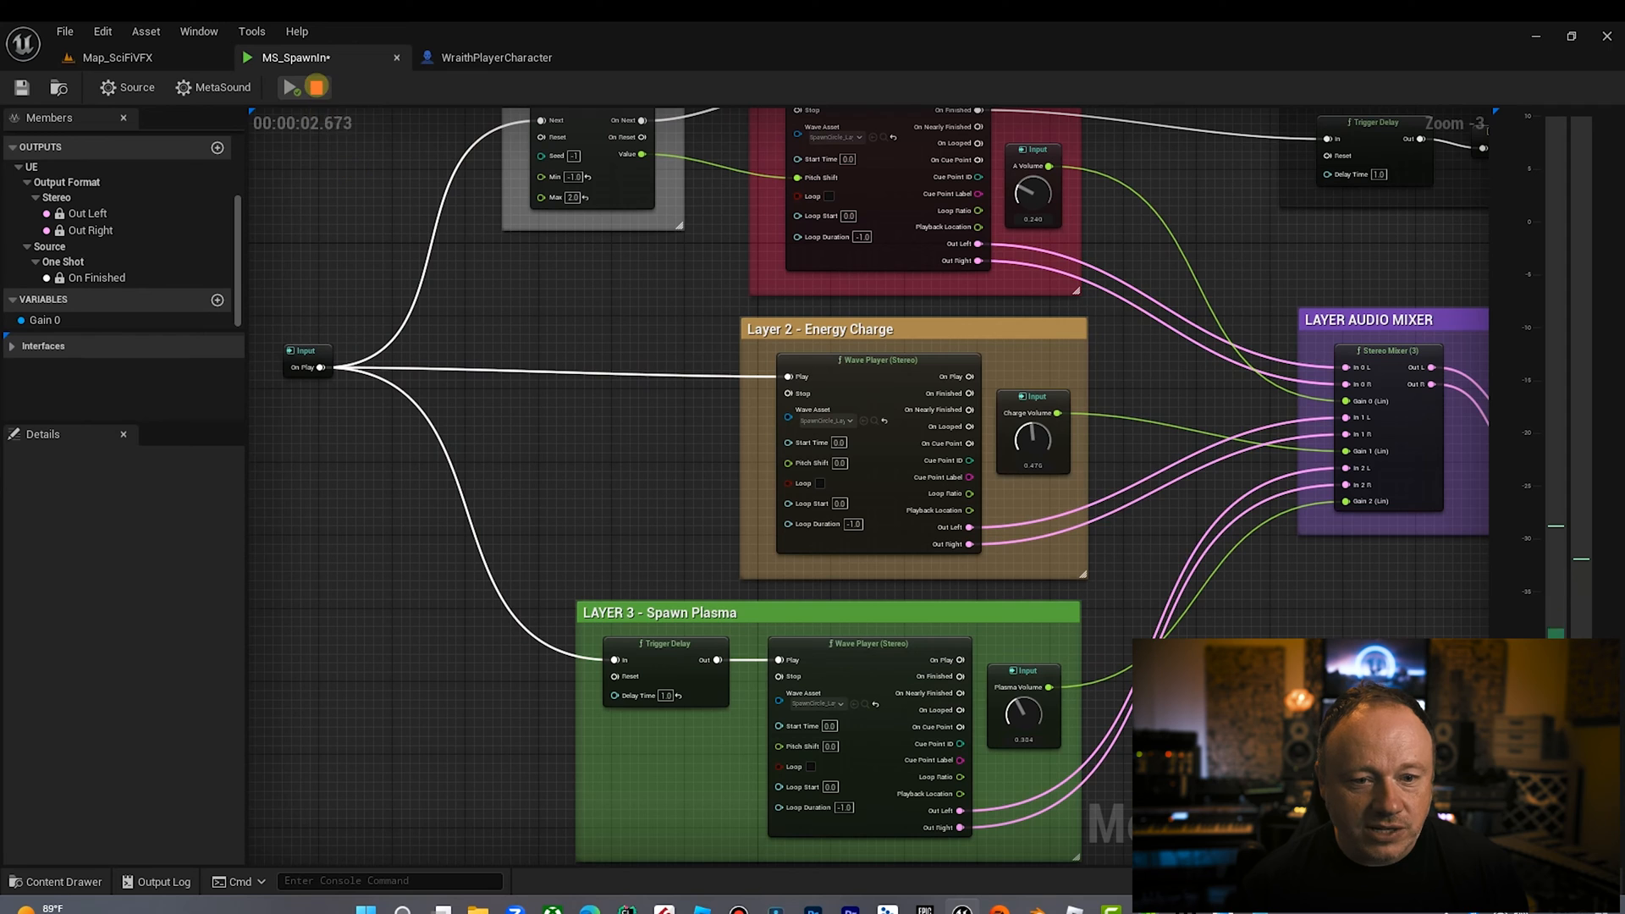
pyautogui.click(289, 87)
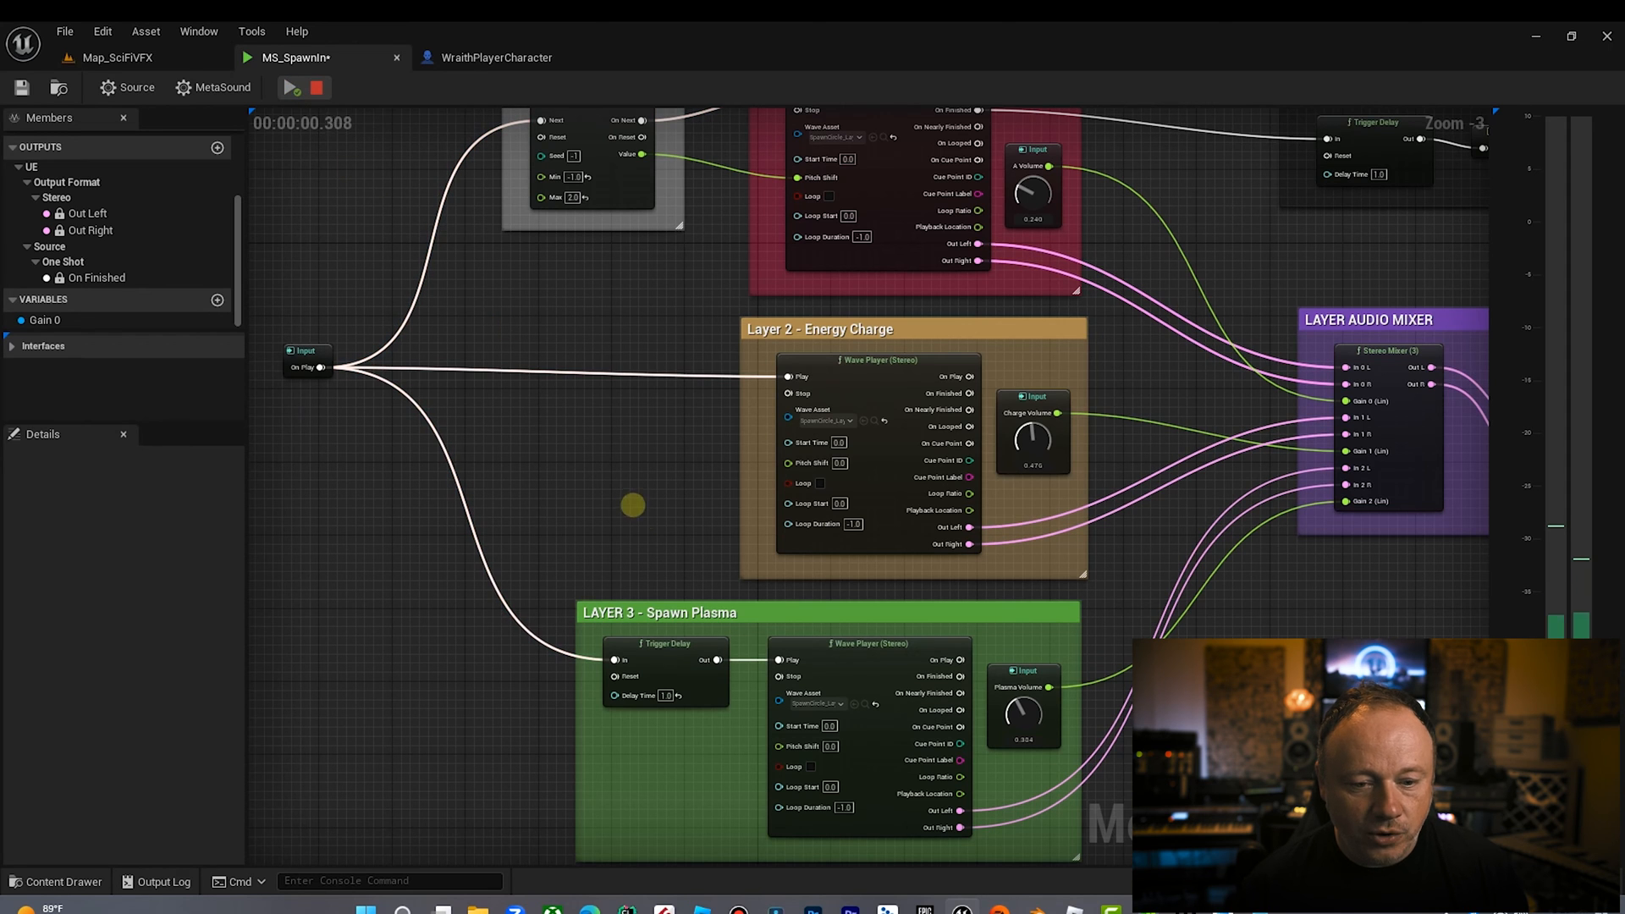
pyautogui.click(288, 88)
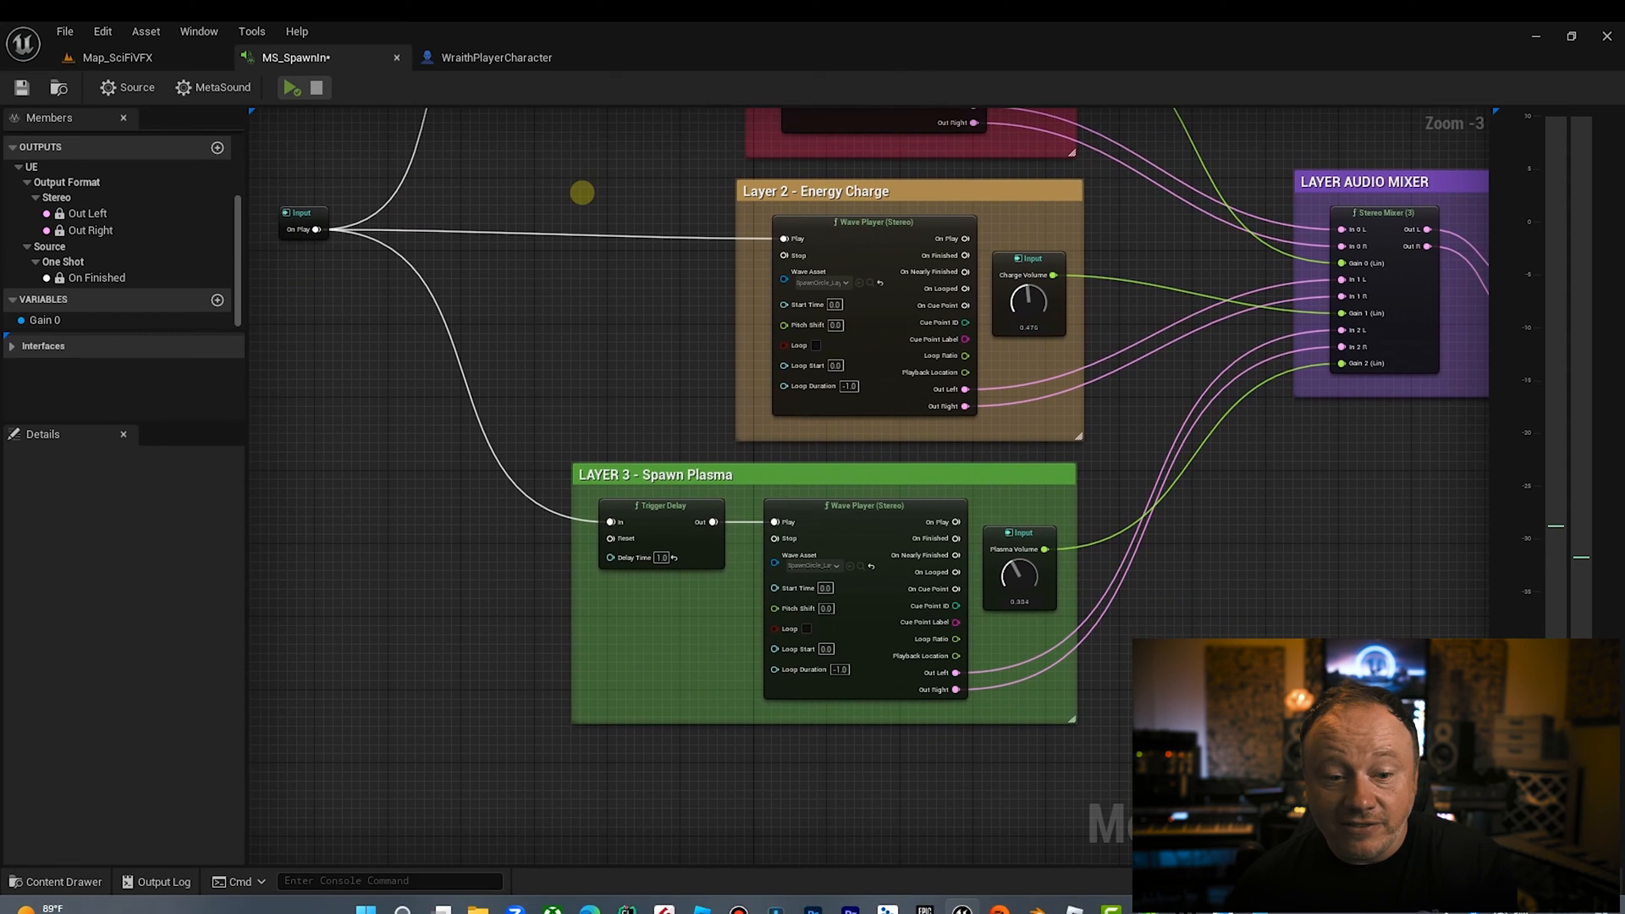
pyautogui.moveTo(661, 558)
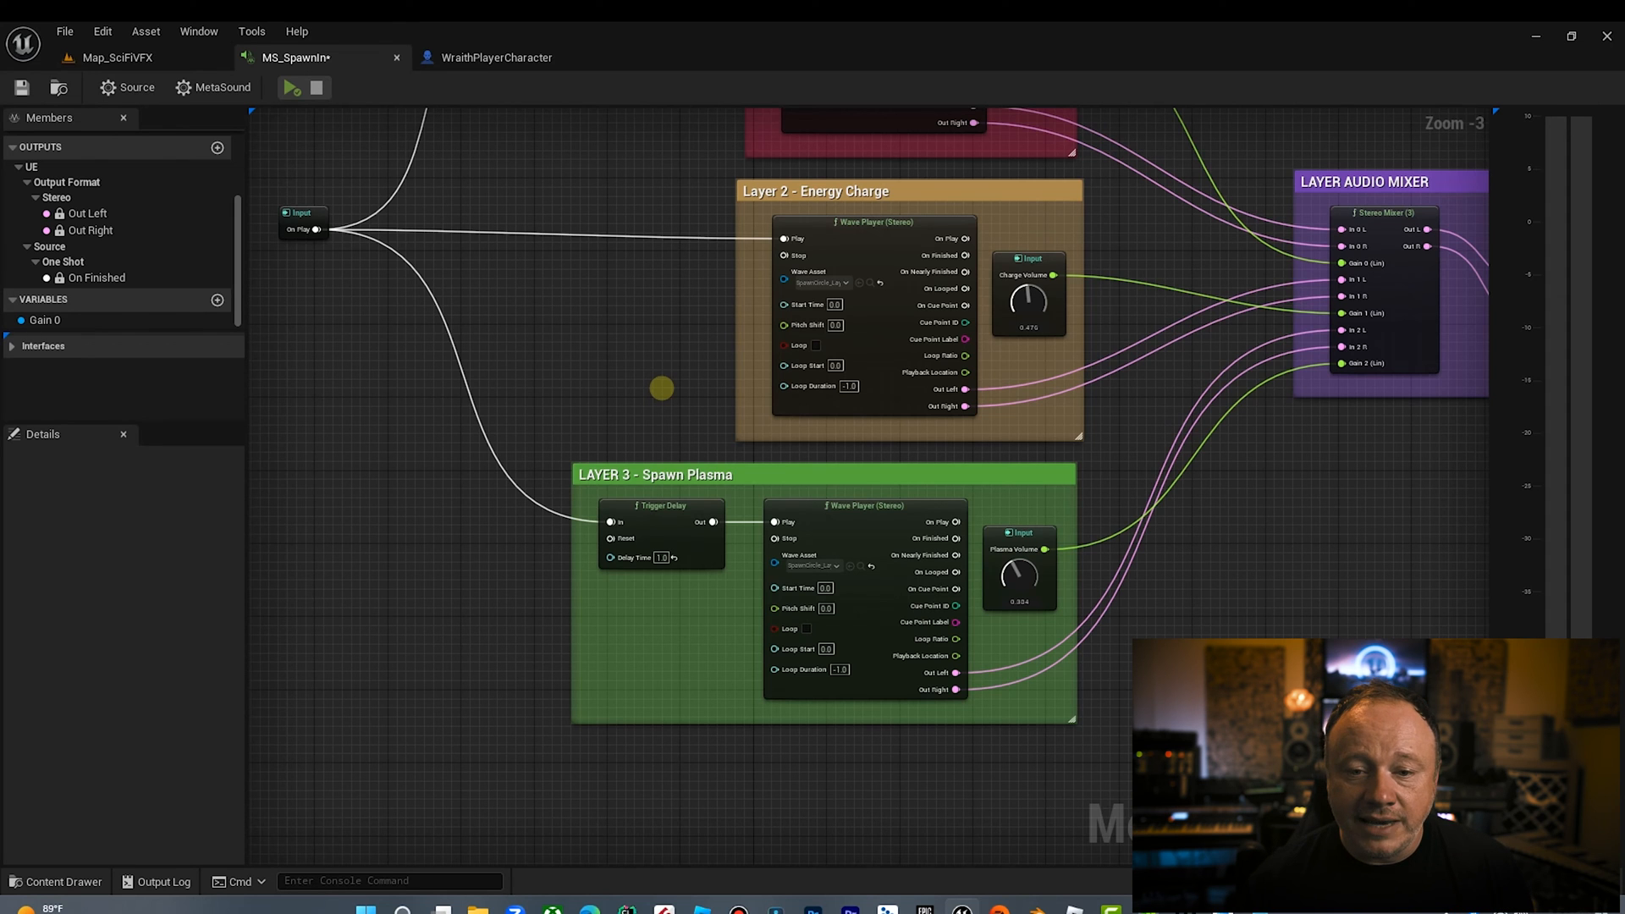
# Step: Select the Charge Volume and Plasma Volume inputs and raise Charge Volume to 1.000
pyautogui.scroll(-3)
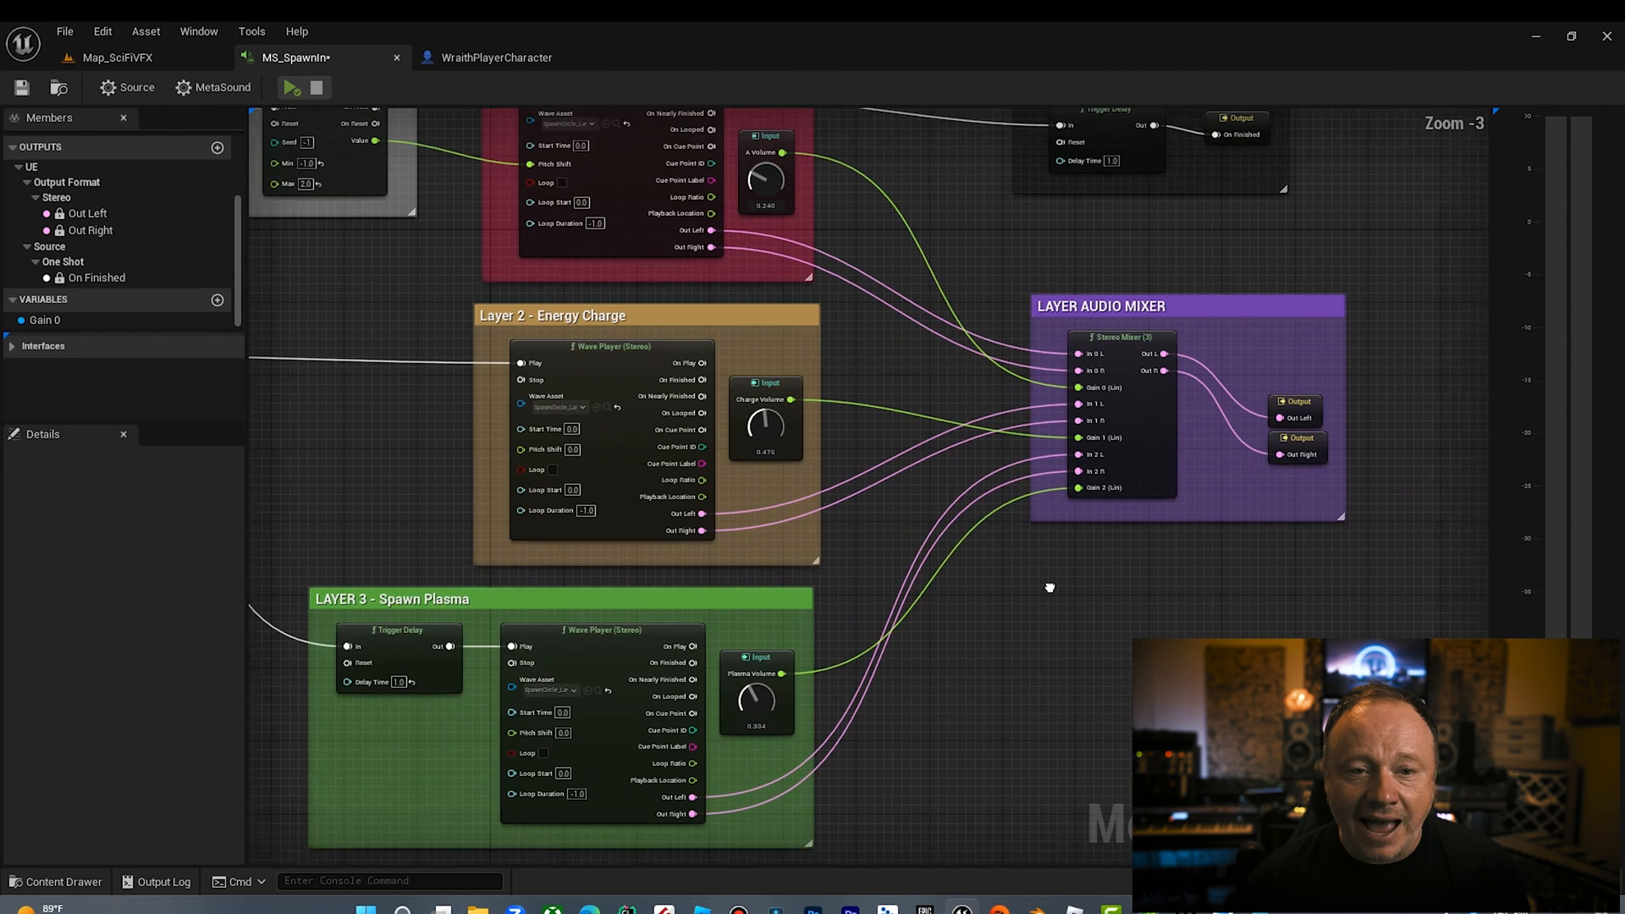
pyautogui.scroll(-3)
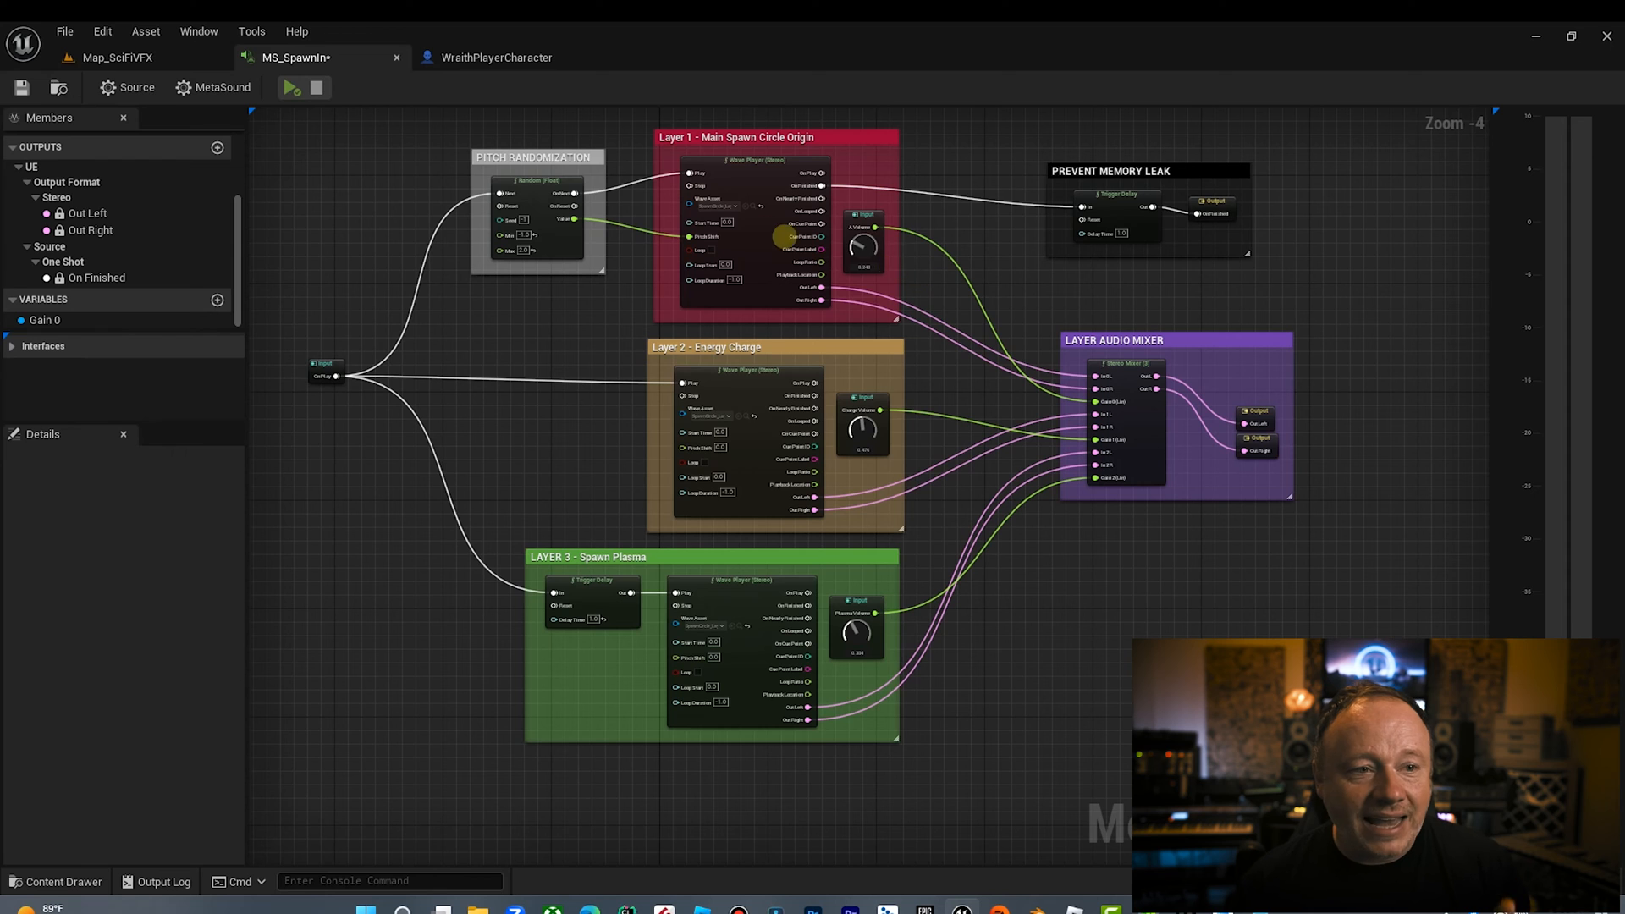
pyautogui.moveTo(288, 87)
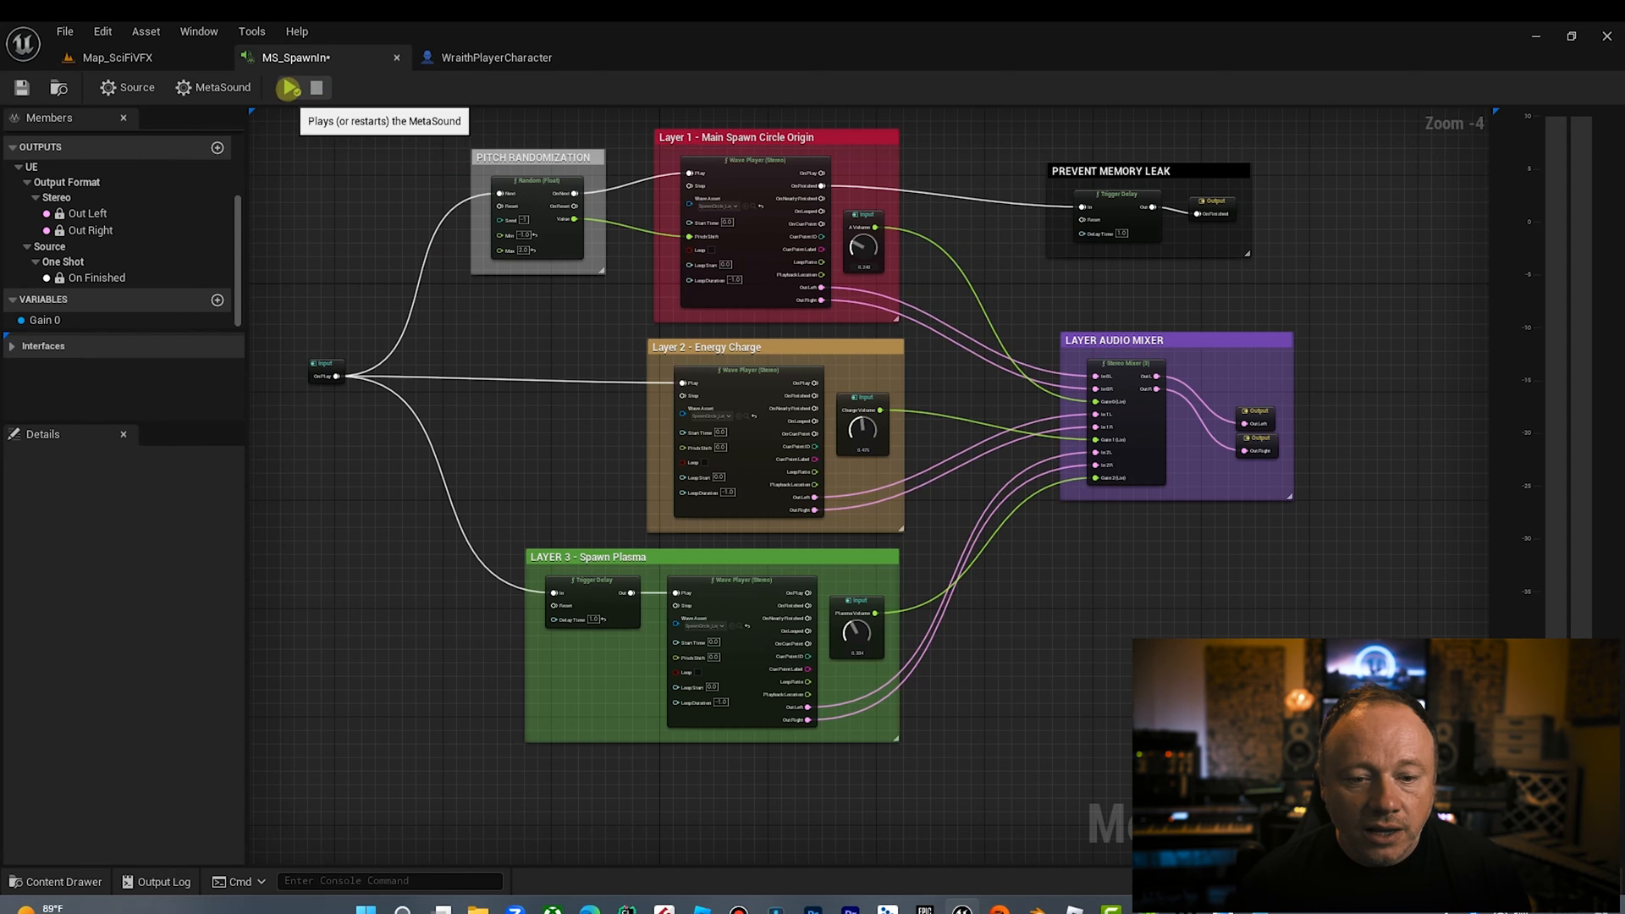
pyautogui.click(288, 87)
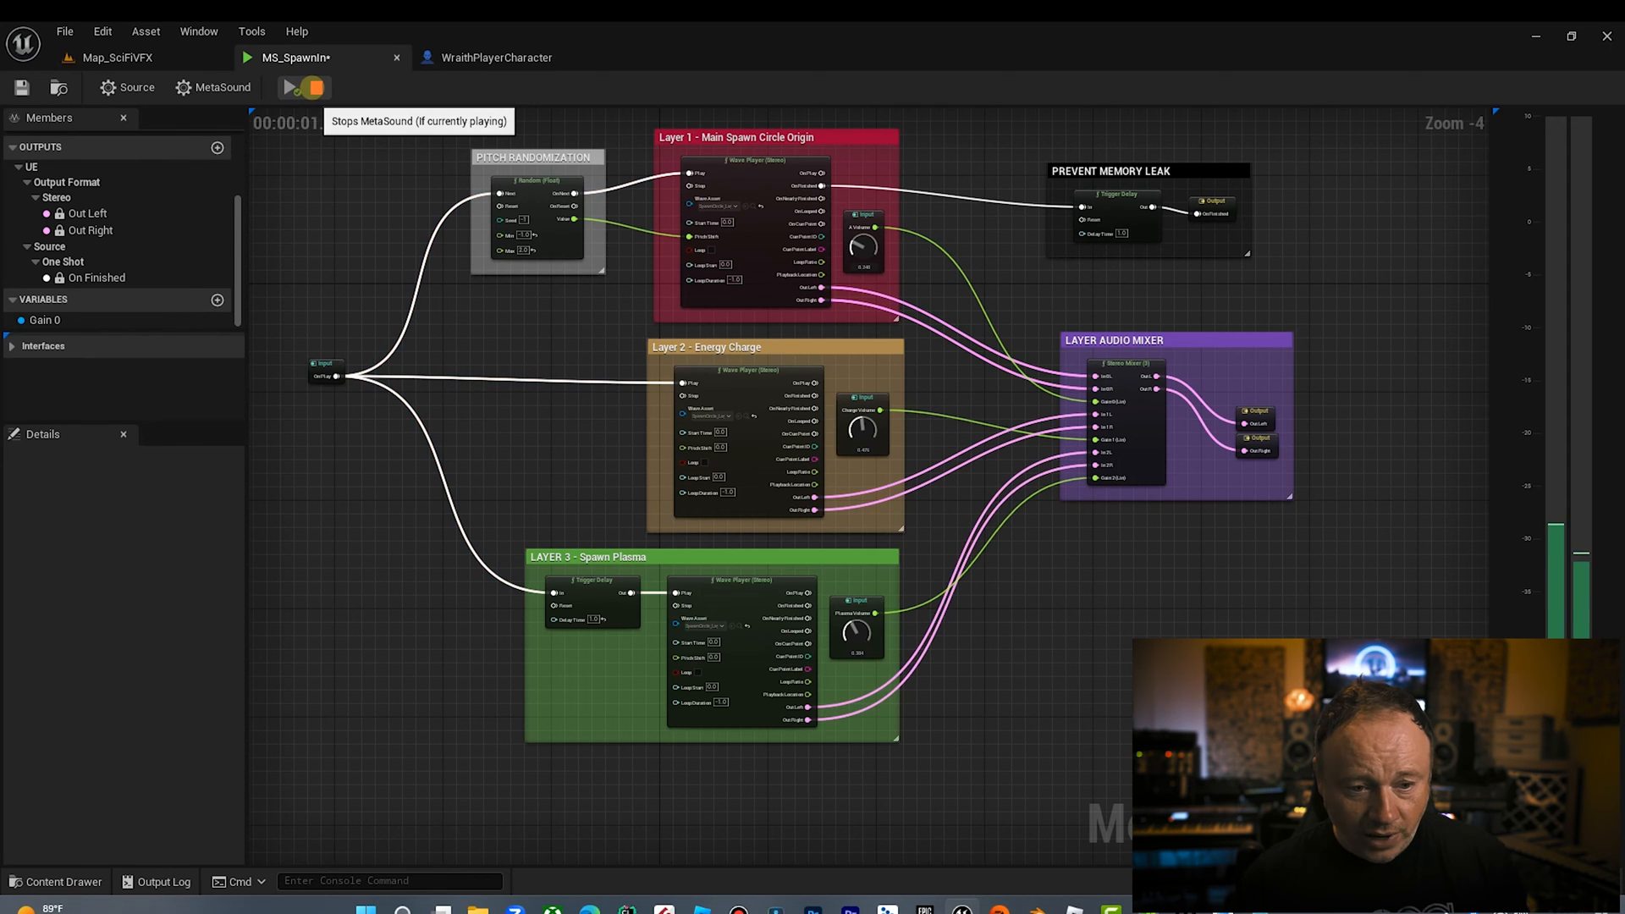
pyautogui.click(318, 88)
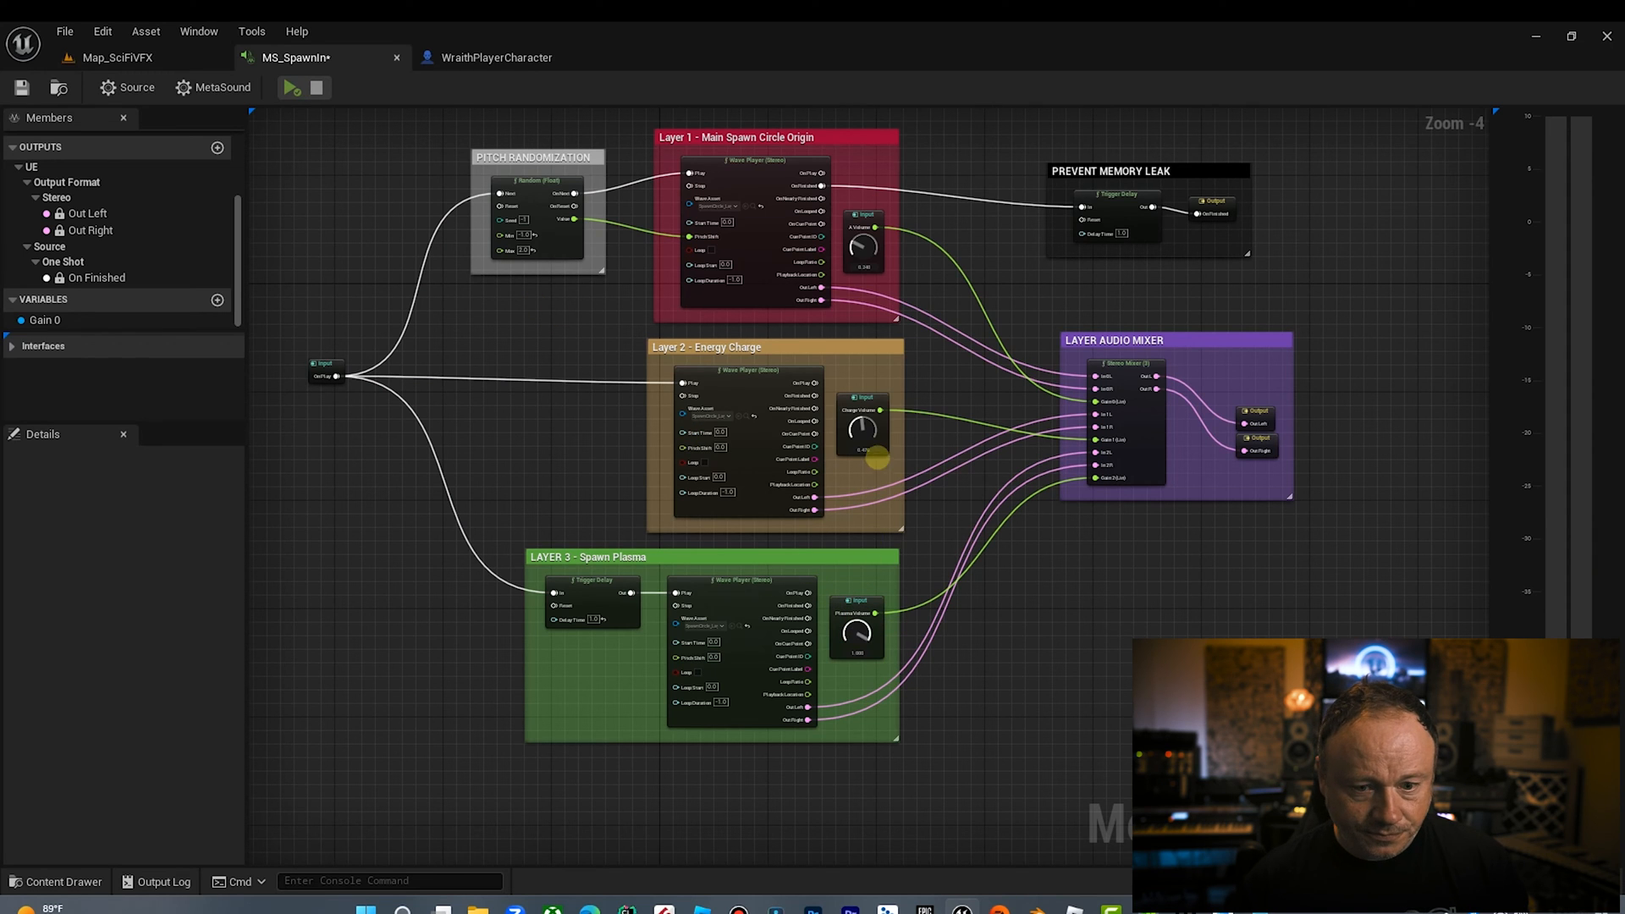
pyautogui.click(292, 87)
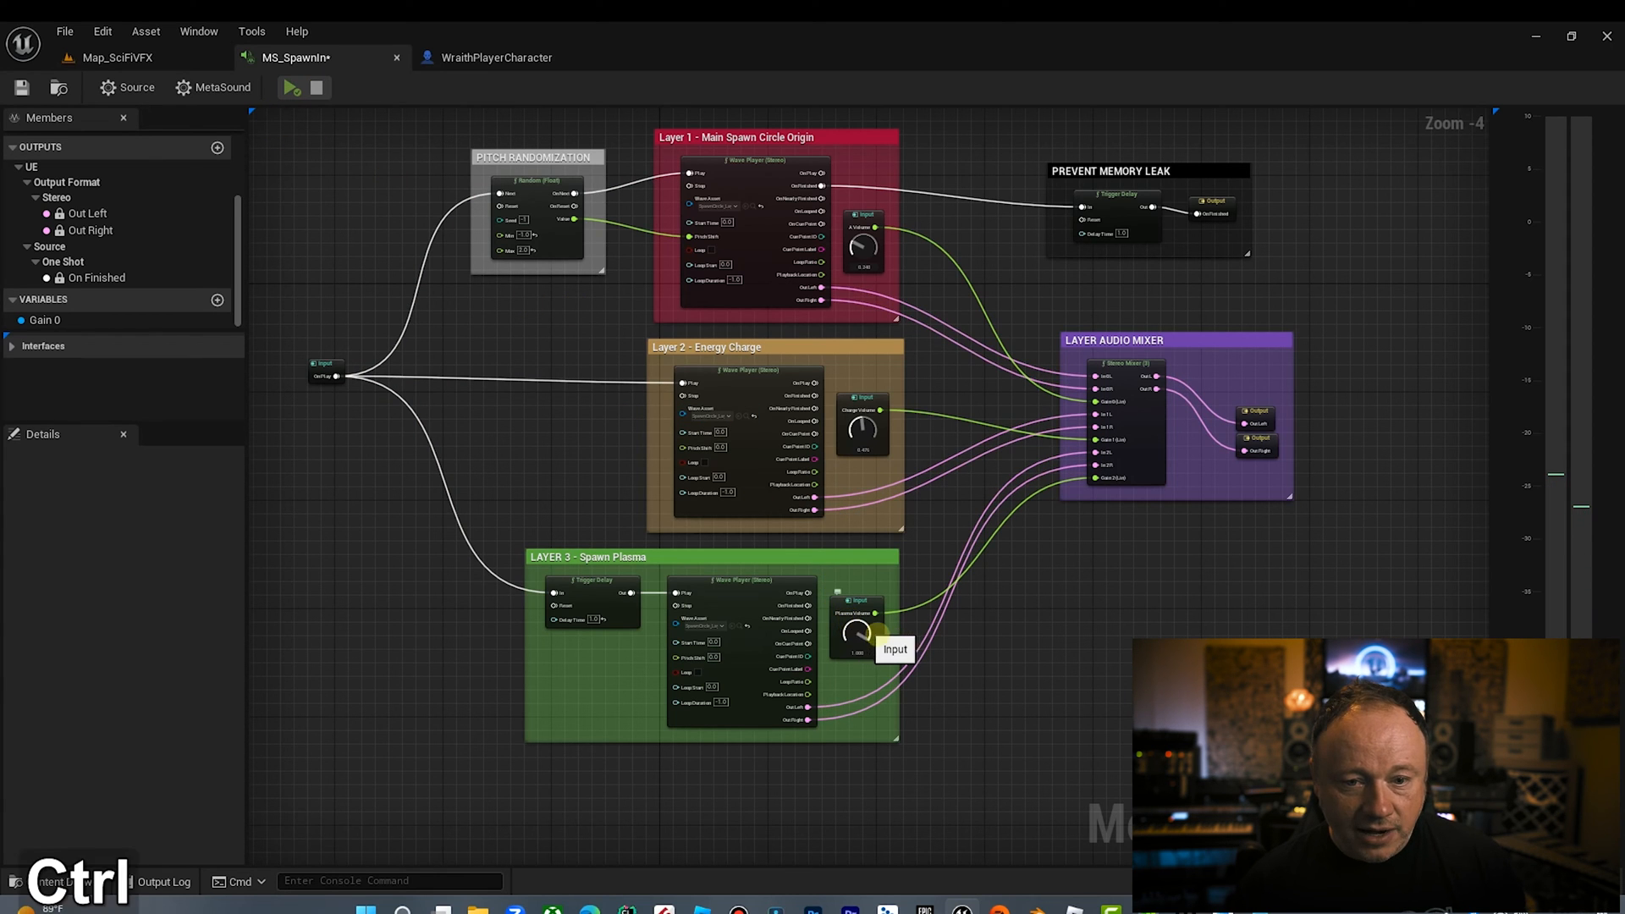
pyautogui.click(858, 627)
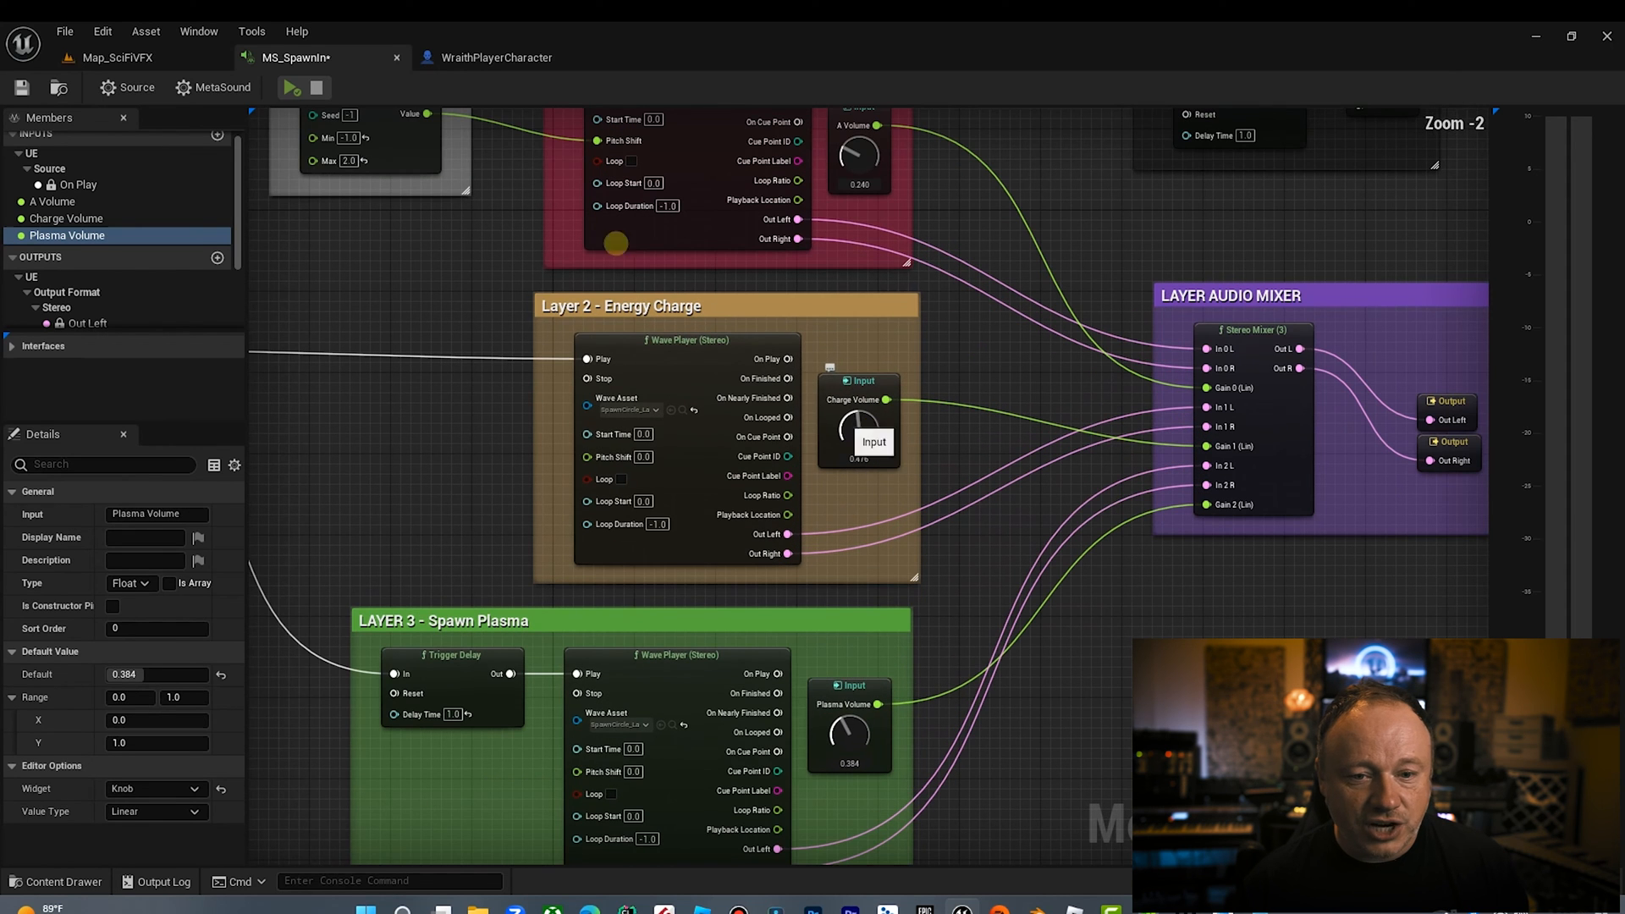
pyautogui.moveTo(859, 419); pyautogui.dragTo(859, 419)
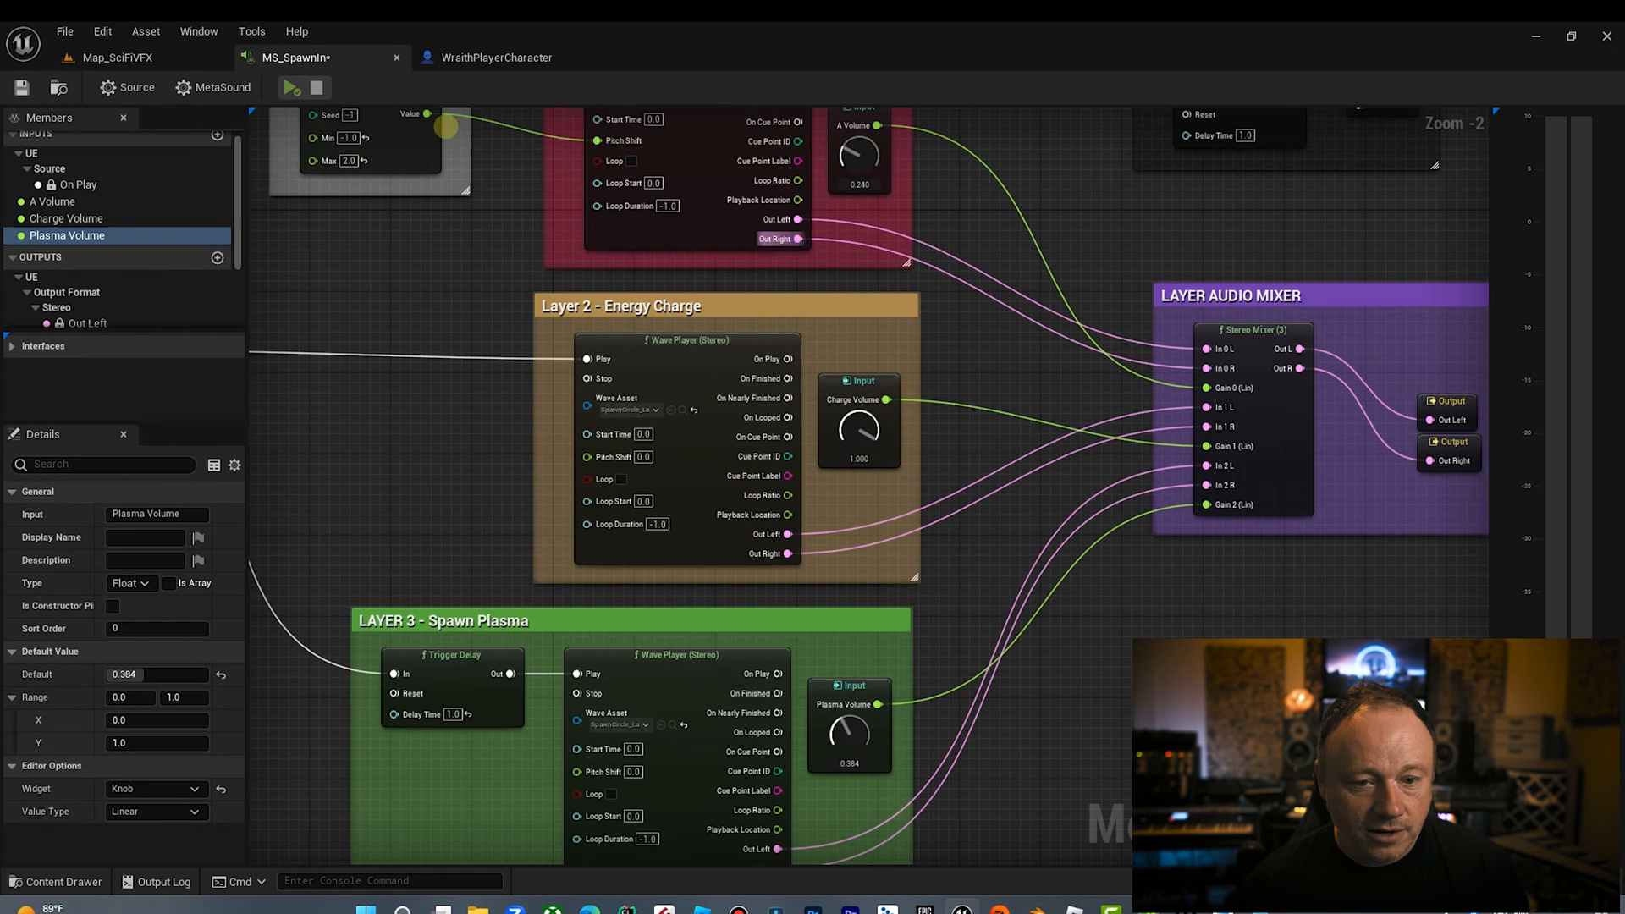
pyautogui.click(289, 87)
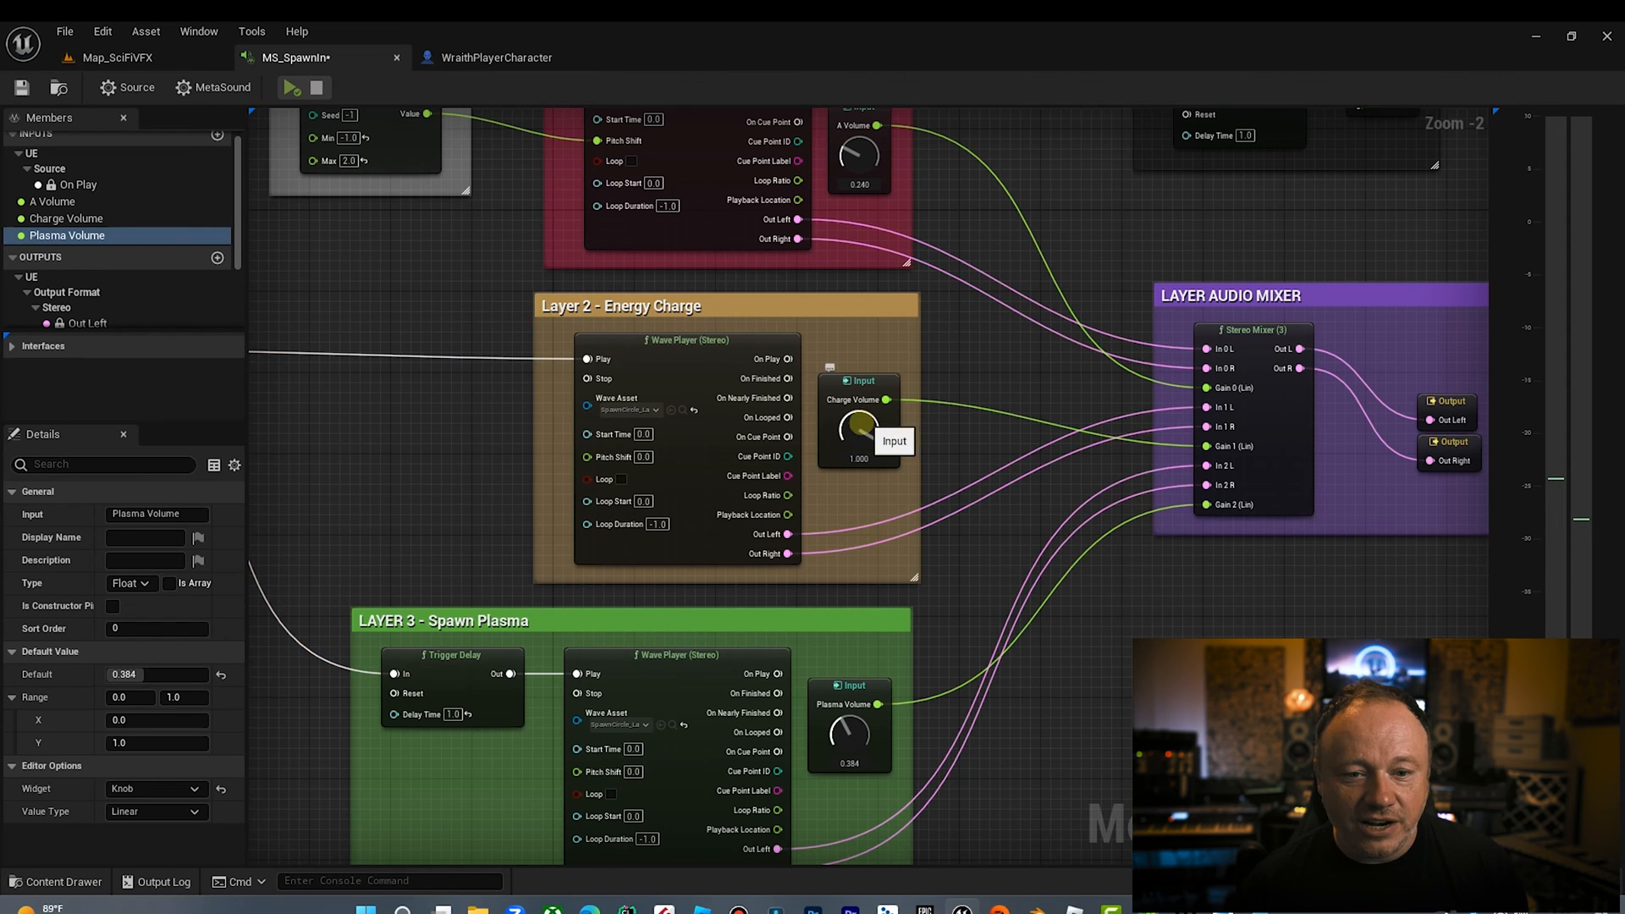
# Step: Turn Charge Volume down to 0.348 and A Volume up to 0.420
pyautogui.moveTo(858, 428); pyautogui.dragTo(852, 558)
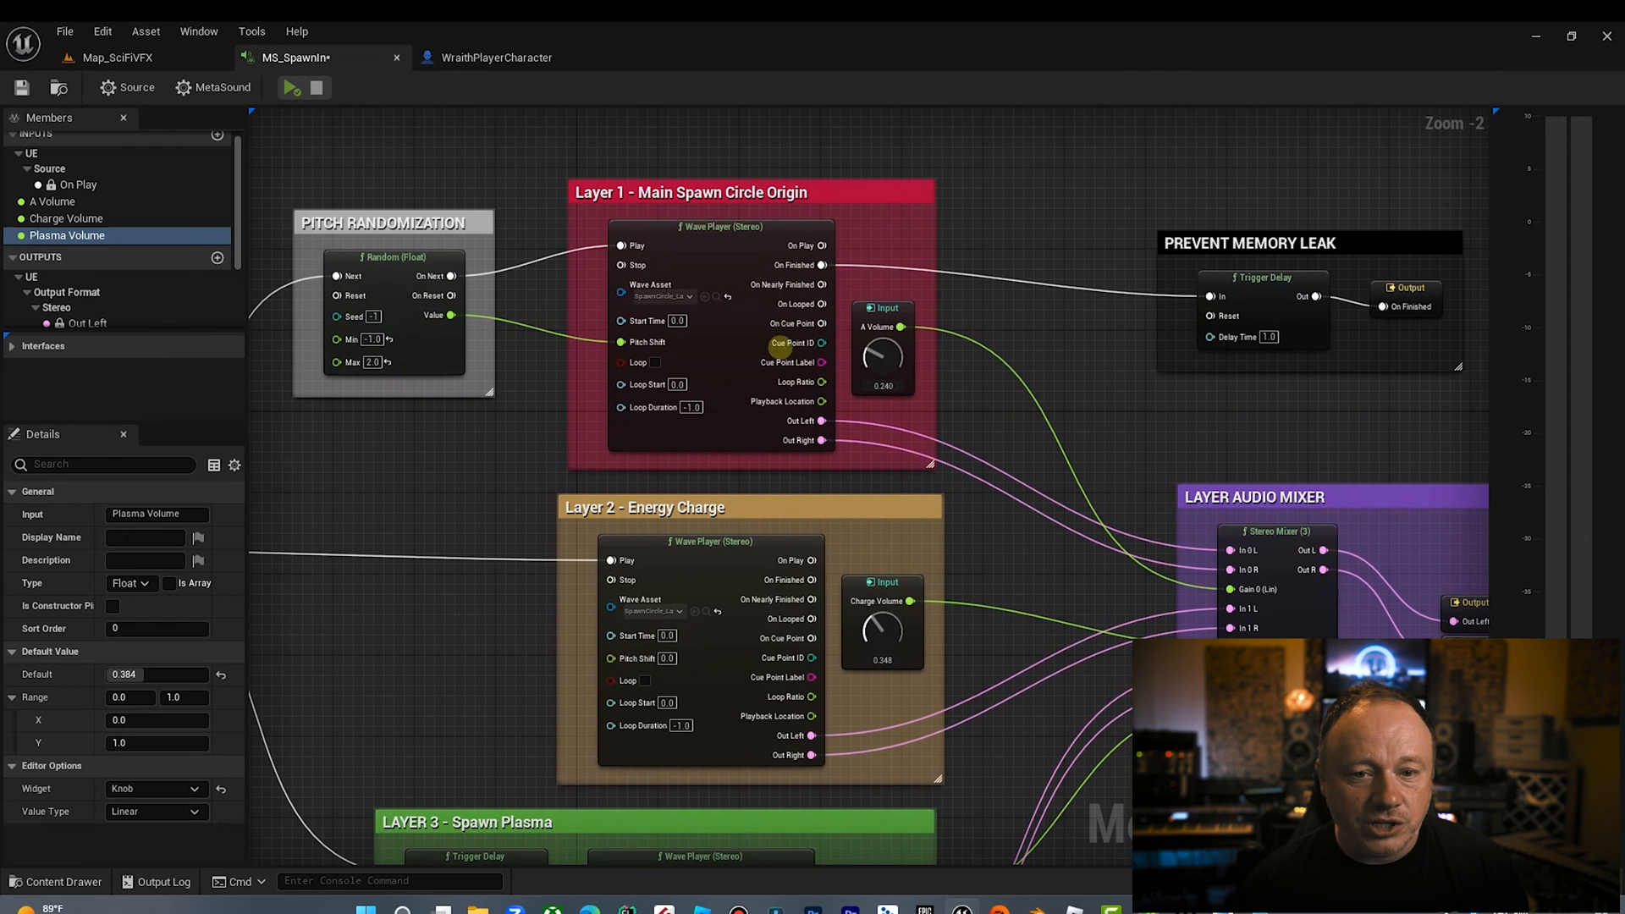
pyautogui.moveTo(882, 350); pyautogui.dragTo(882, 321)
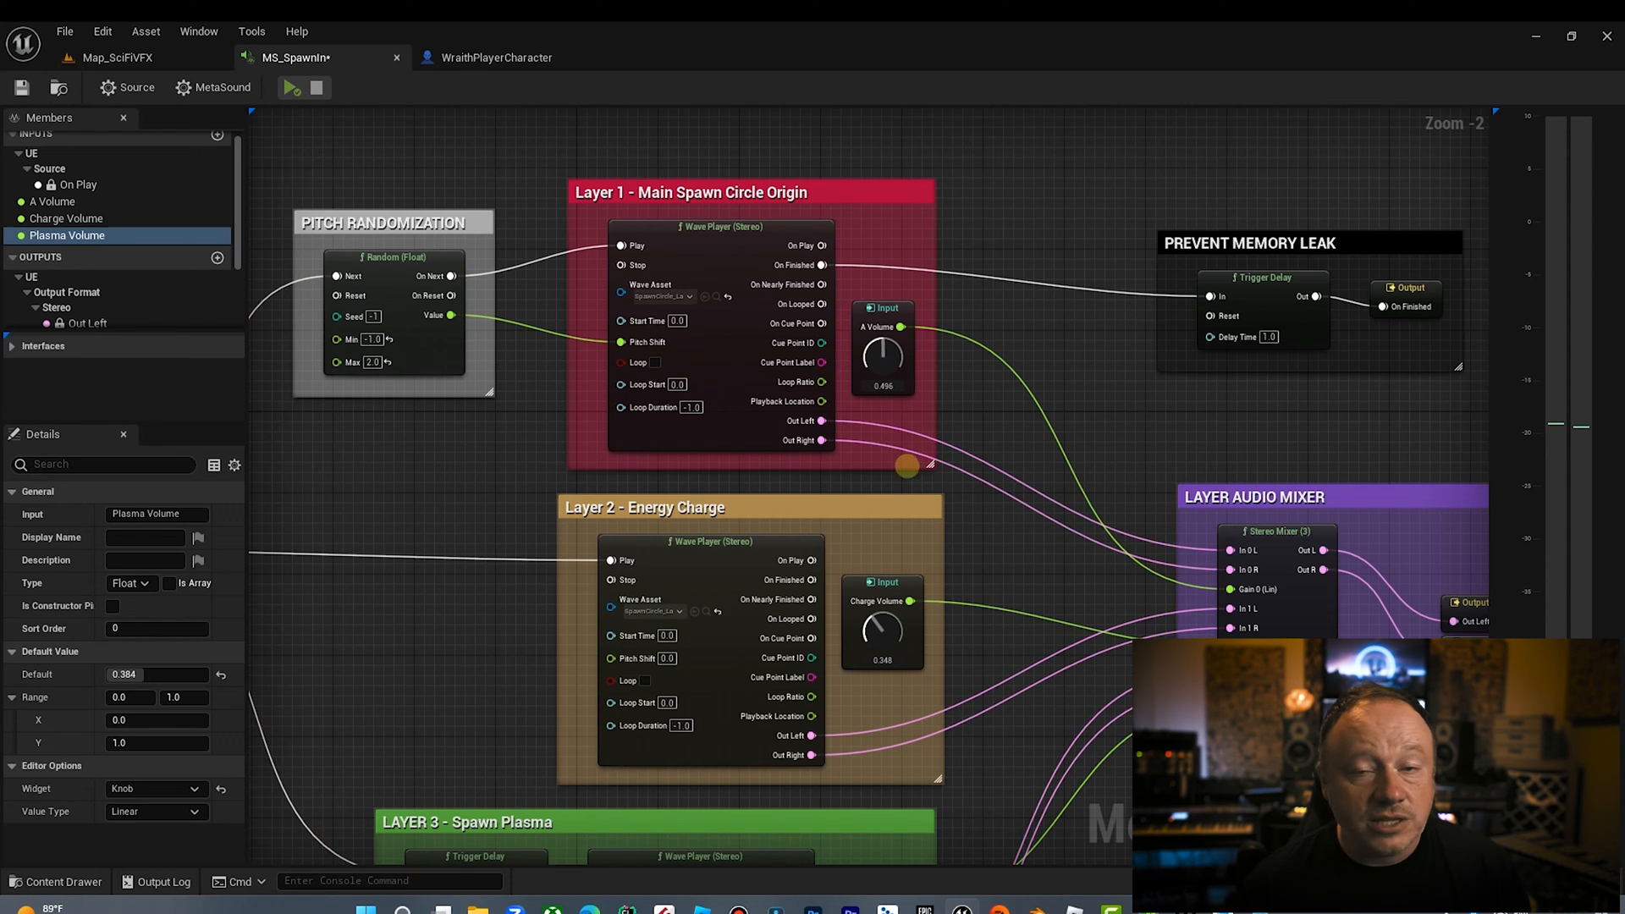
pyautogui.click(294, 87)
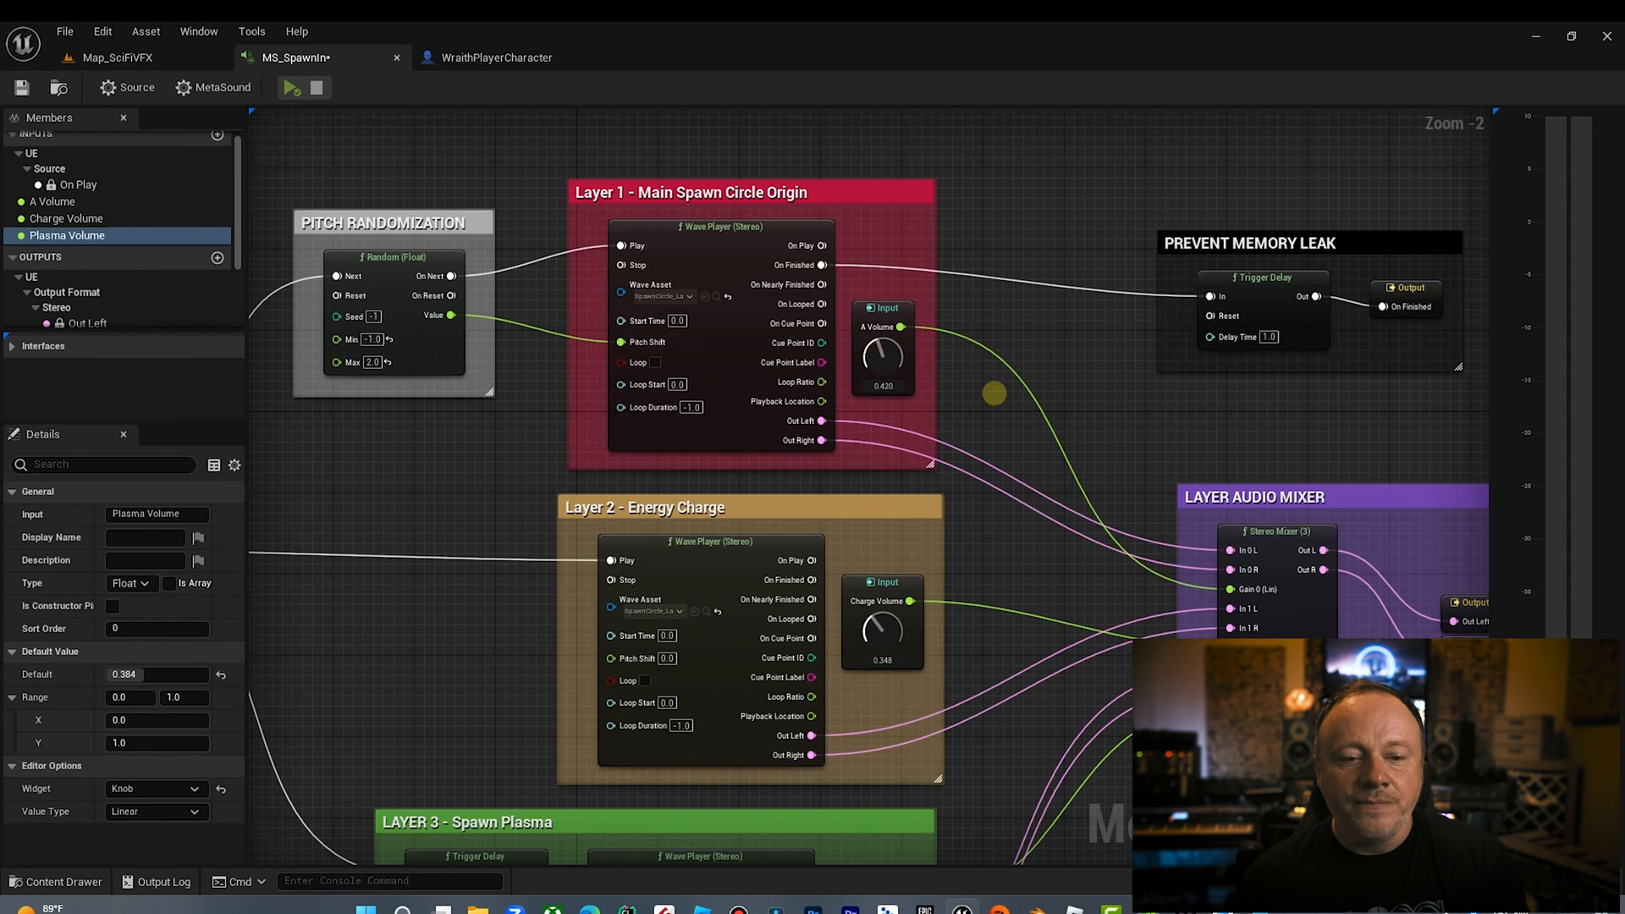
pyautogui.scroll(-3)
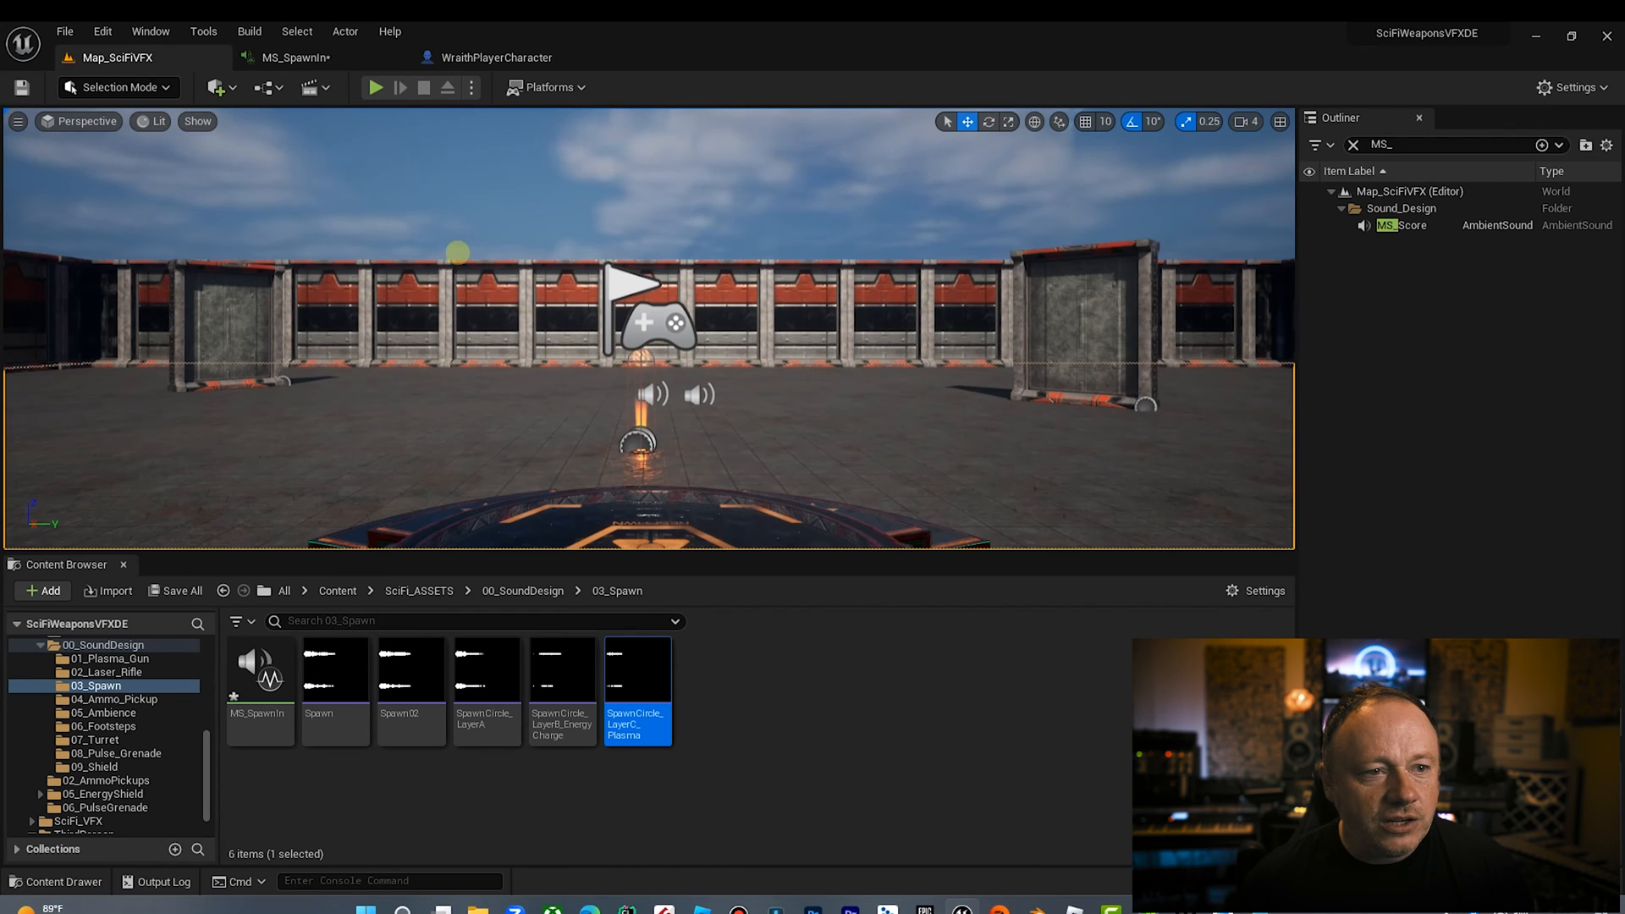
pyautogui.click(296, 57)
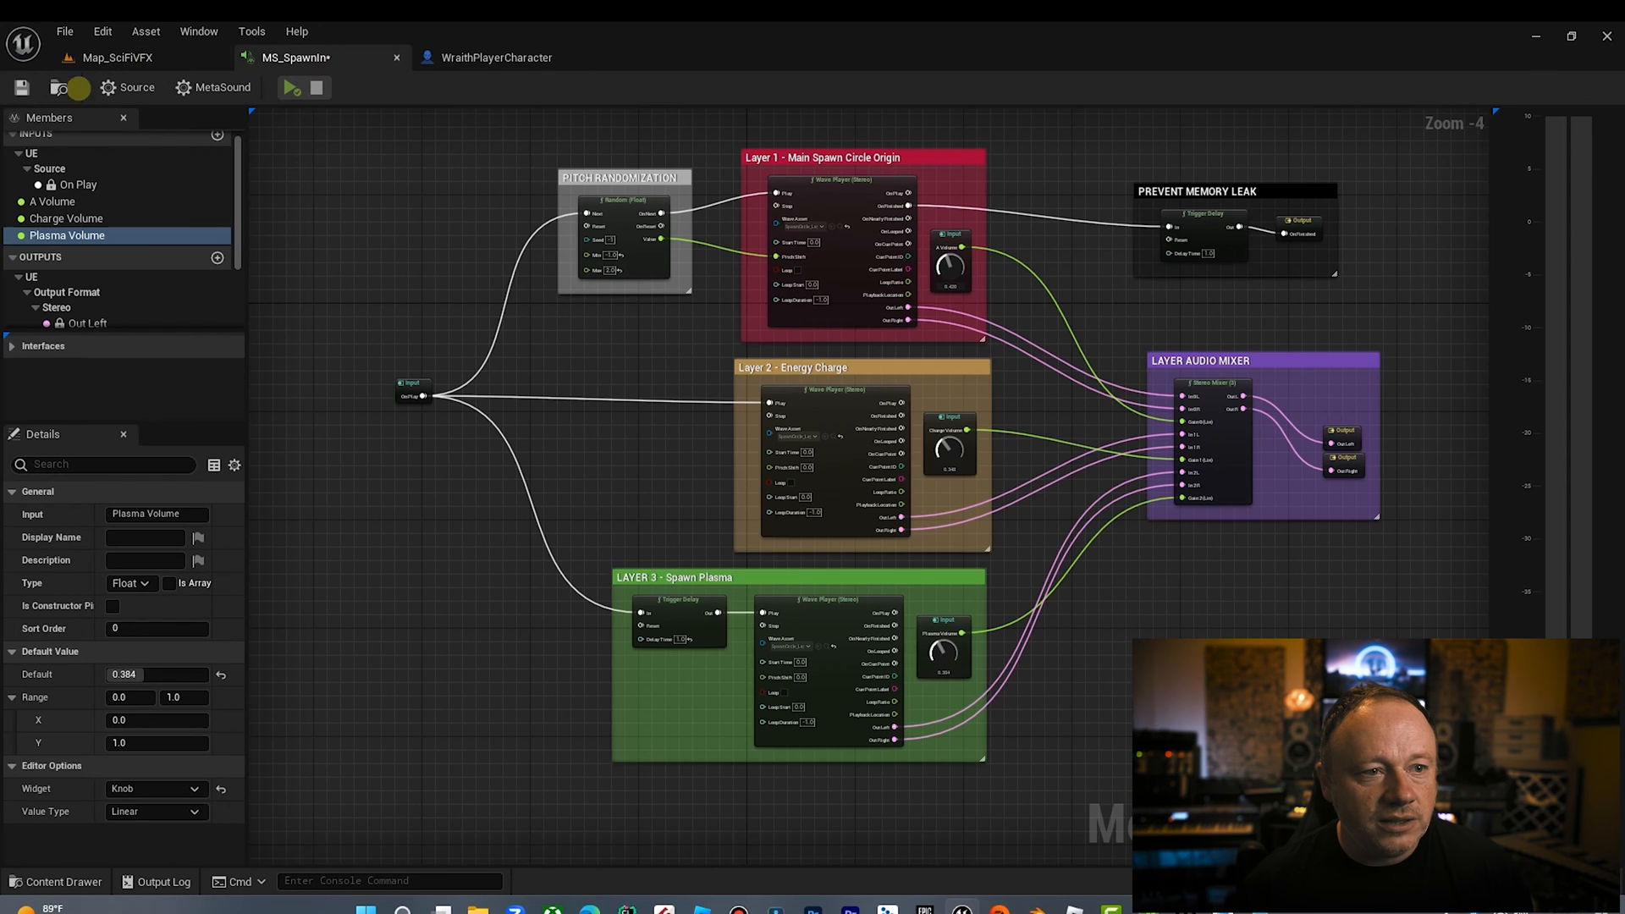
pyautogui.moveTo(306, 57)
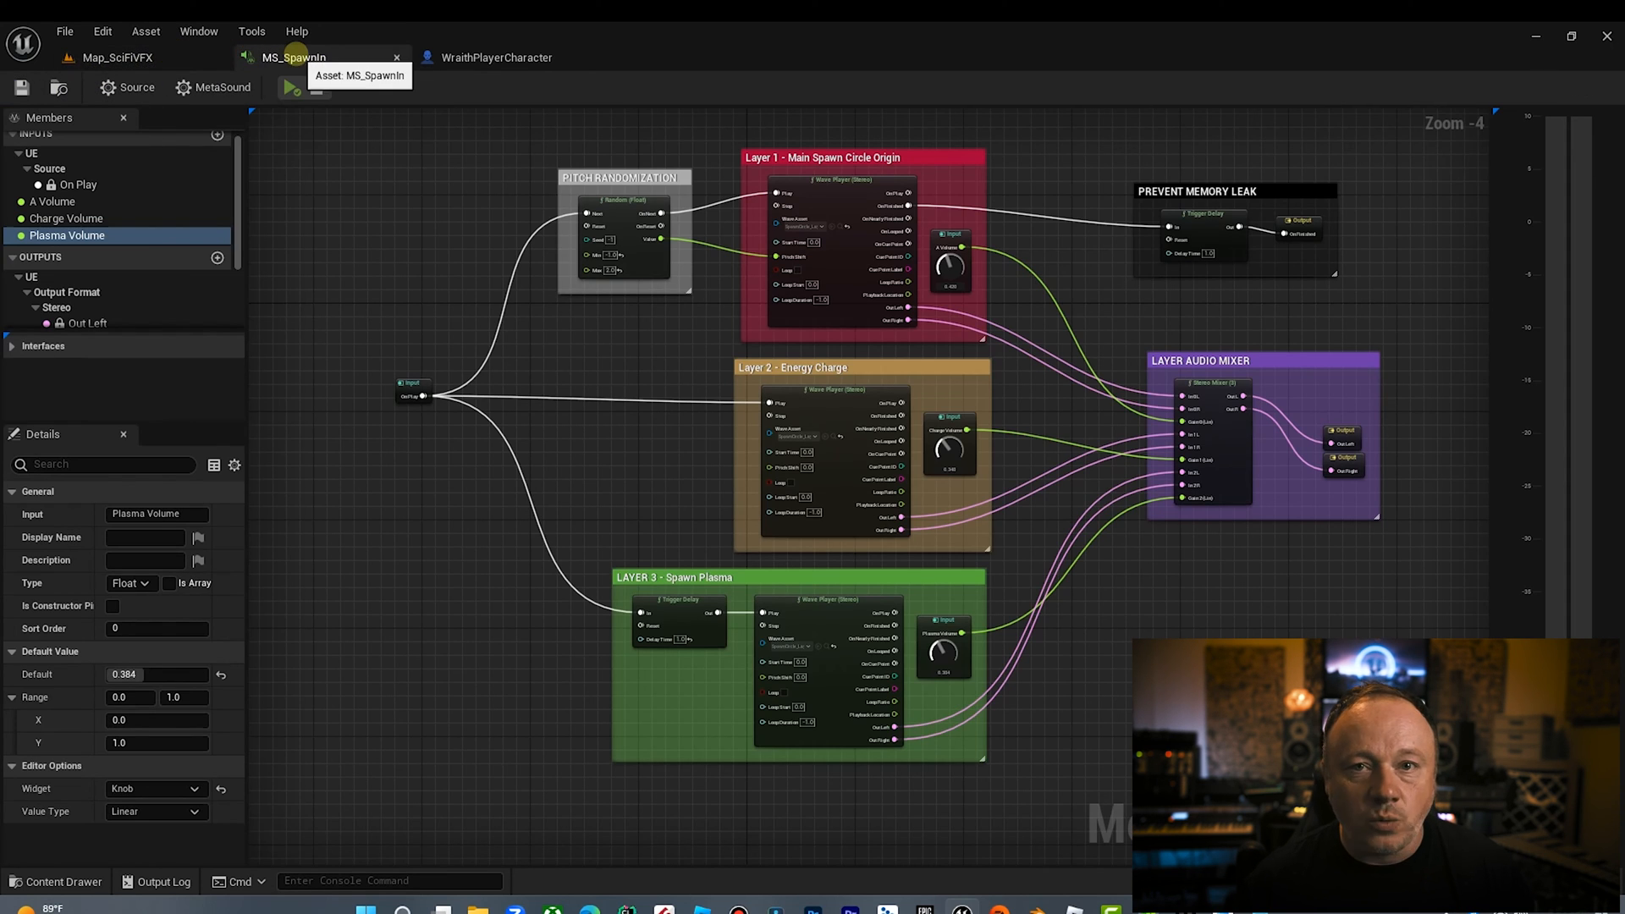
pyautogui.click(294, 87)
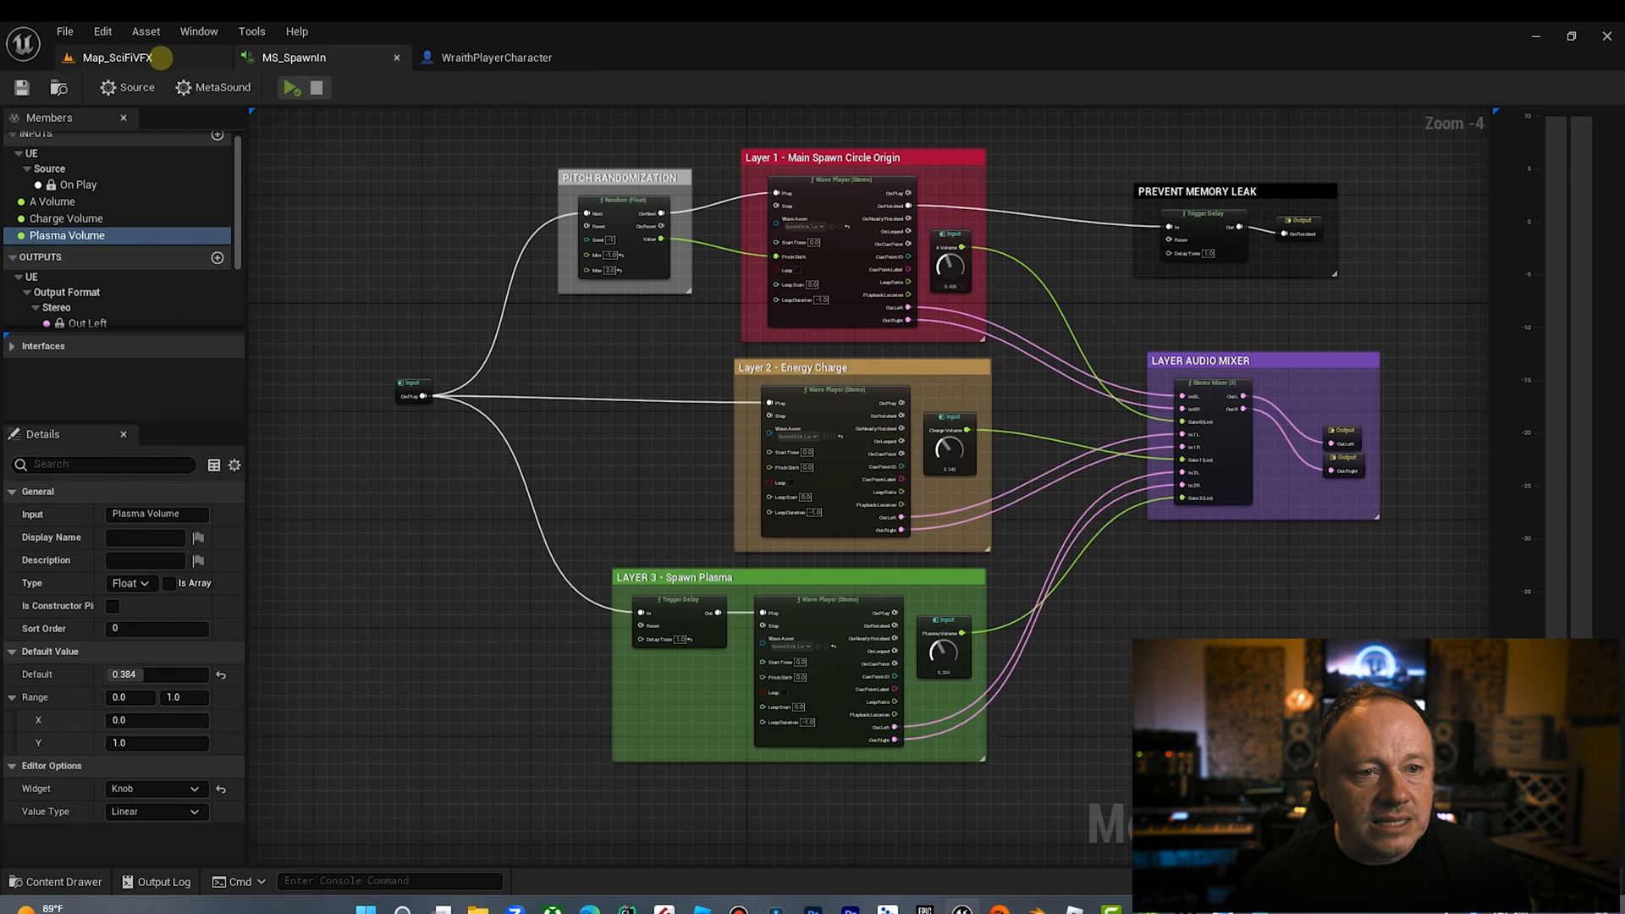
pyautogui.click(495, 57)
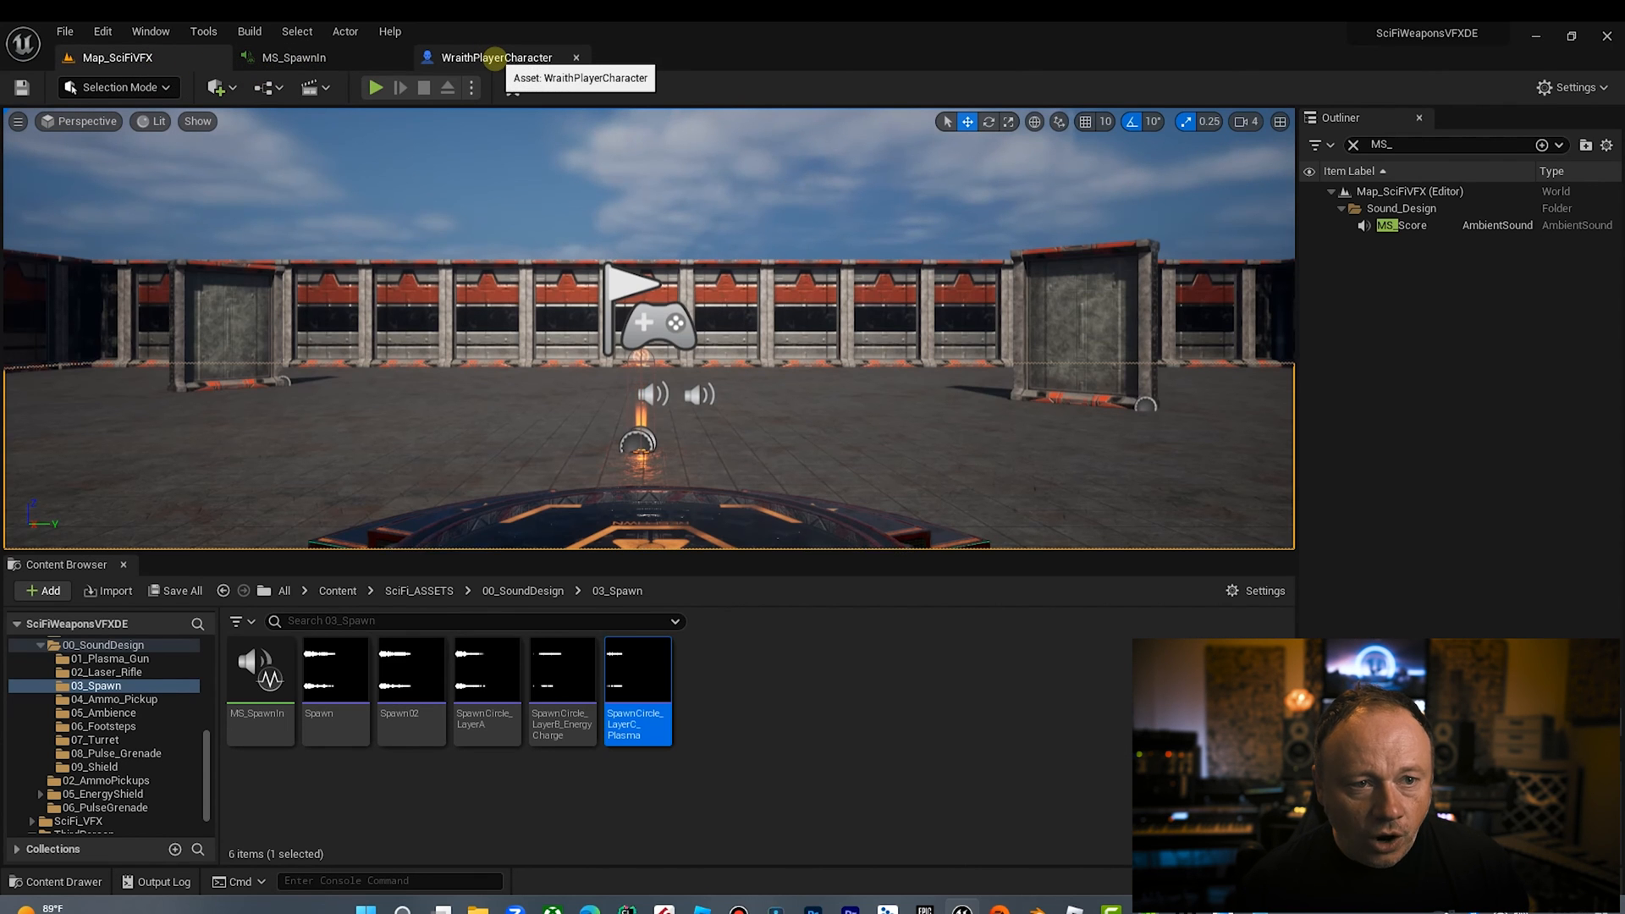
pyautogui.click(499, 57)
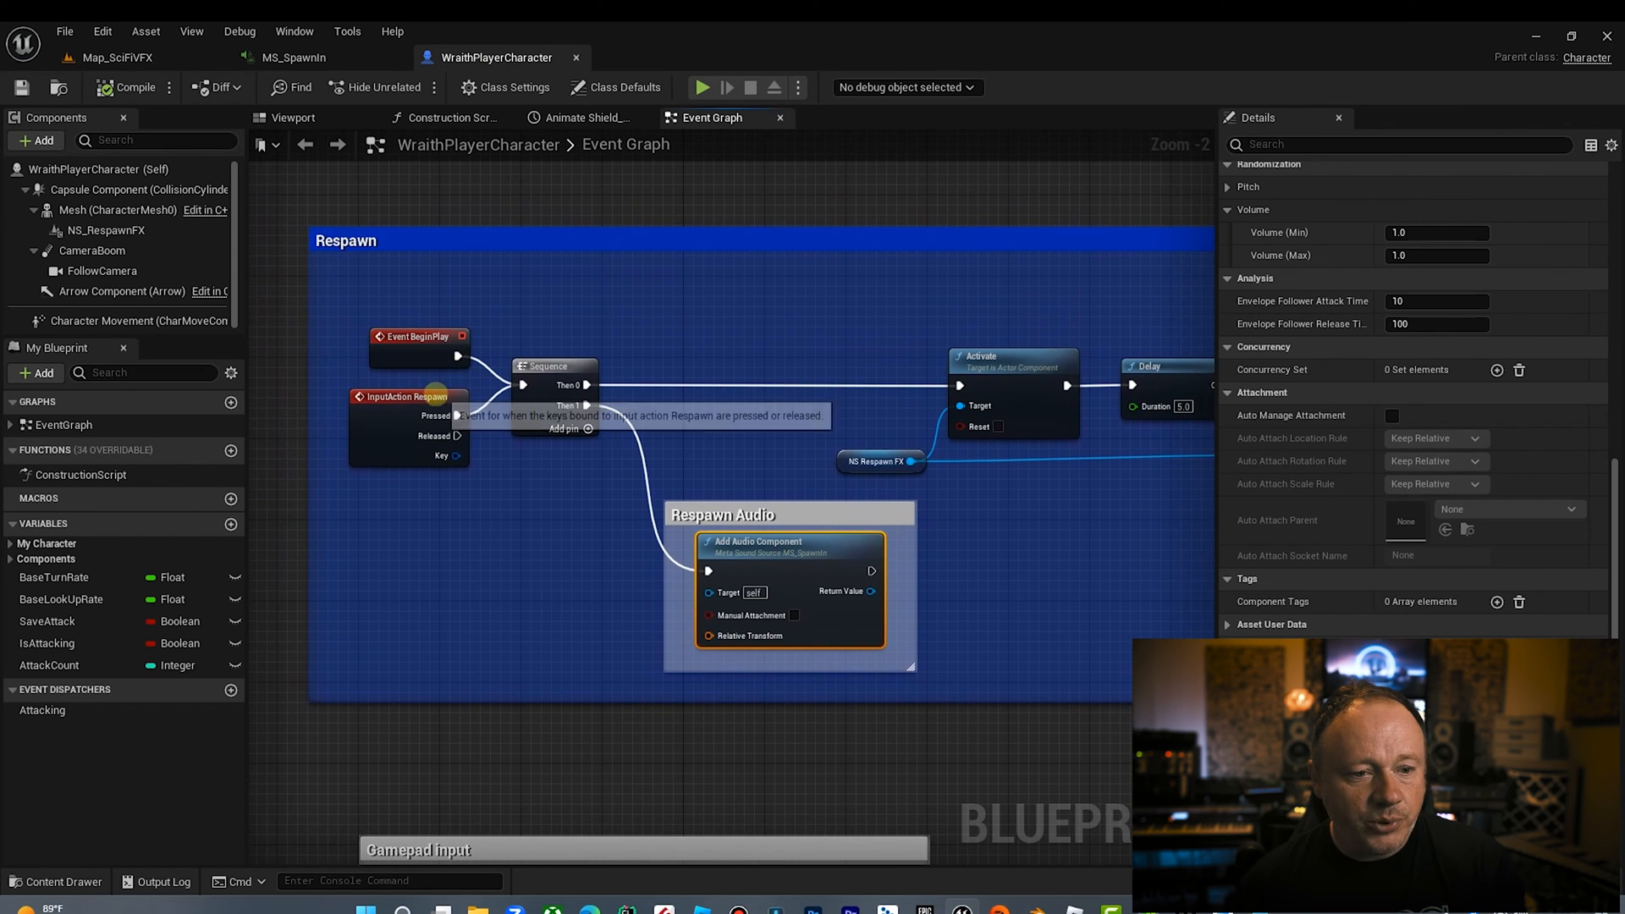
pyautogui.click(407, 397)
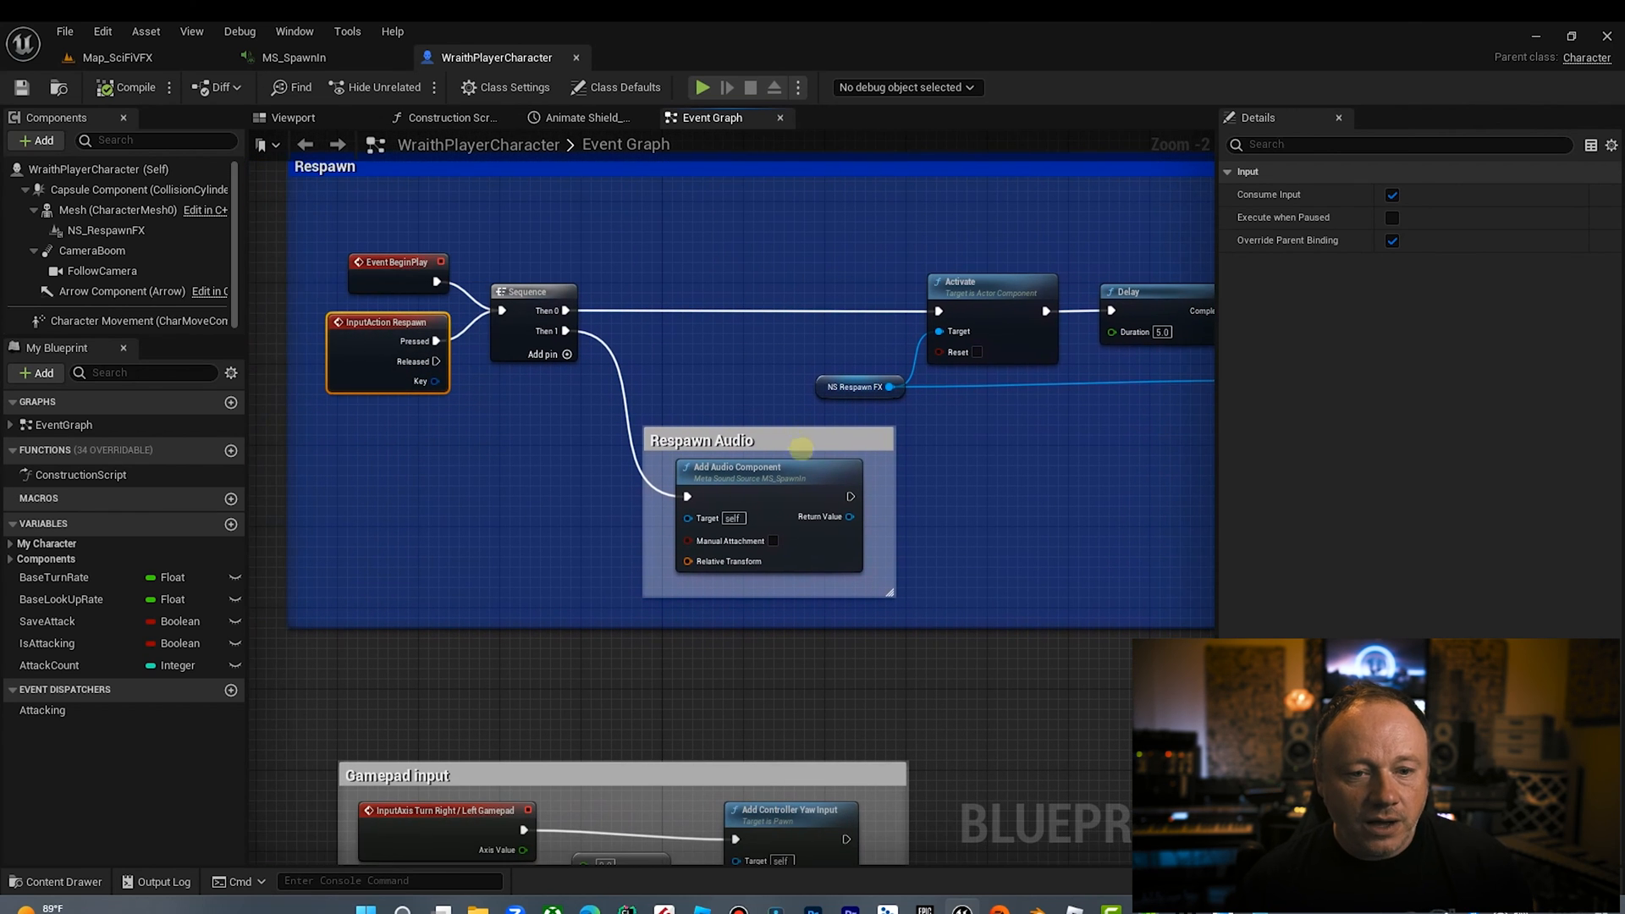
pyautogui.click(701, 439)
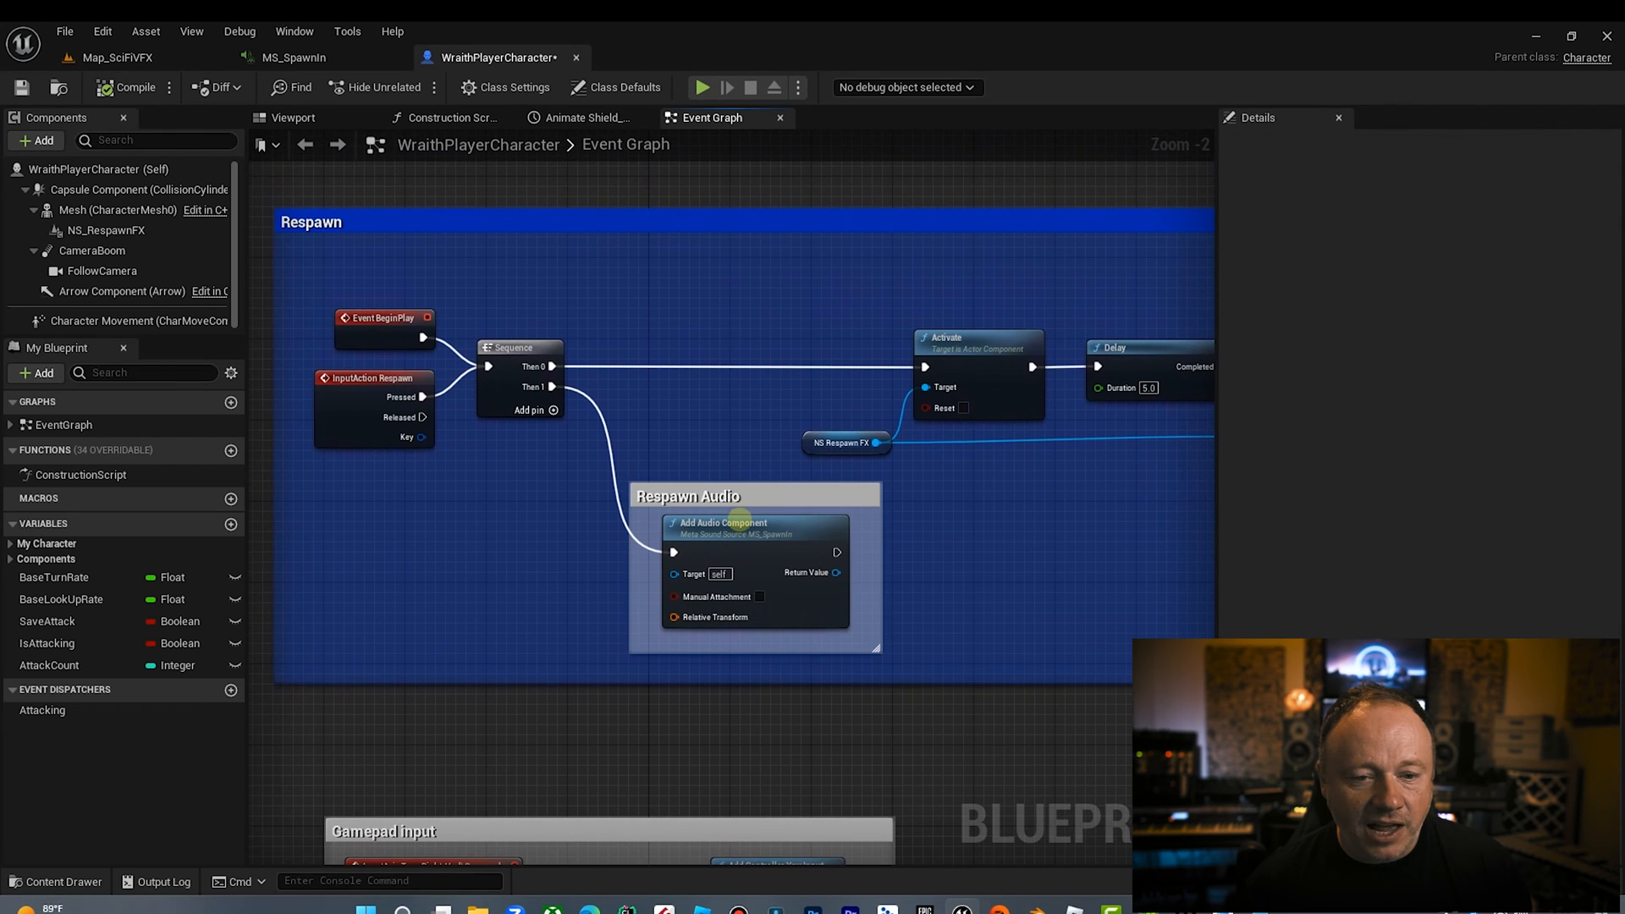
pyautogui.click(722, 522)
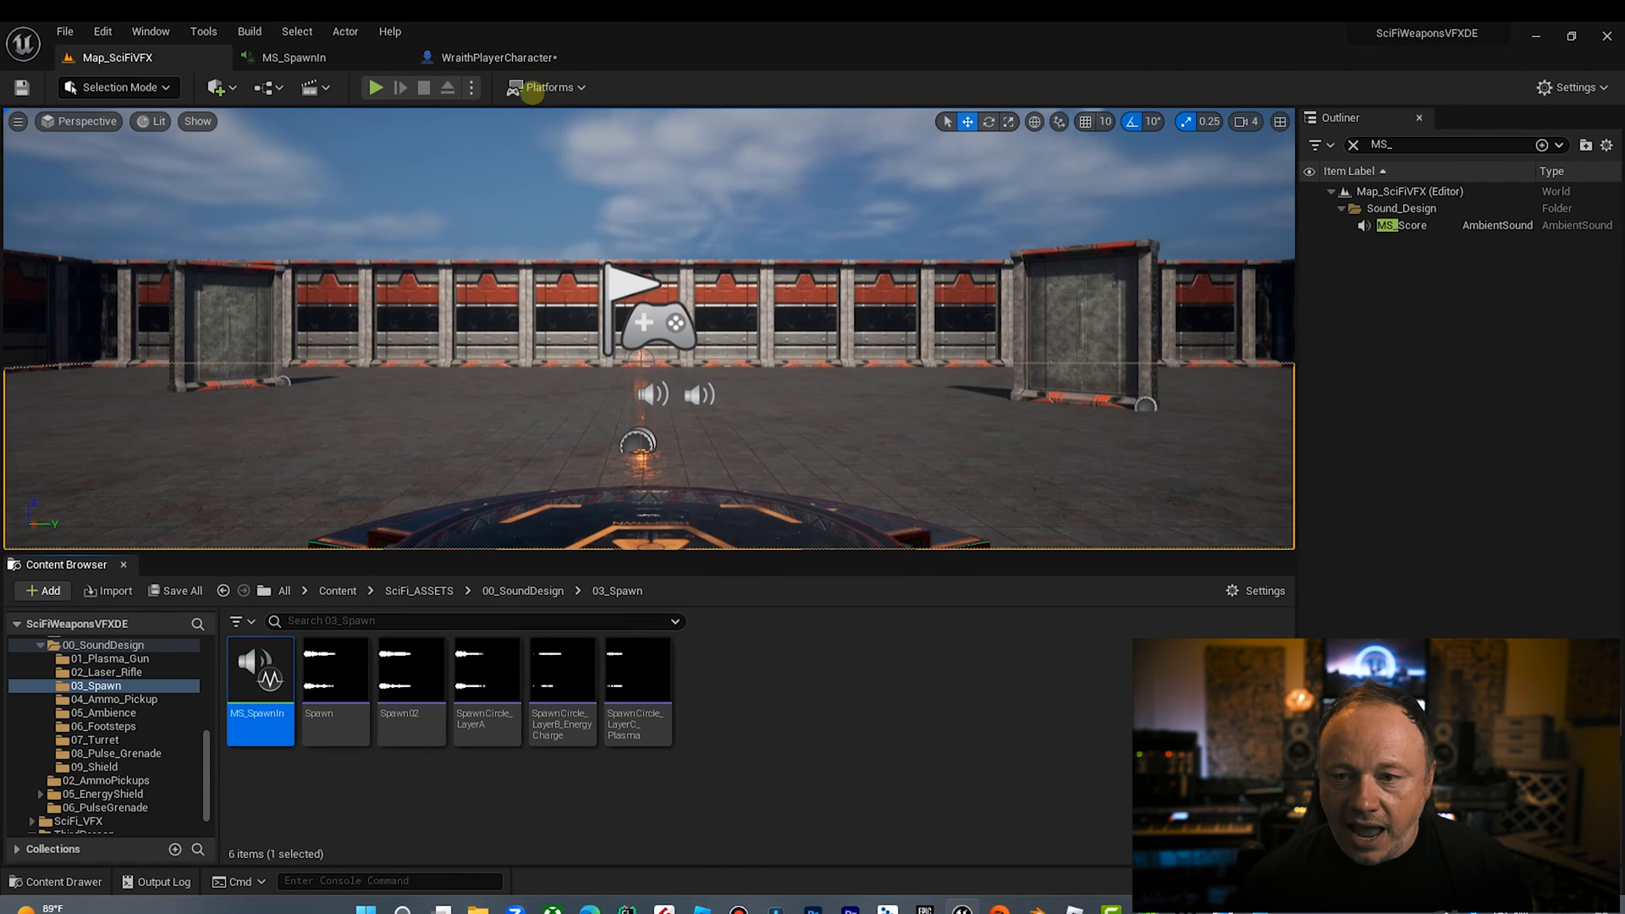
# Step: Check Add Audio Component's Details (Sound MS_SpawnIn, Volume Multiplier 0.5), then open MS_SpawnIn
pyautogui.click(494, 56)
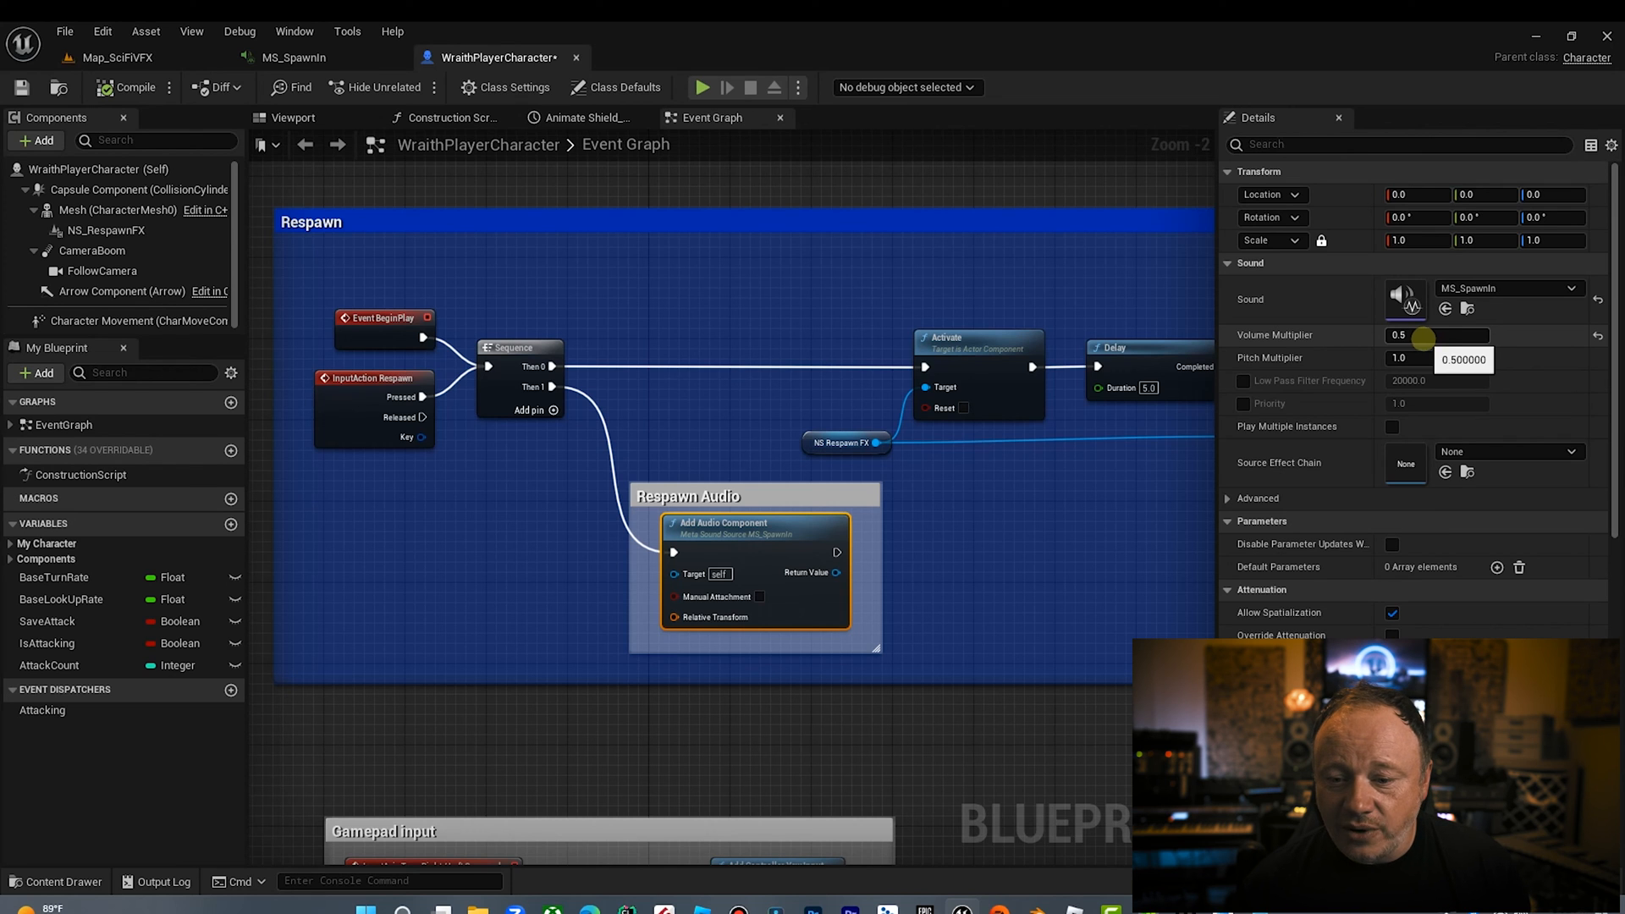
pyautogui.scroll(-3)
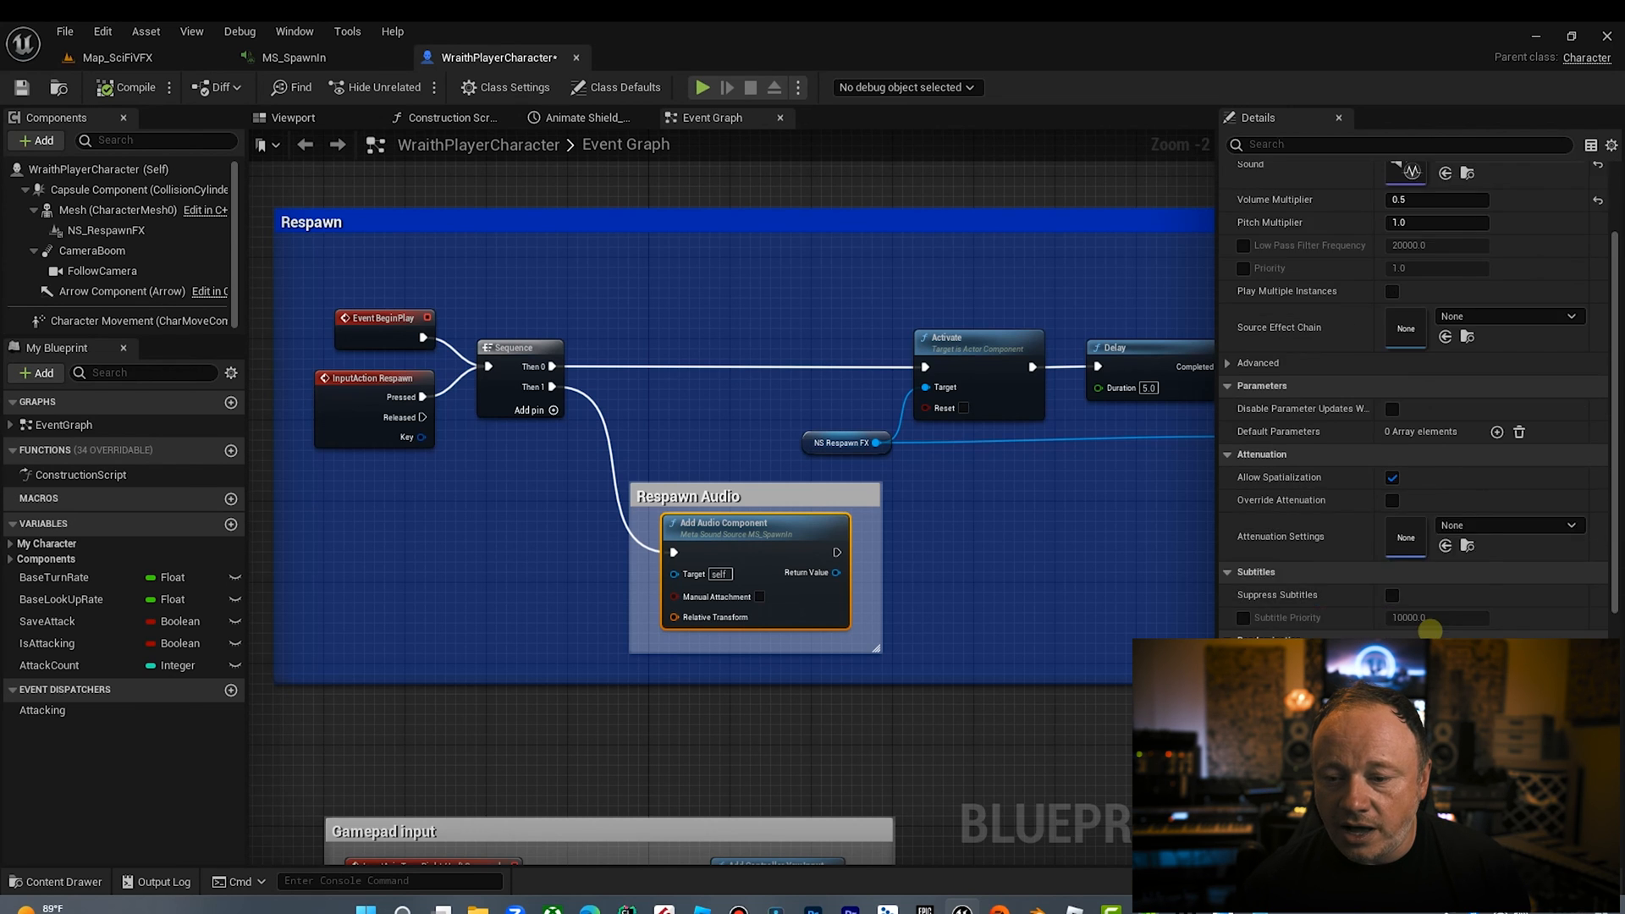
pyautogui.scroll(-3)
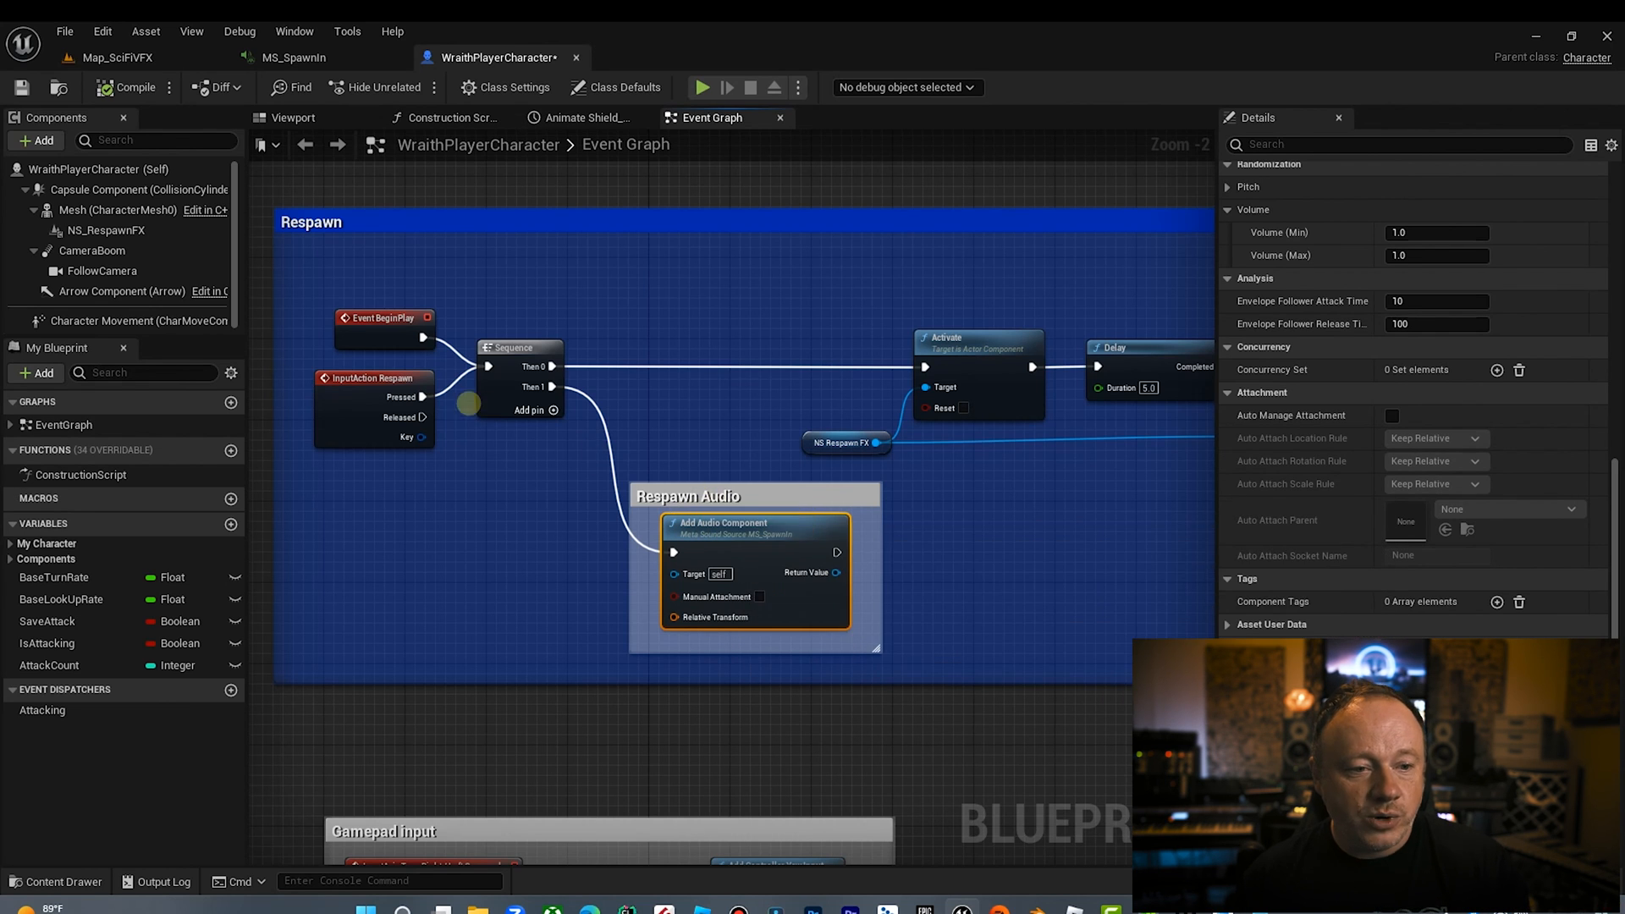
pyautogui.click(374, 377)
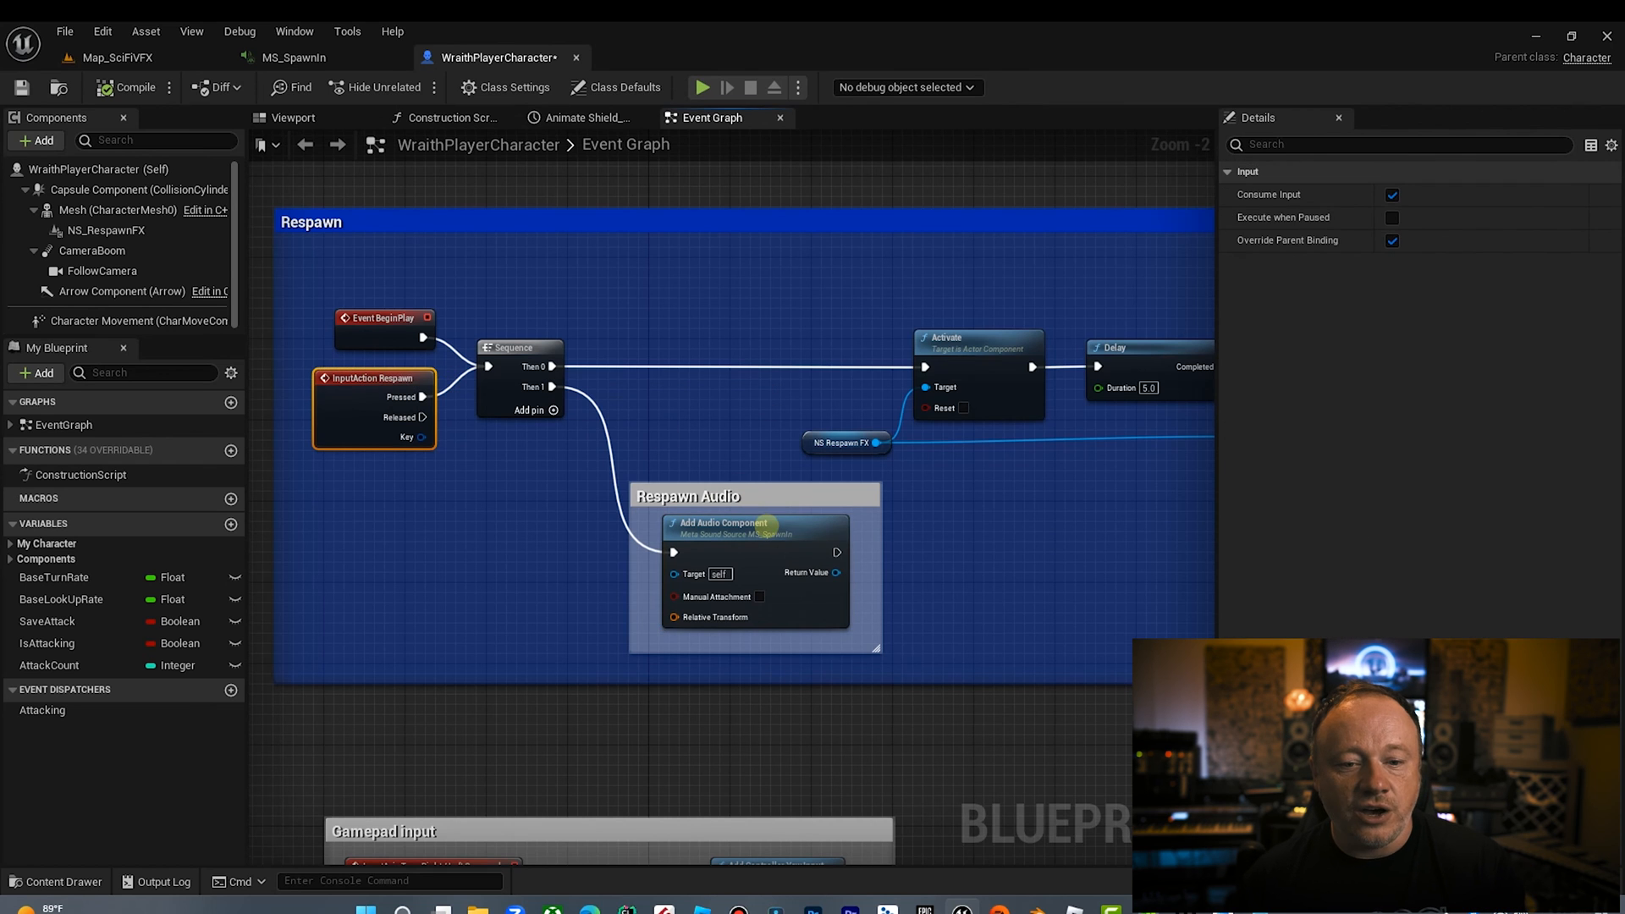
pyautogui.click(720, 522)
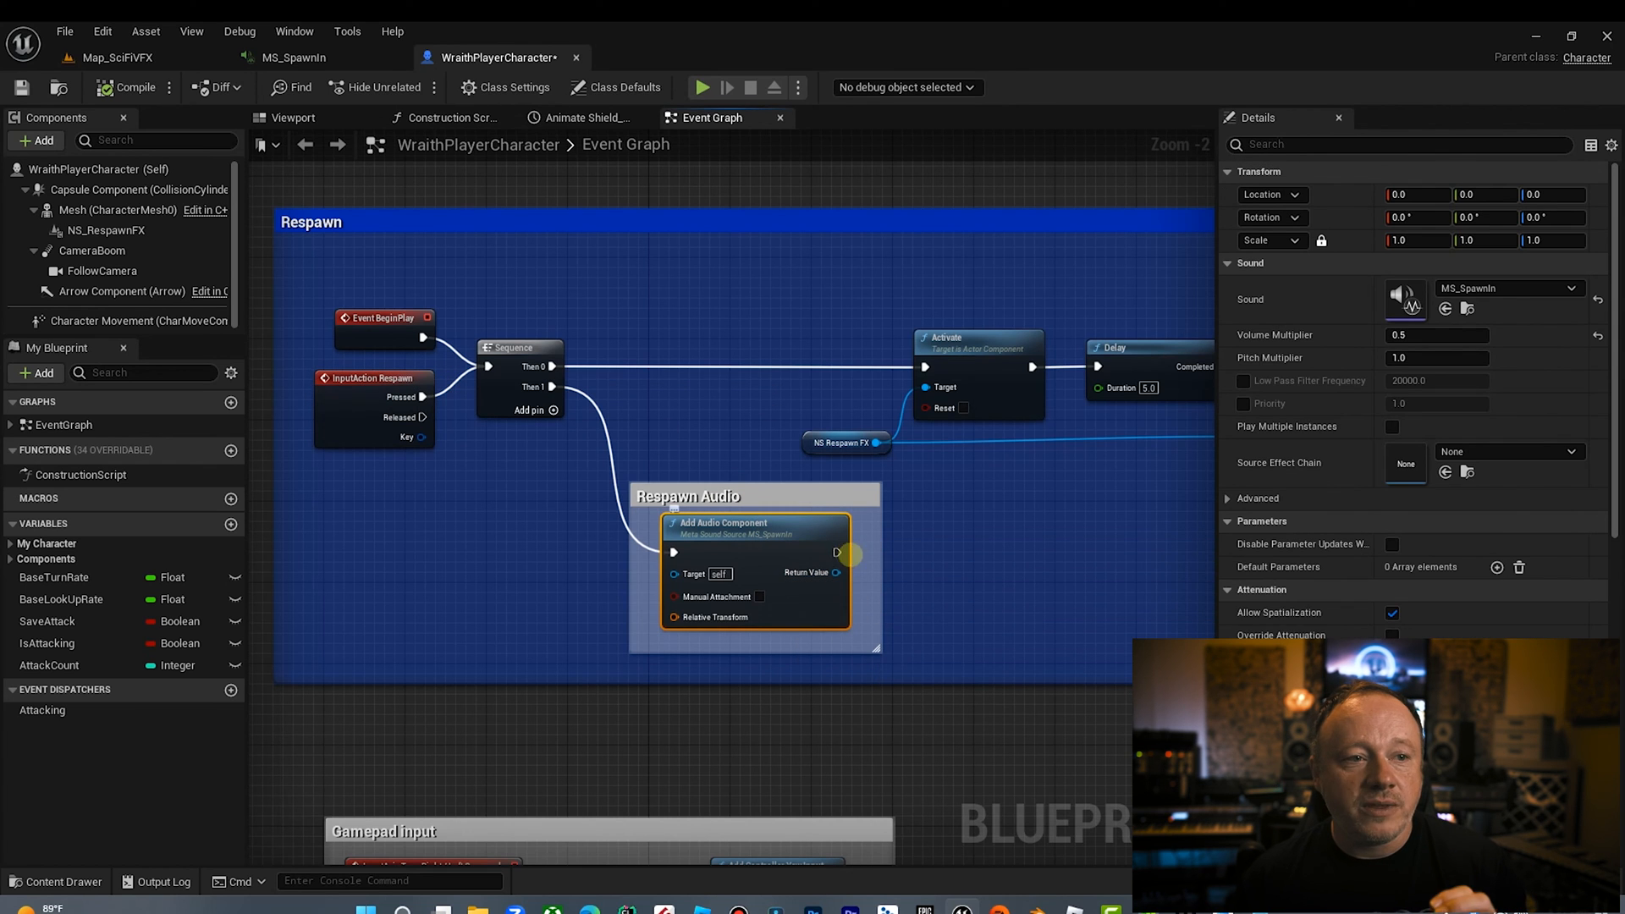
pyautogui.click(292, 57)
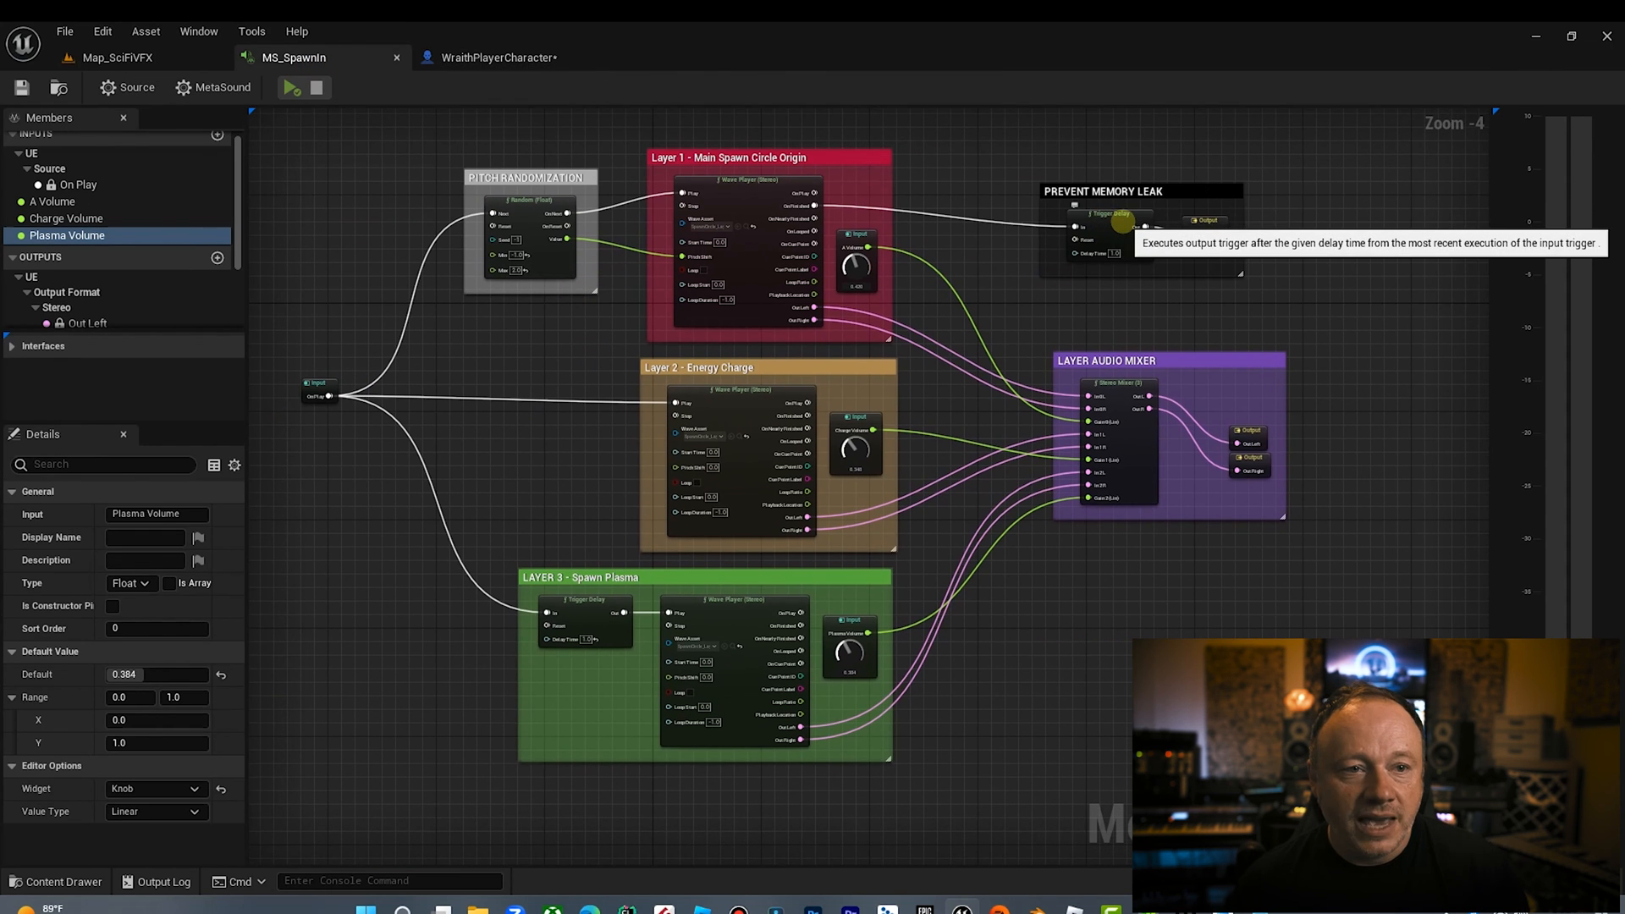
# Step: Switch back to the Map_SciFiVFX level editor tab
pyautogui.click(494, 57)
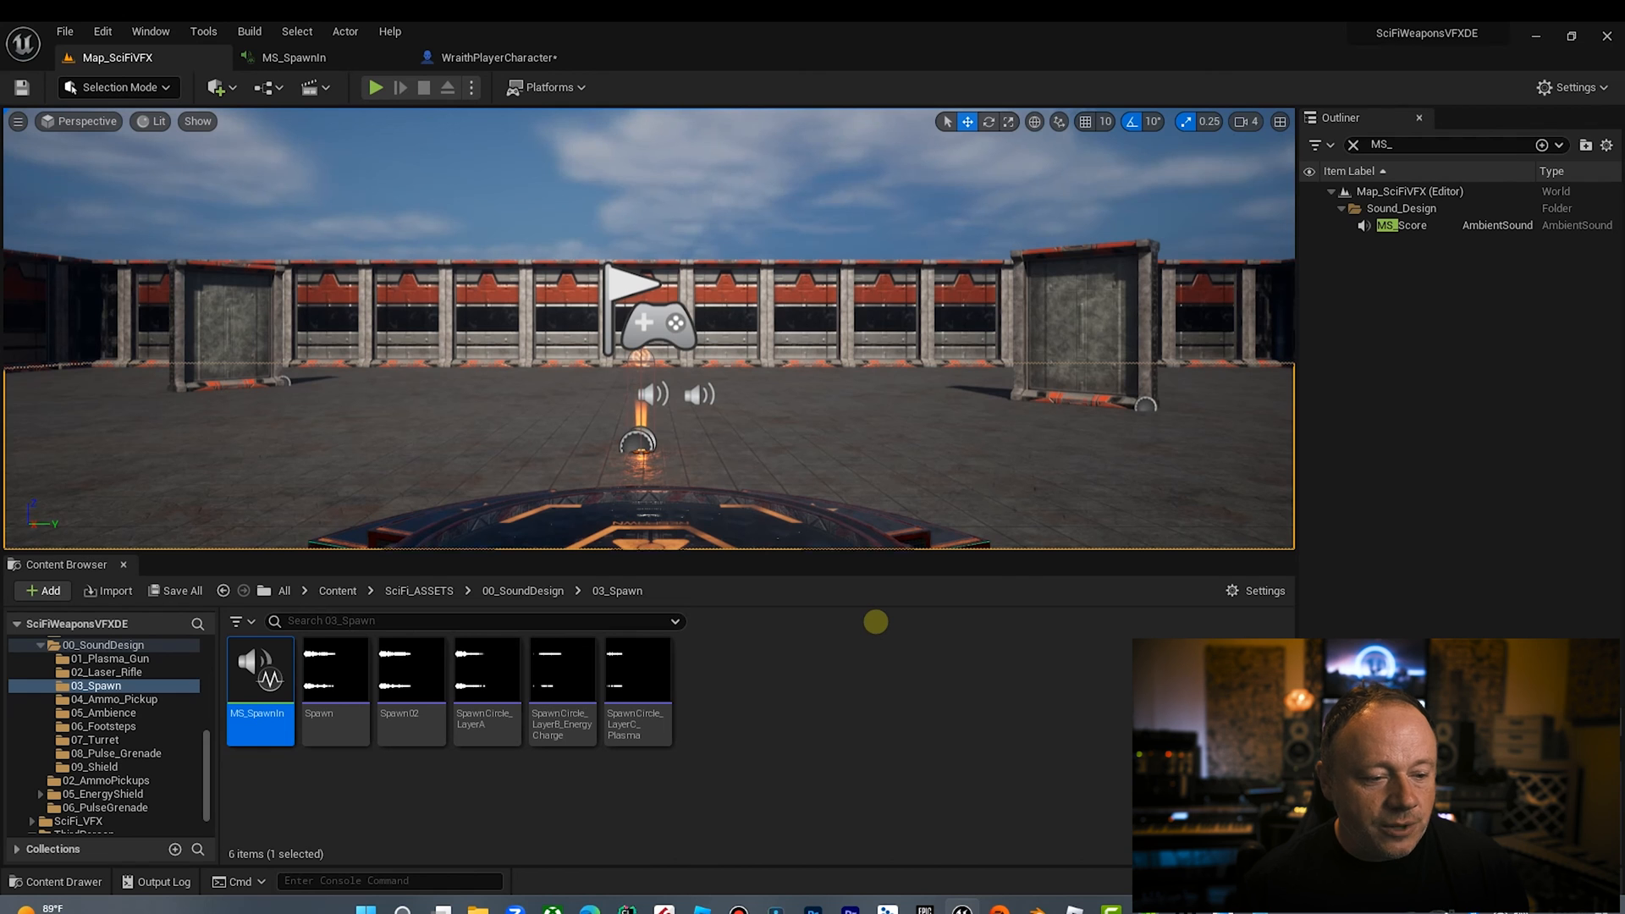
pyautogui.moveTo(259, 673)
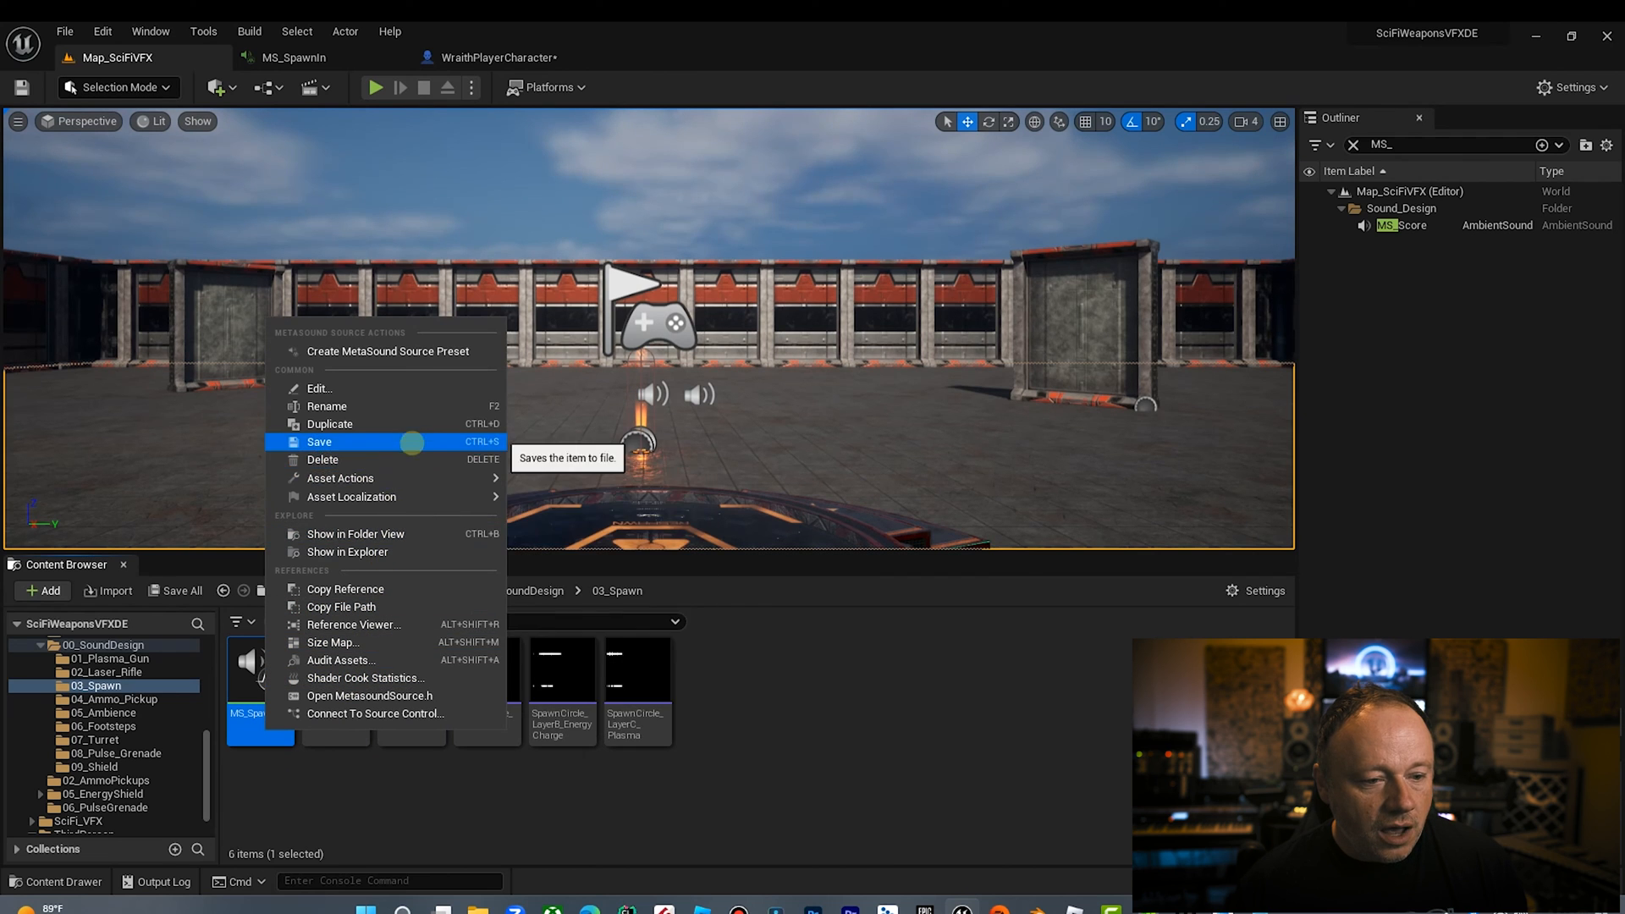
pyautogui.moveTo(355, 623)
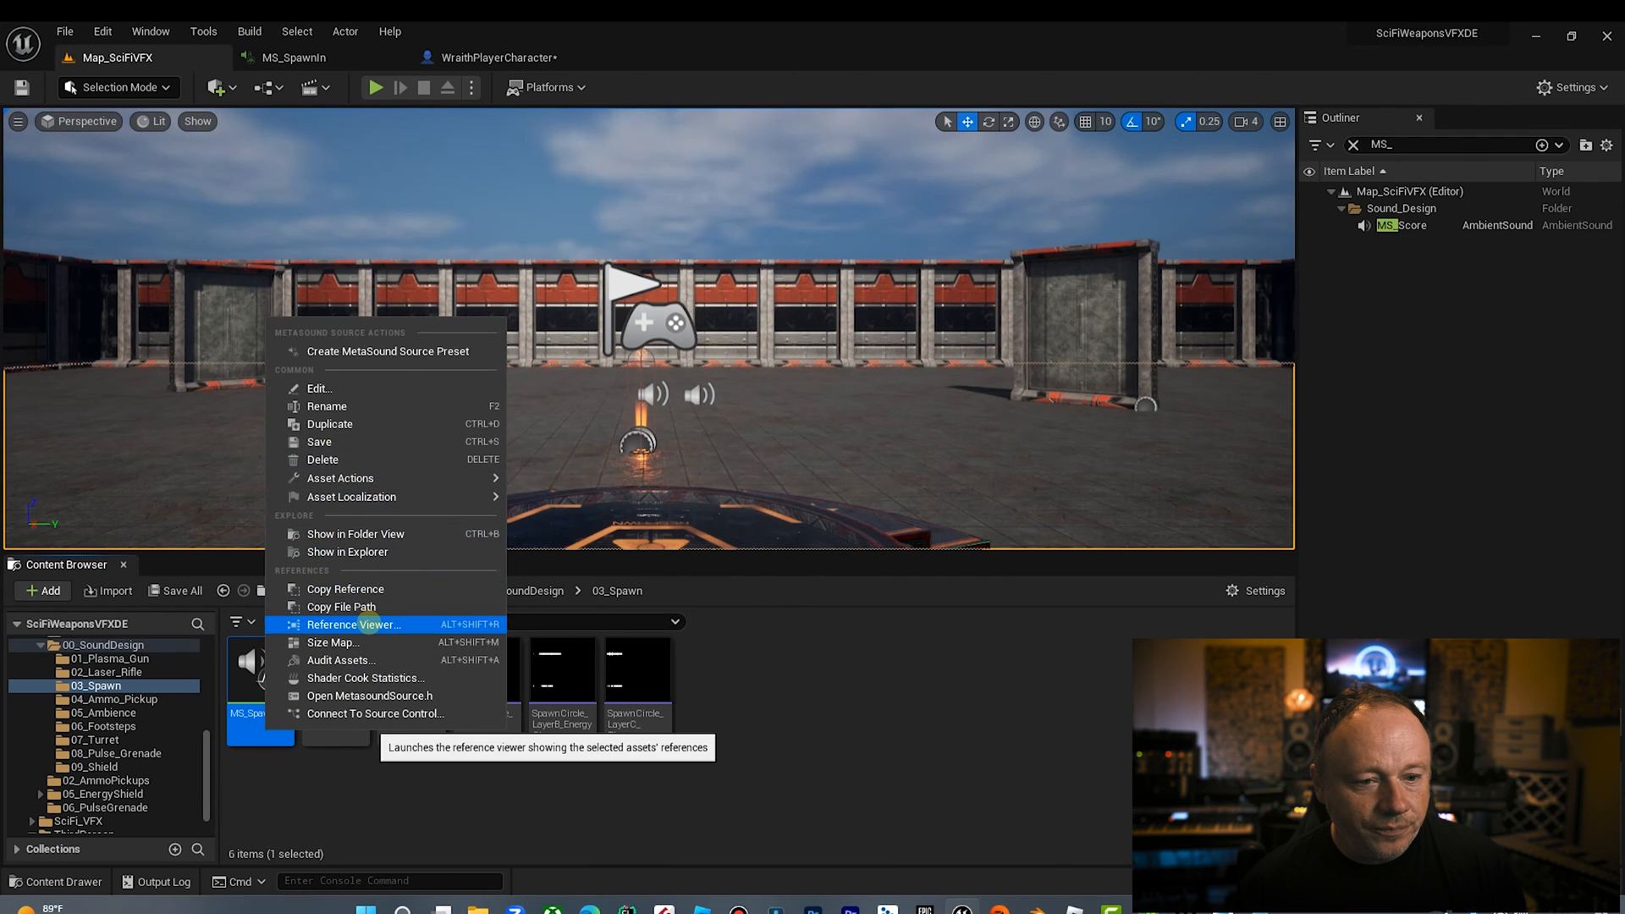
# Step: Open MS_SpawnIn's Reference Viewer to inspect its character and layer-wave links
pyautogui.click(354, 623)
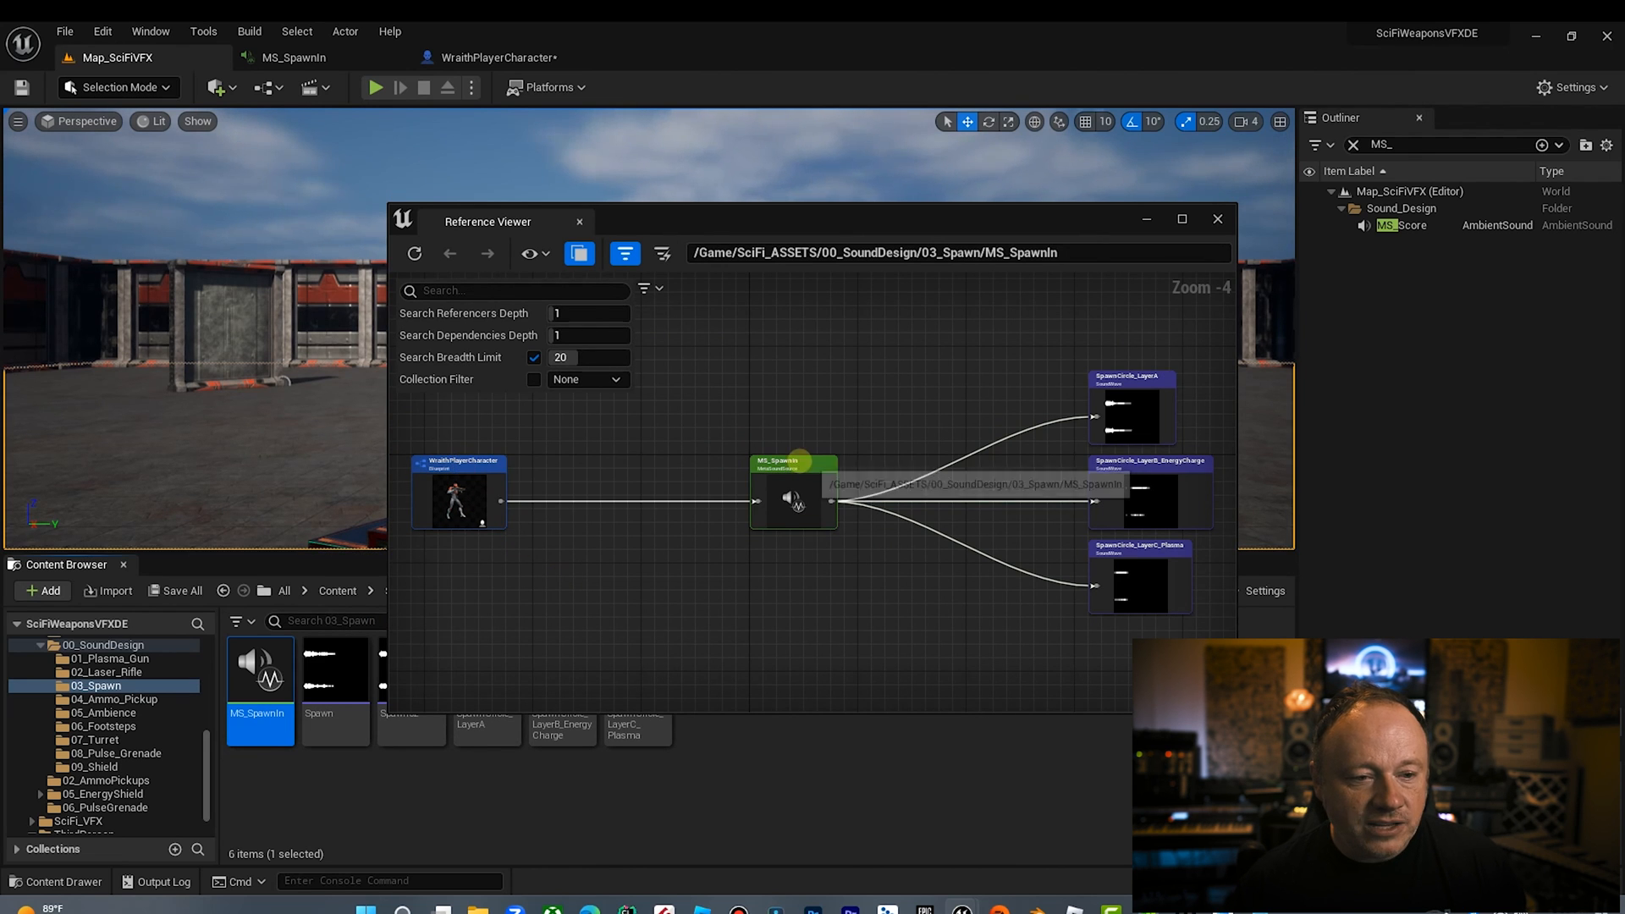
pyautogui.scroll(3)
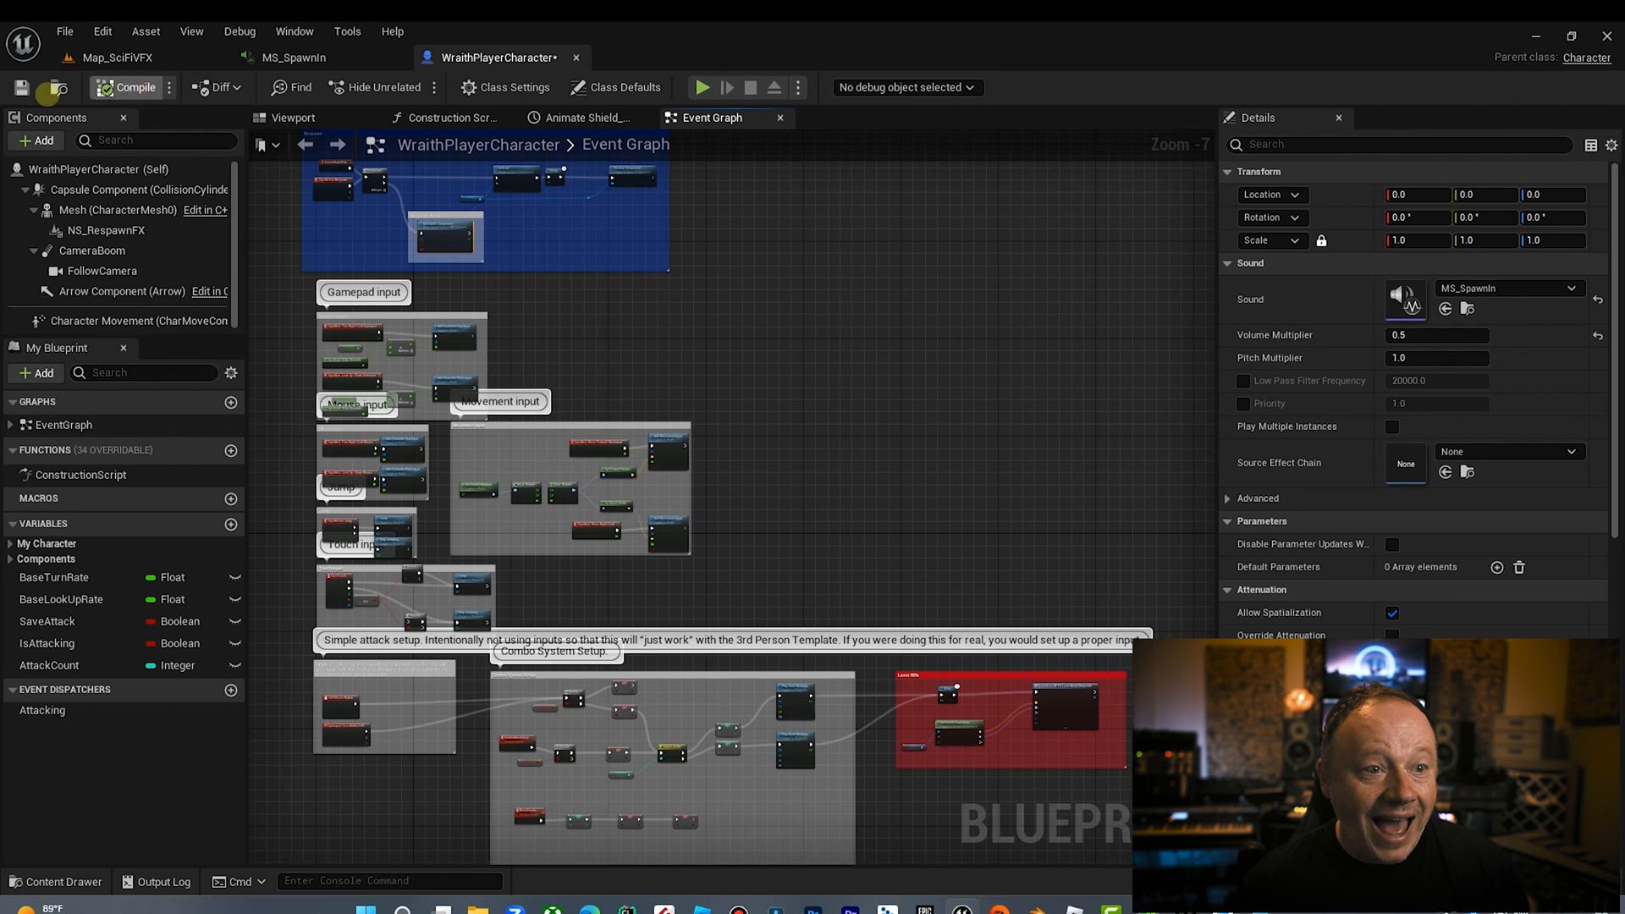
# Step: Compile WraithPlayerCharacter and start a Play In Editor session on the SciFi map
pyautogui.click(129, 87)
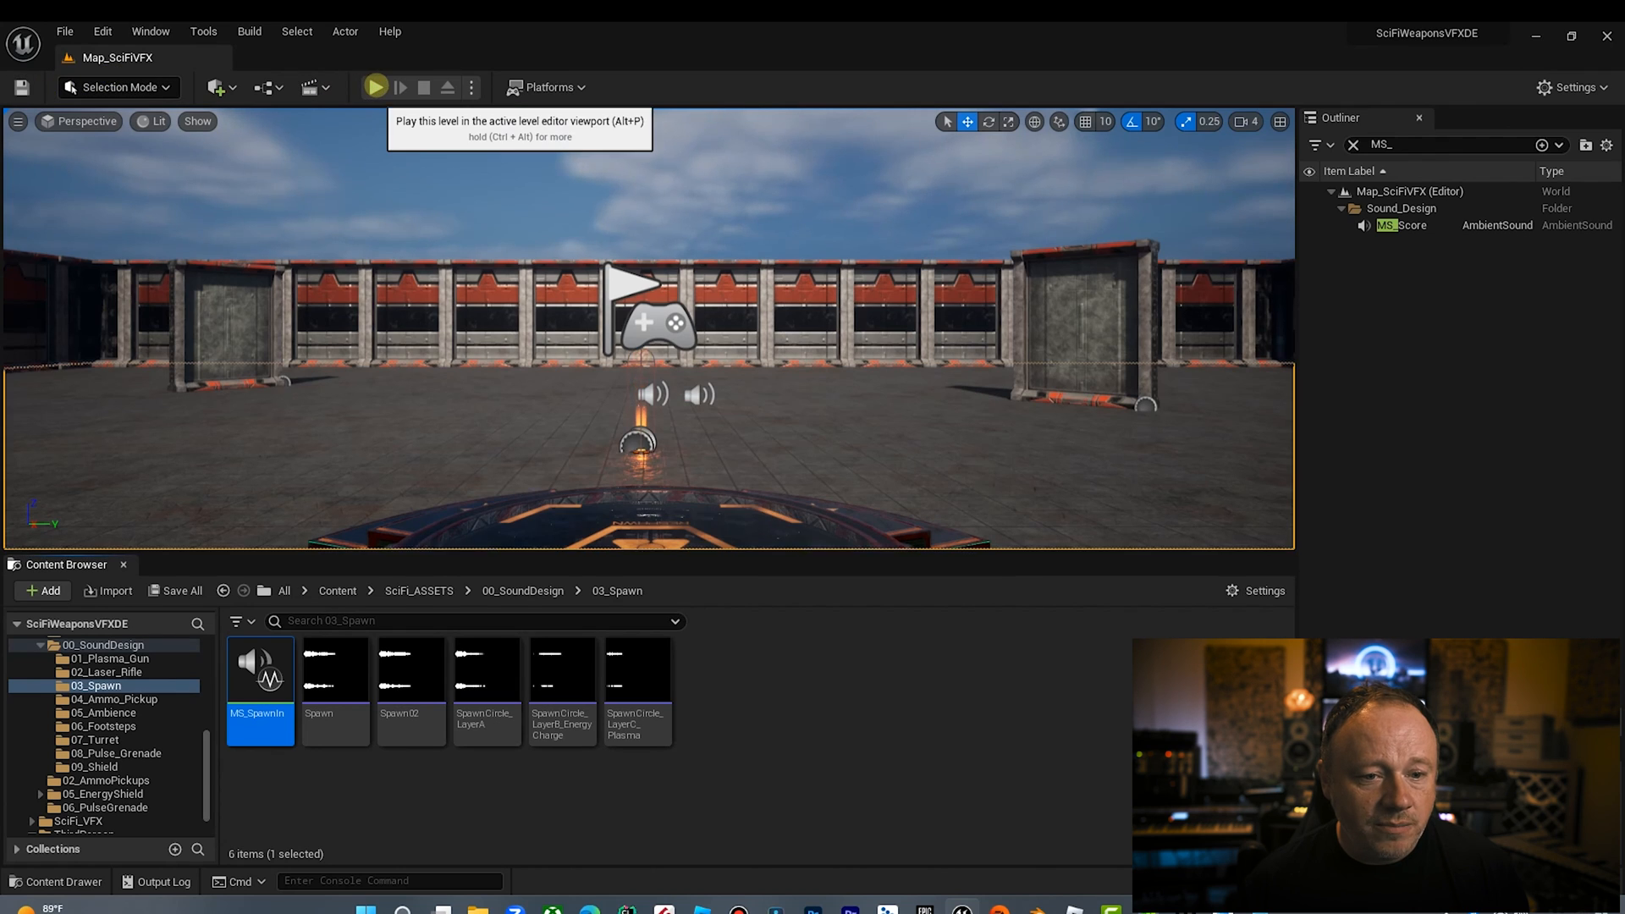
pyautogui.click(374, 87)
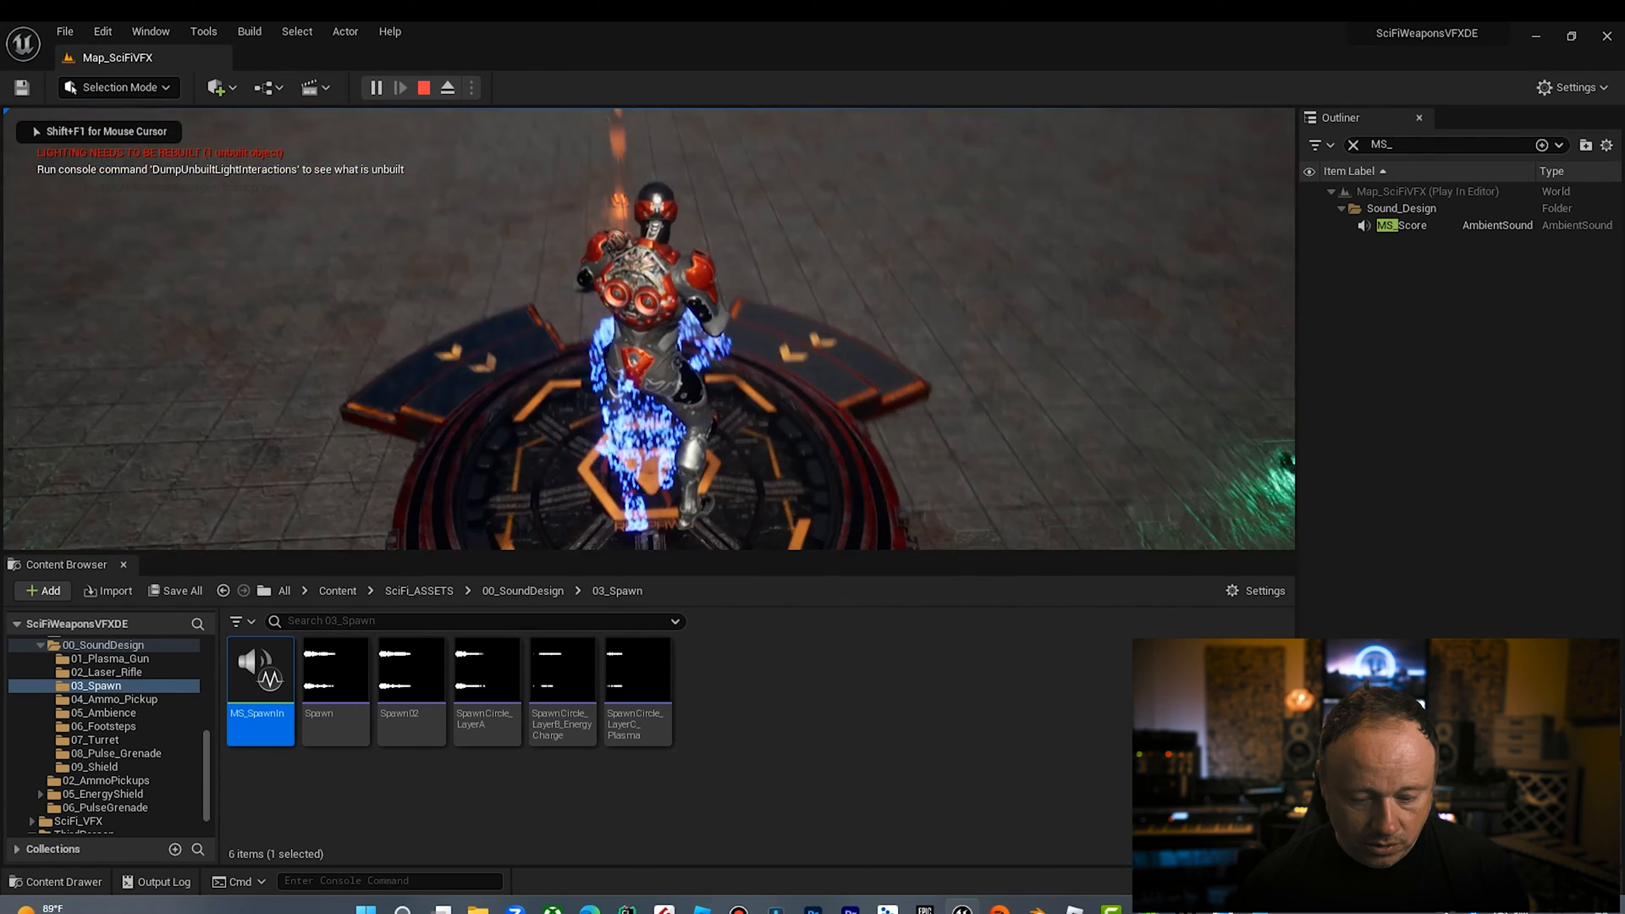